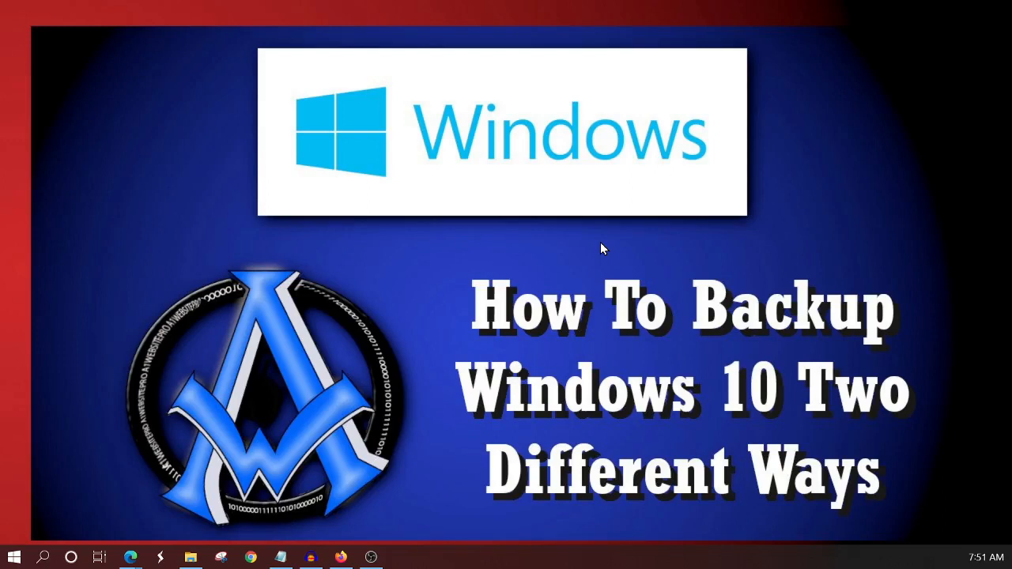
mouse_move(648, 436)
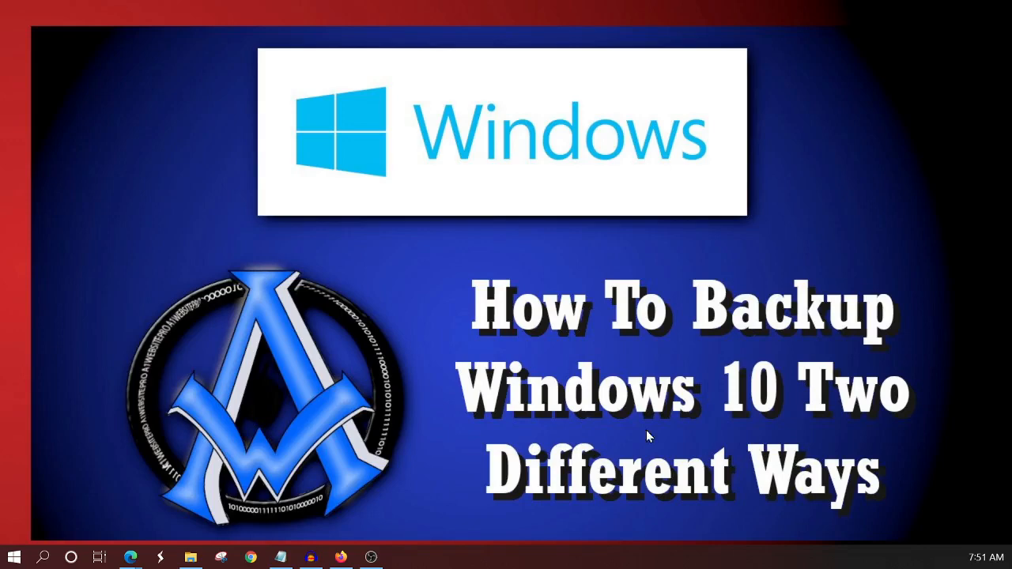
mouse_move(648, 437)
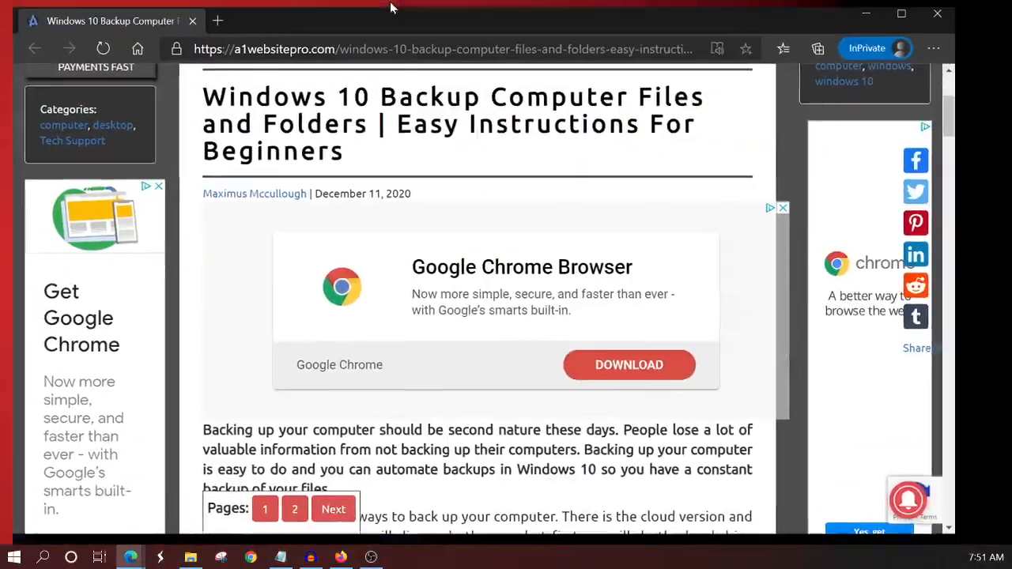
Step: Scroll the backup tutorial article to the eBay backup-drives link and bring up its context menu
scroll(down, 3)
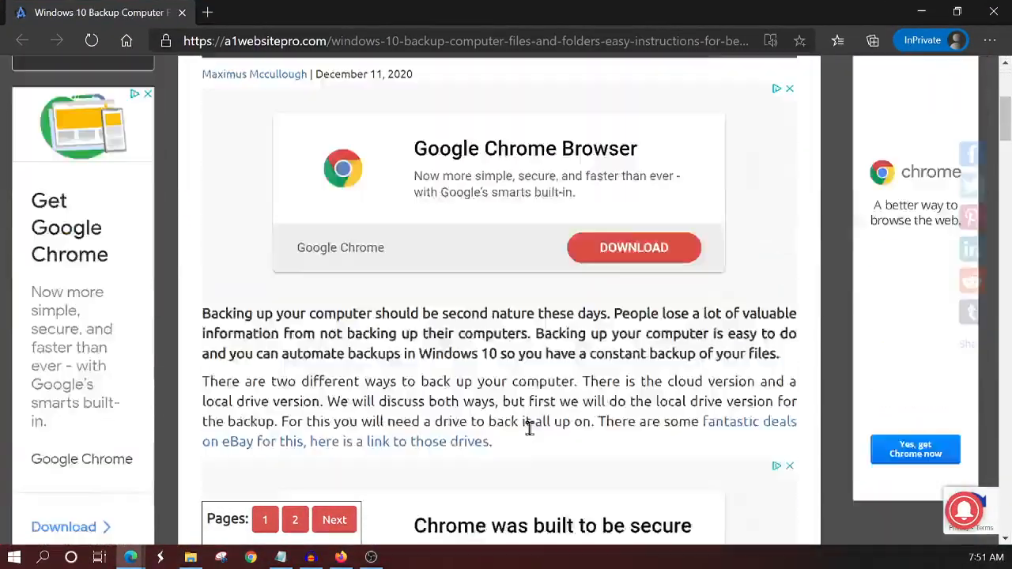
scroll(down, 3)
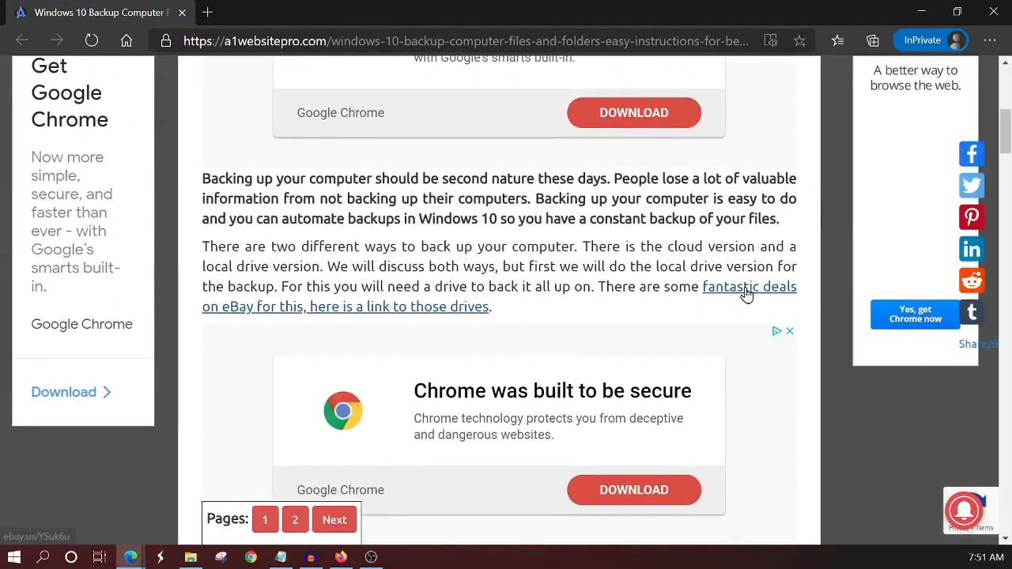
right_click(749, 297)
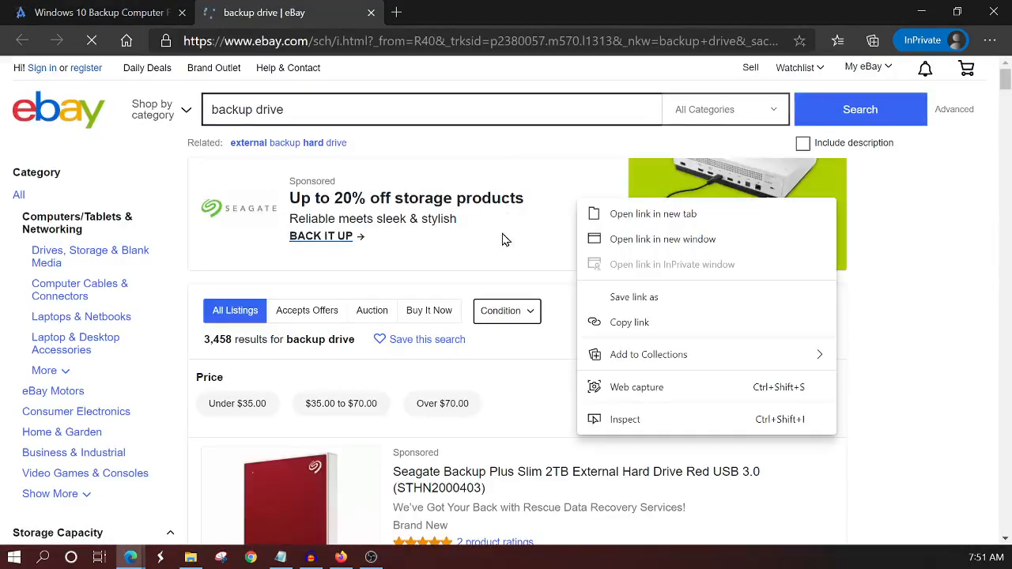
Step: Browse the eBay backup drive results and open the Seagate Backup Plus 4TB listing
scroll(down, 3)
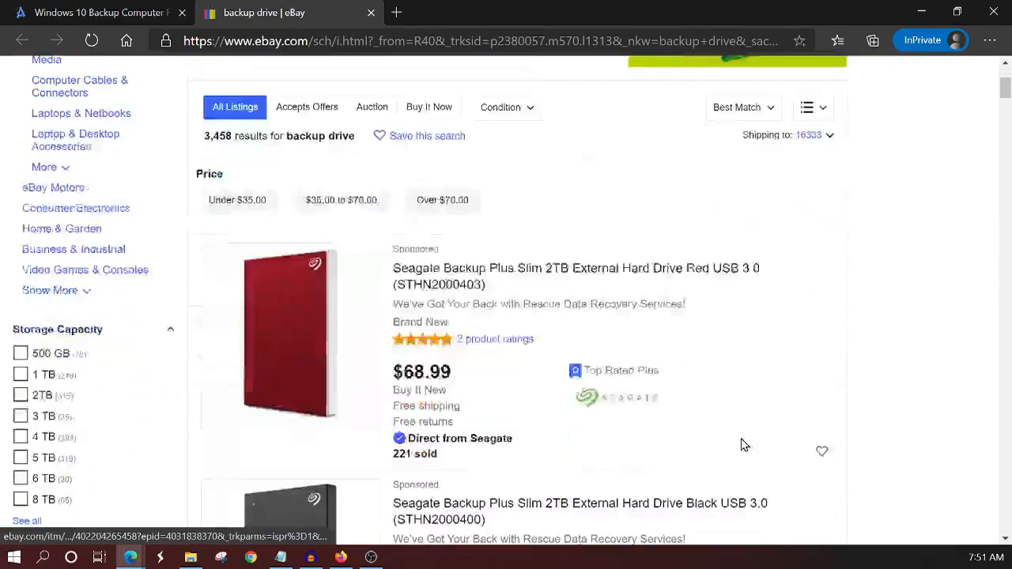
scroll(down, 3)
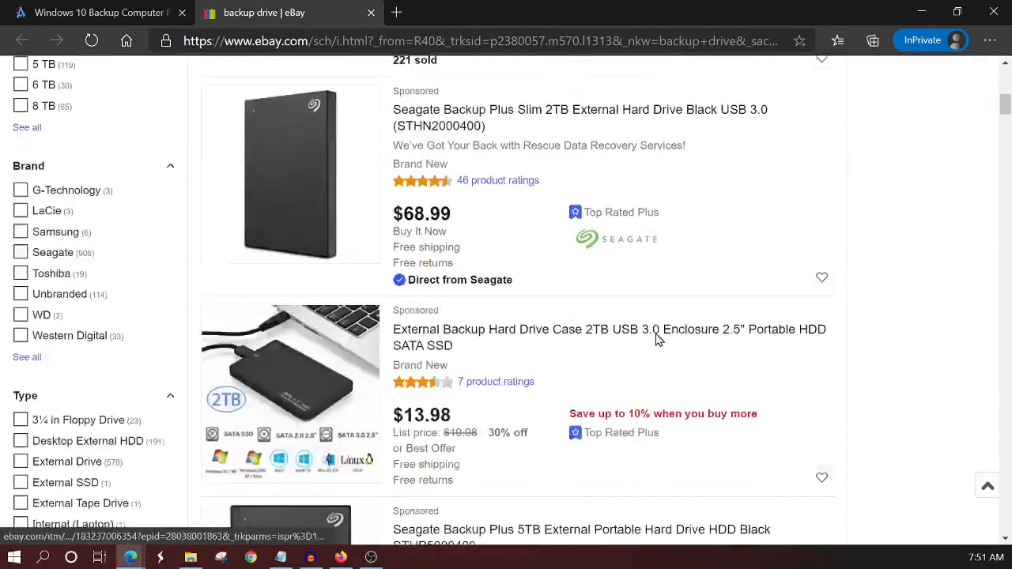
scroll(down, 3)
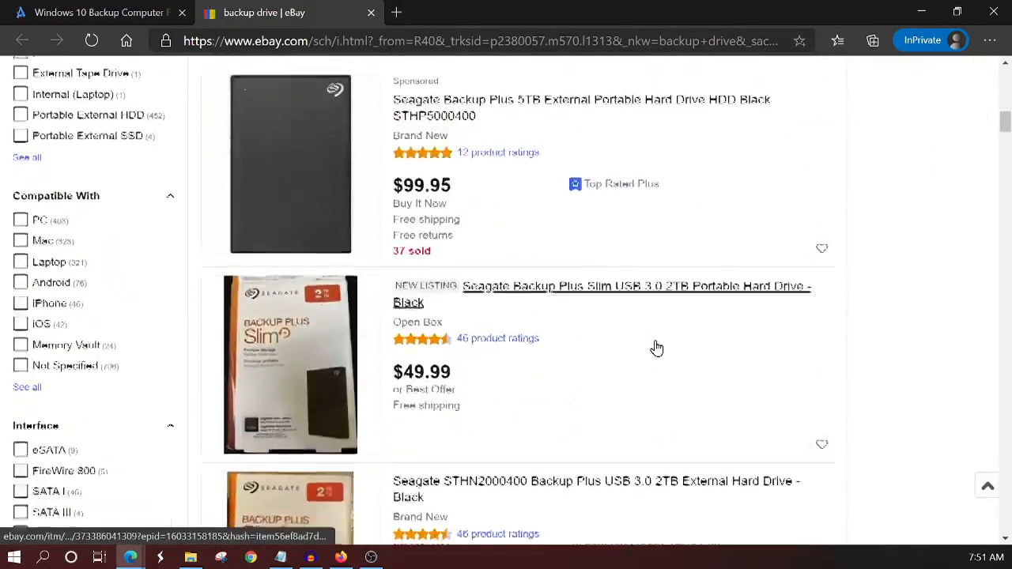
scroll(down, 3)
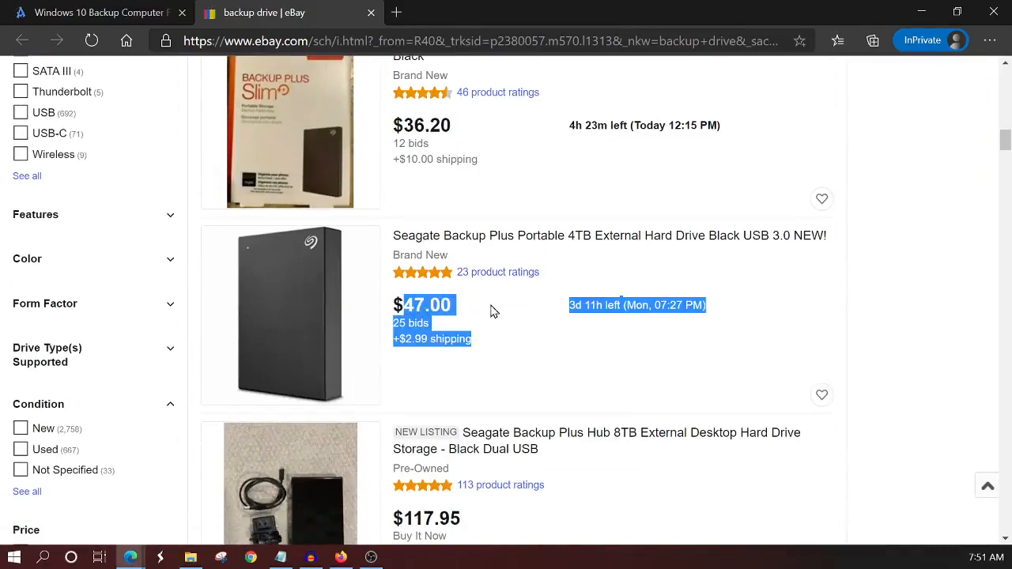
mouse_move(548, 349)
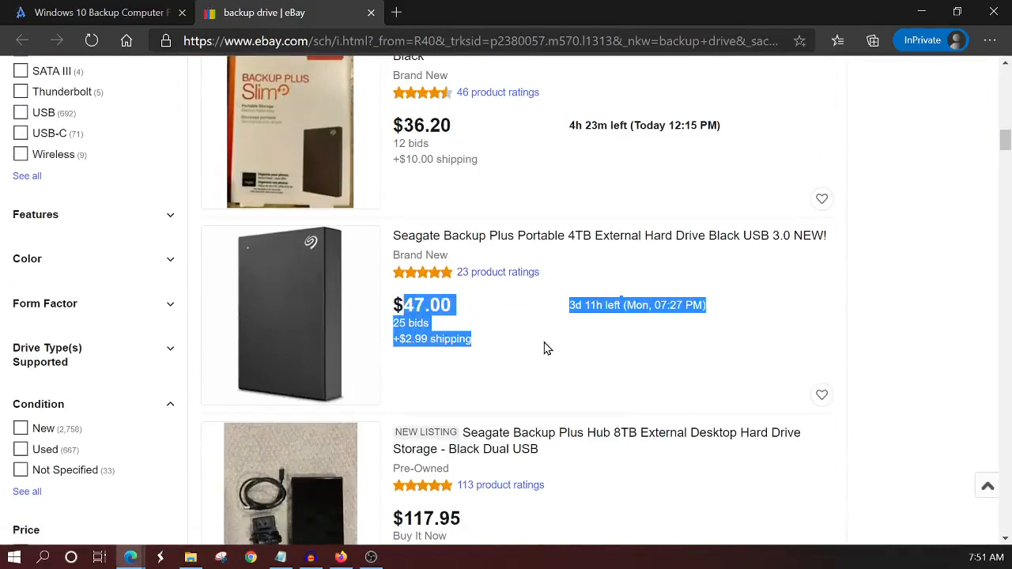
click(610, 236)
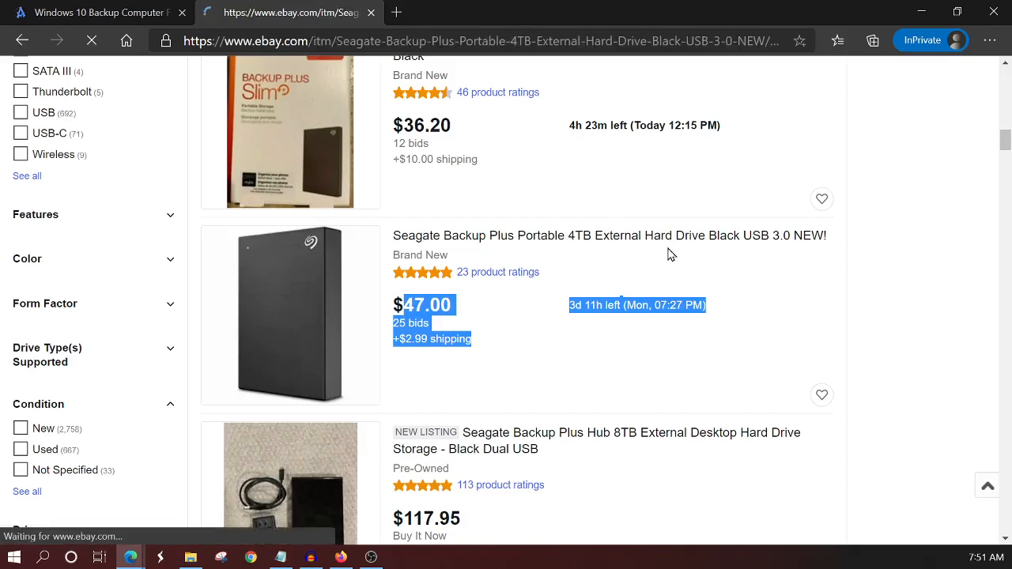
Step: Return to the backup drive results, look them over again, and close the eBay tab
click(22, 40)
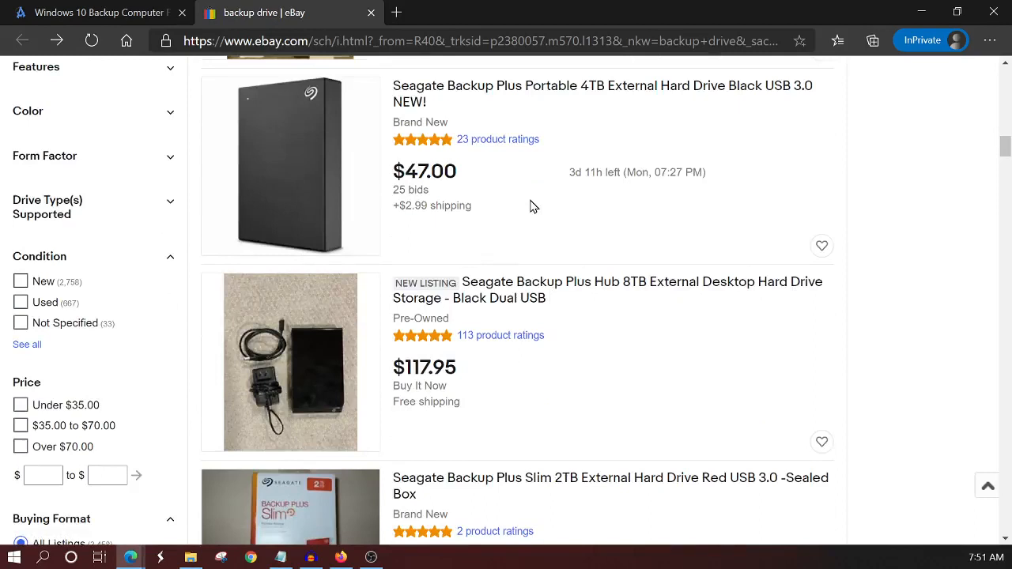
mouse_move(538, 317)
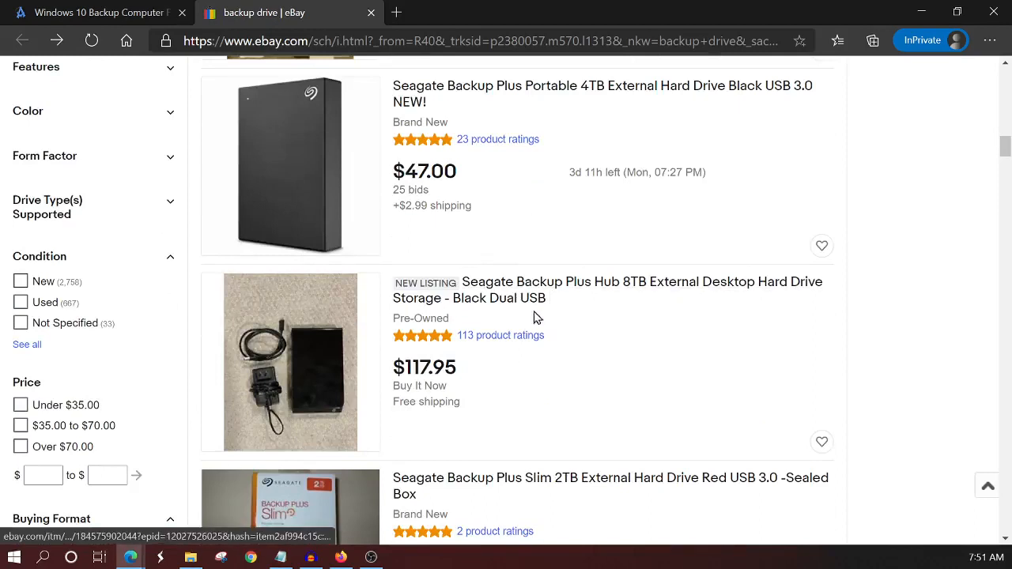
mouse_move(598, 386)
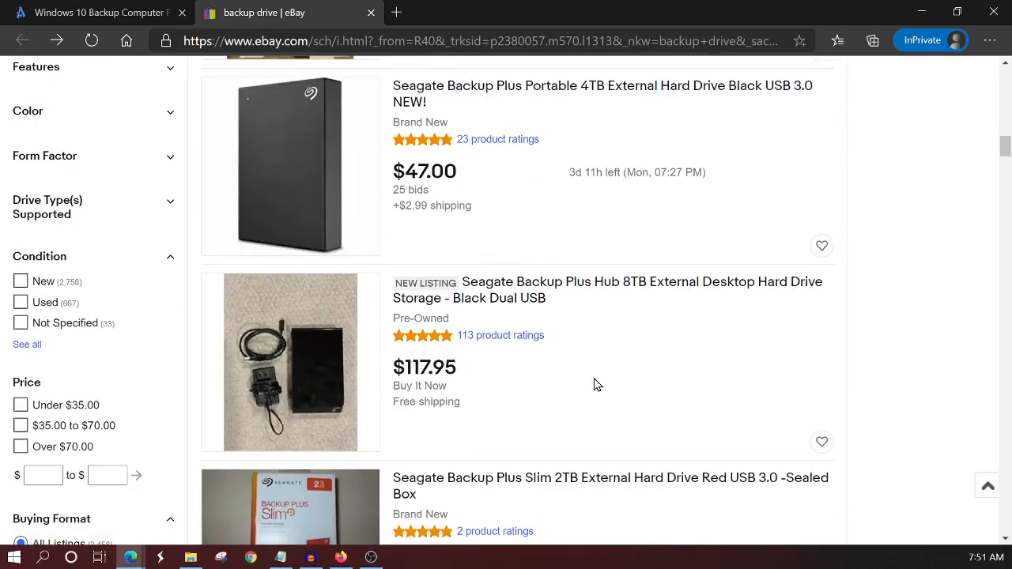
scroll(up, 3)
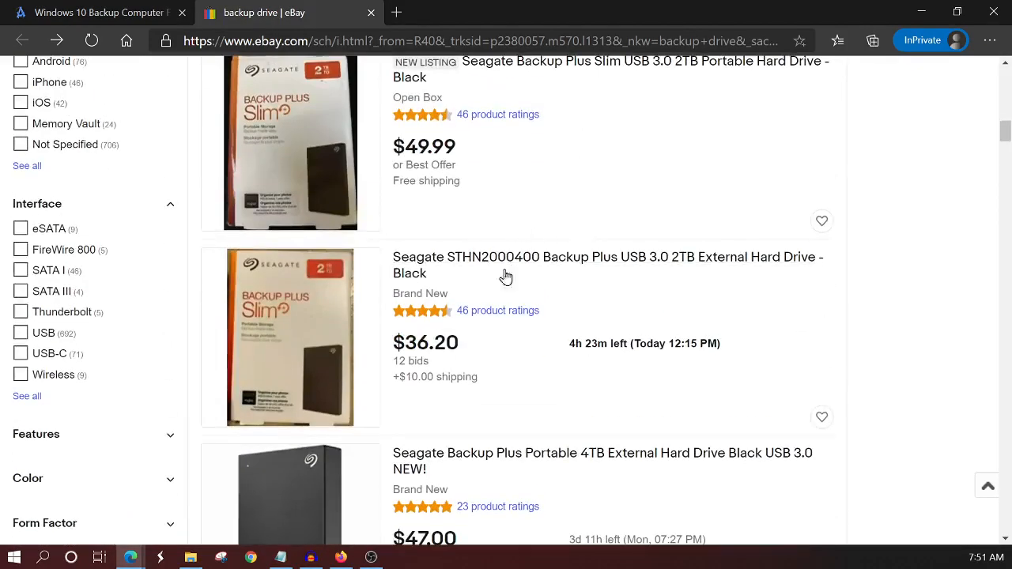
scroll(up, 3)
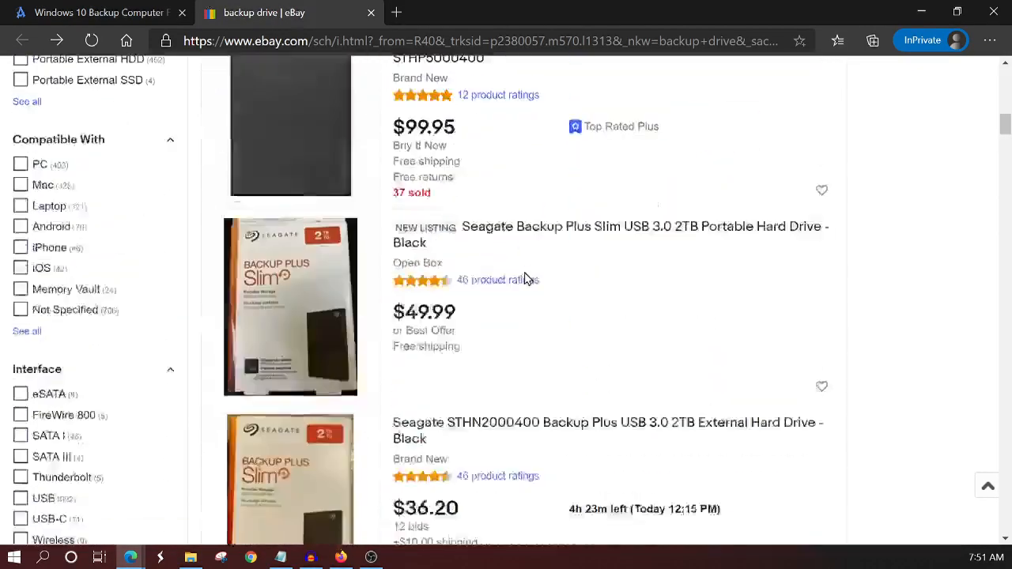
scroll(down, 3)
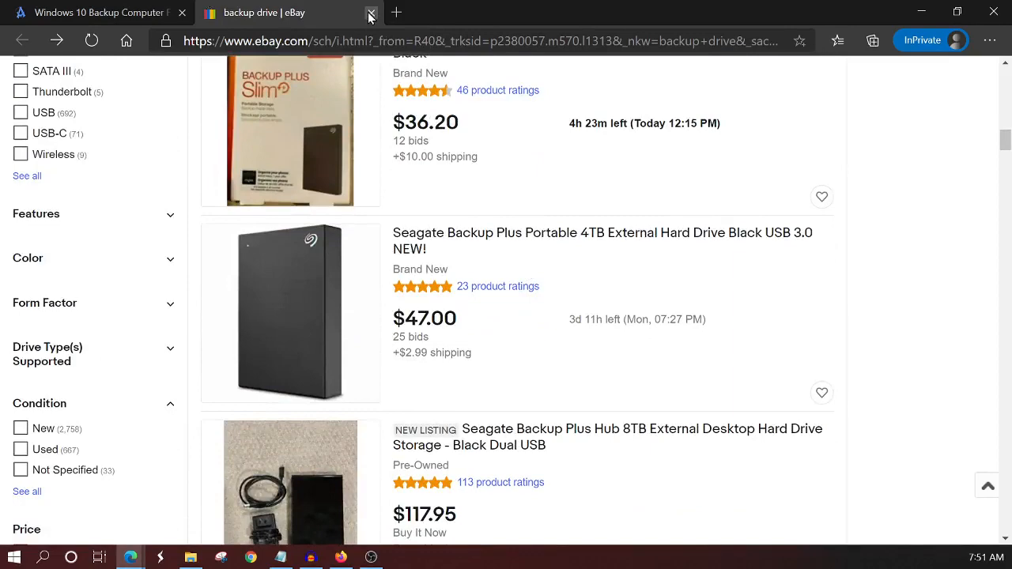
click(371, 13)
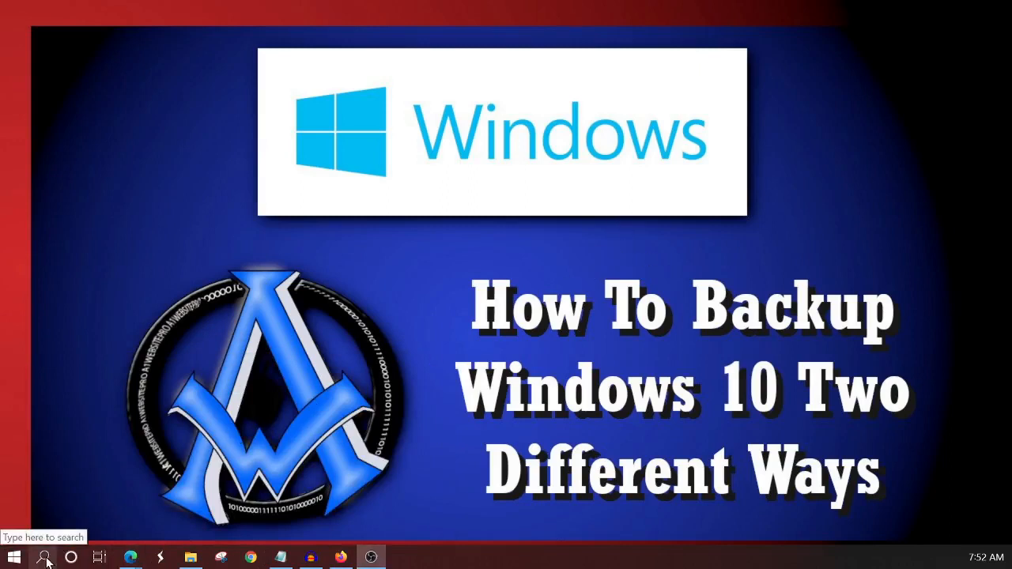
Step: Search Windows for 'back' to surface Backup settings as the best match
click(45, 557)
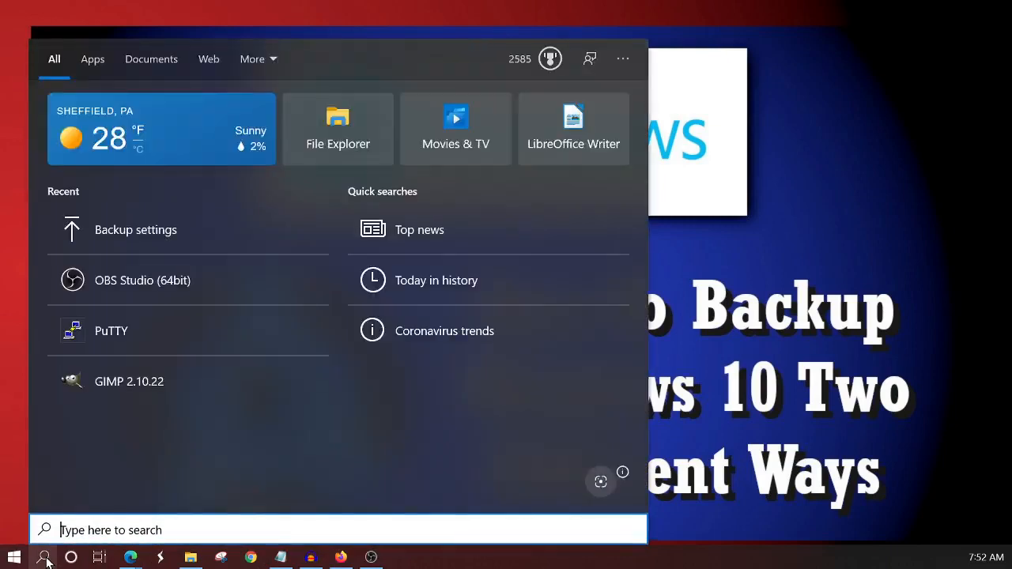
text(back)
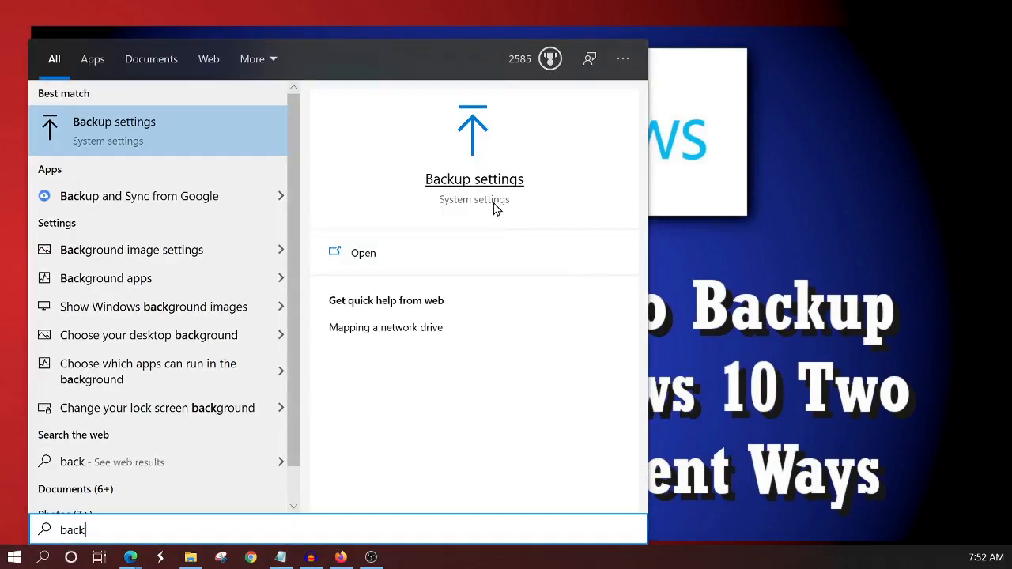
mouse_move(522, 190)
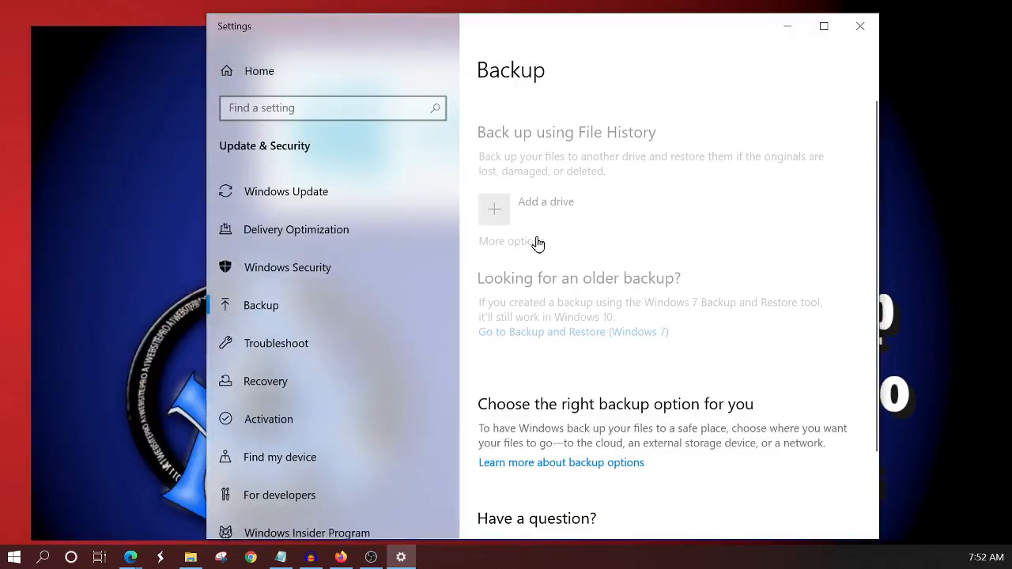
mouse_move(596, 138)
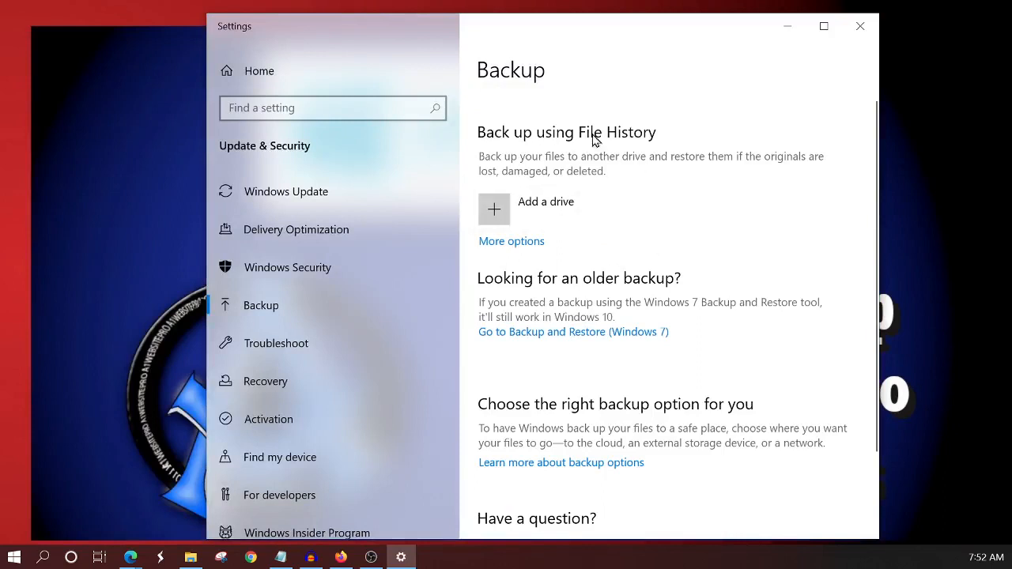
mouse_move(519, 118)
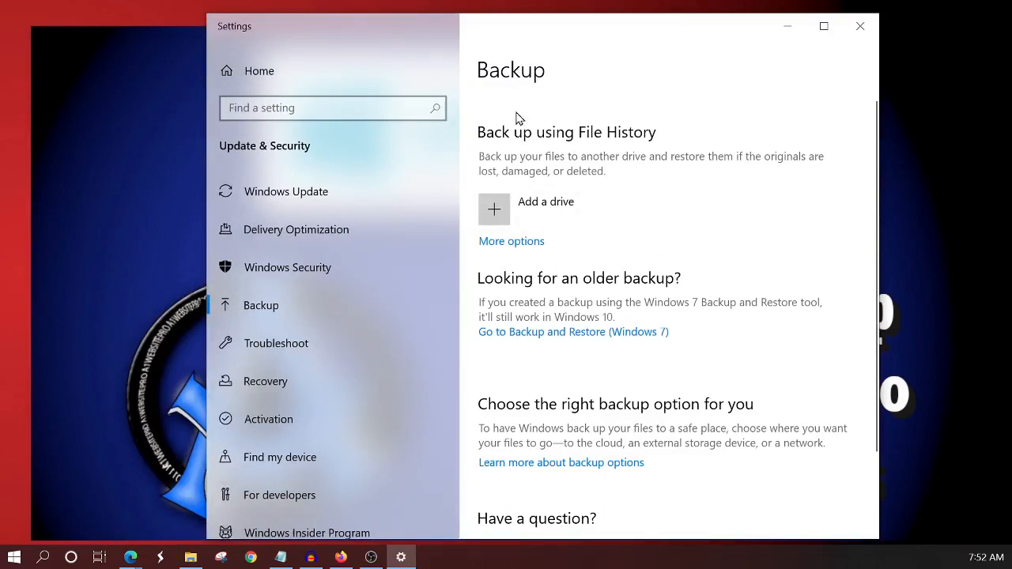
mouse_move(645, 133)
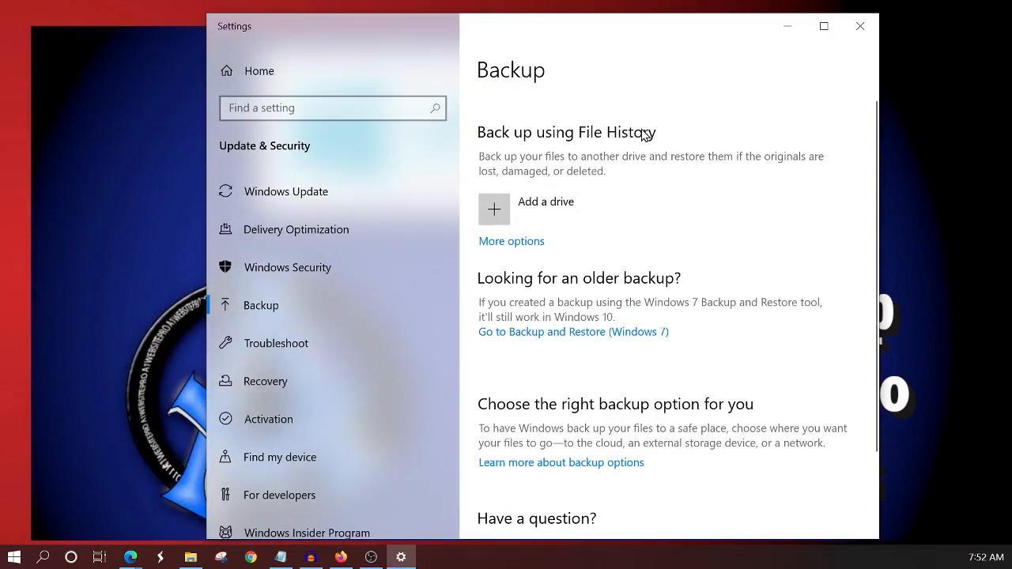
mouse_move(587, 166)
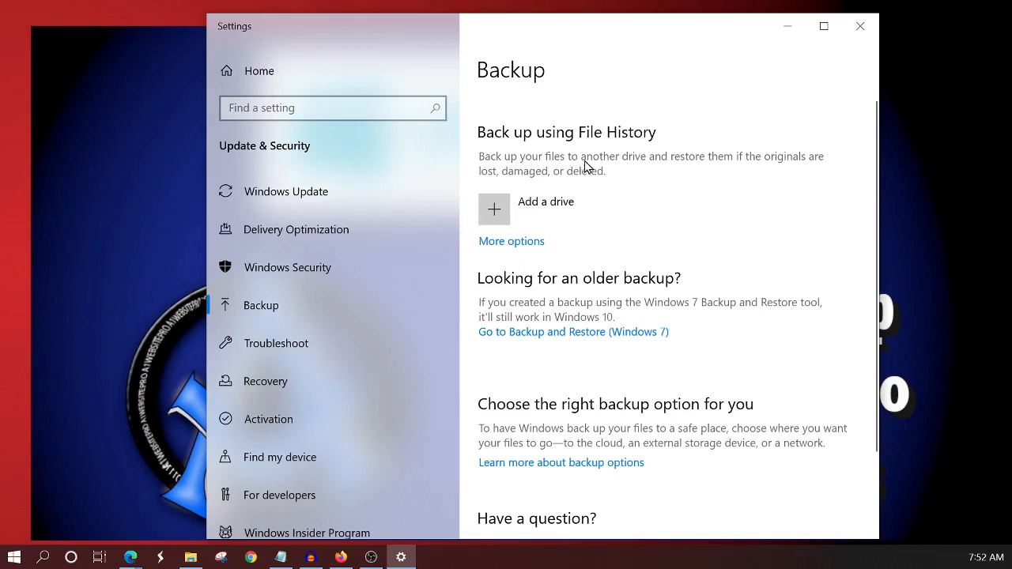
mouse_move(662, 166)
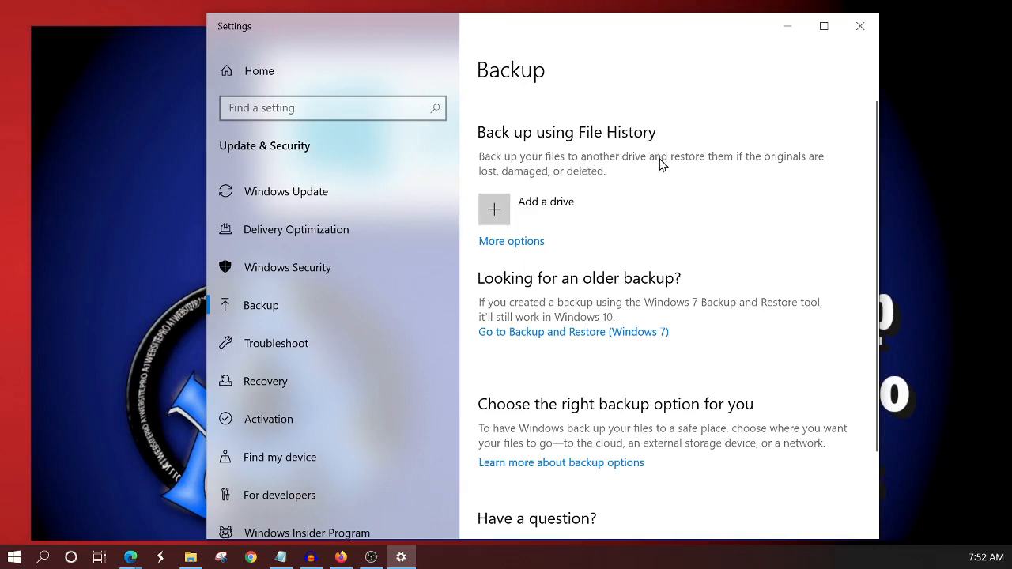
mouse_move(789, 166)
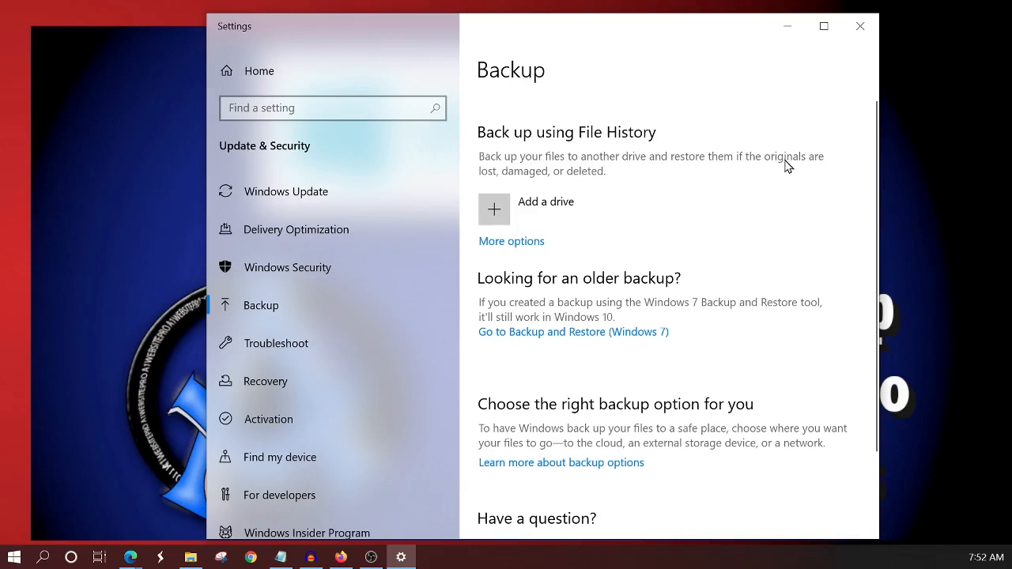
mouse_move(609, 175)
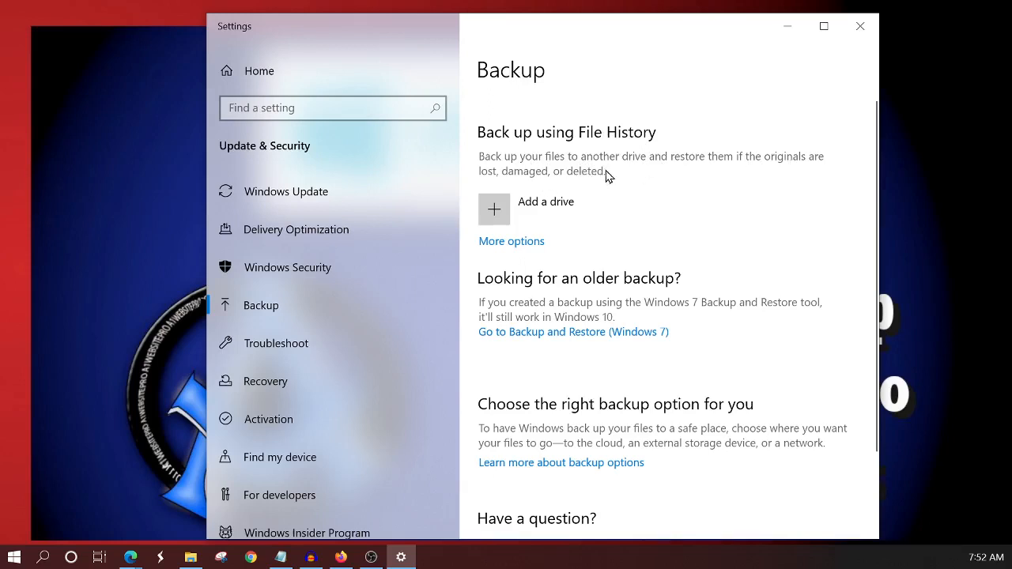
mouse_move(561, 210)
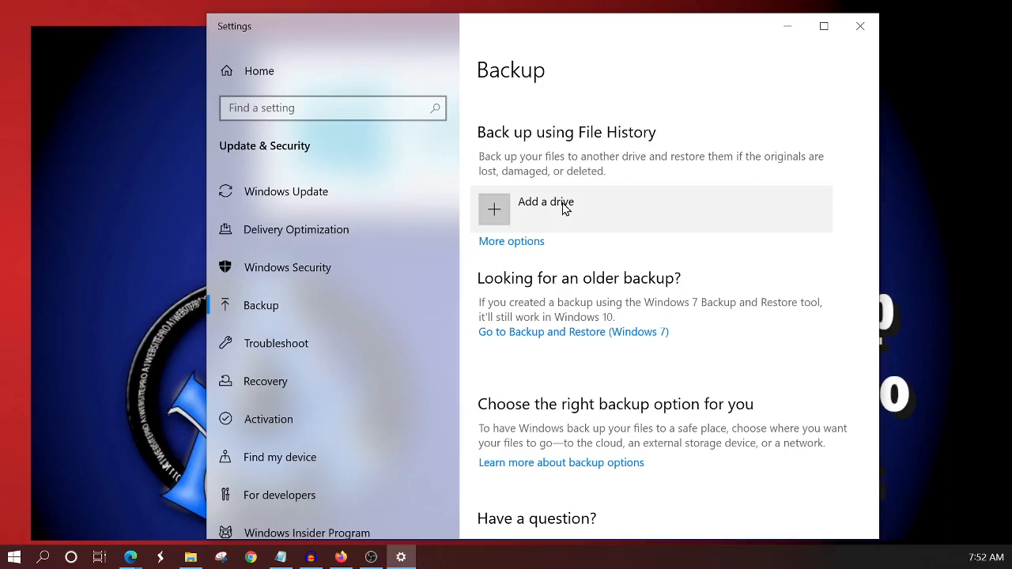
mouse_move(500, 213)
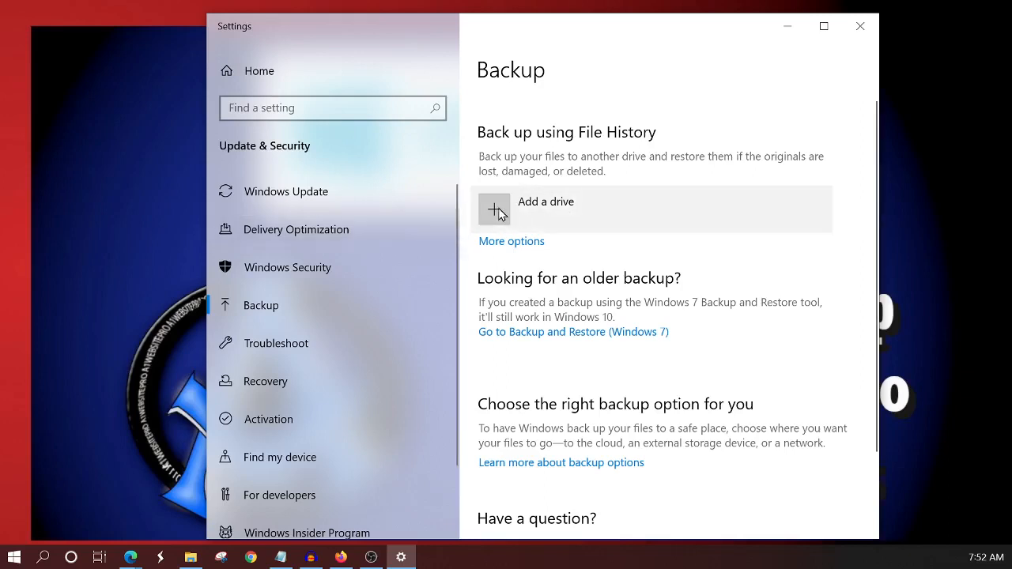
mouse_move(495, 216)
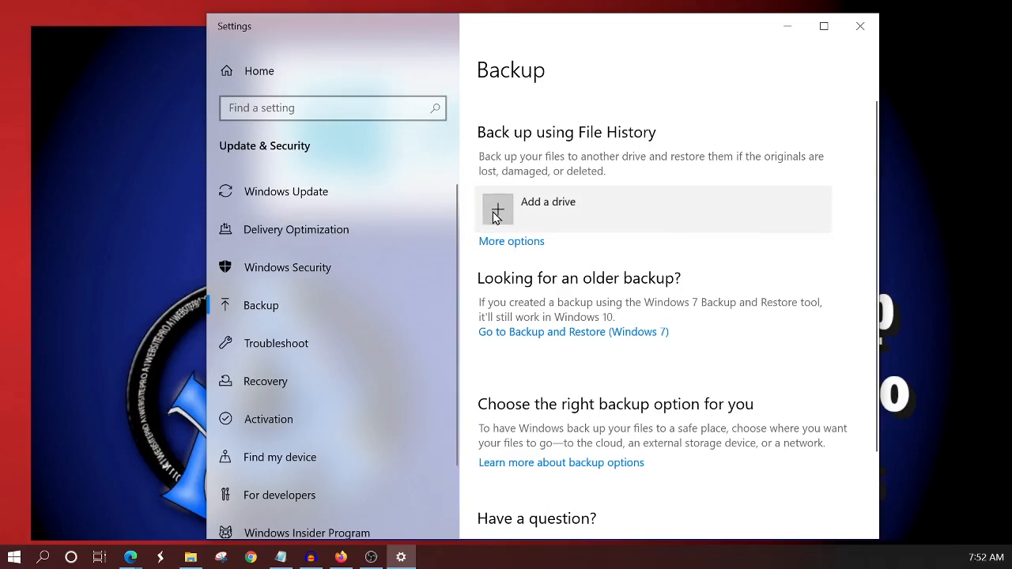
Step: Show File History's drive list with 'Add a drive' on the Backup page
click(496, 210)
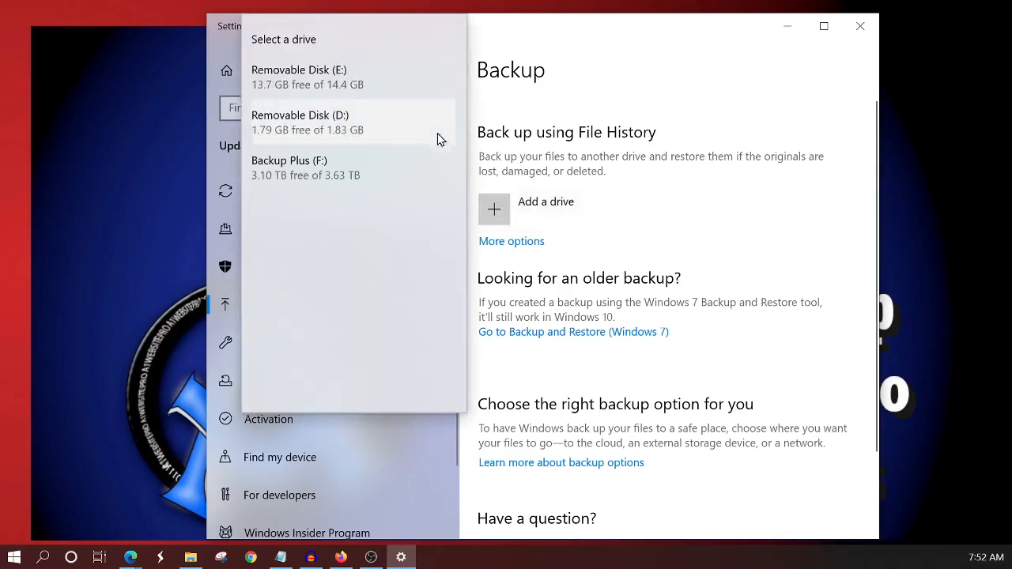
mouse_move(334, 172)
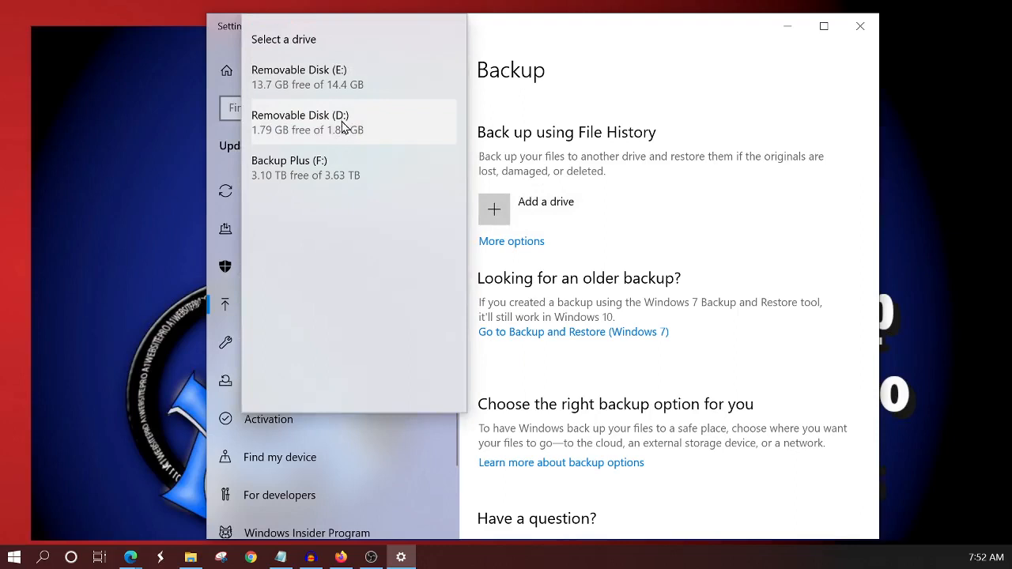
mouse_move(344, 77)
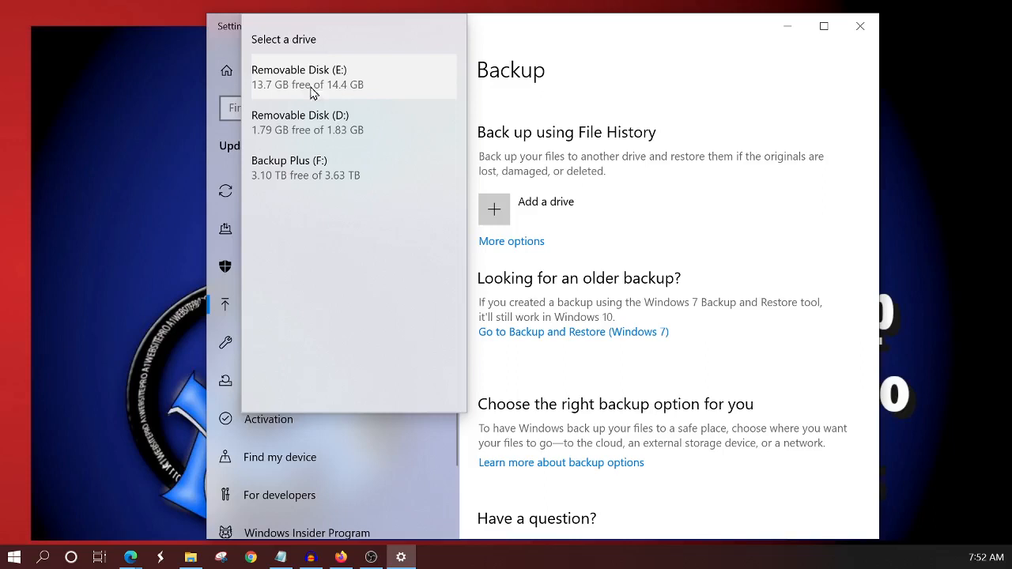
mouse_move(362, 95)
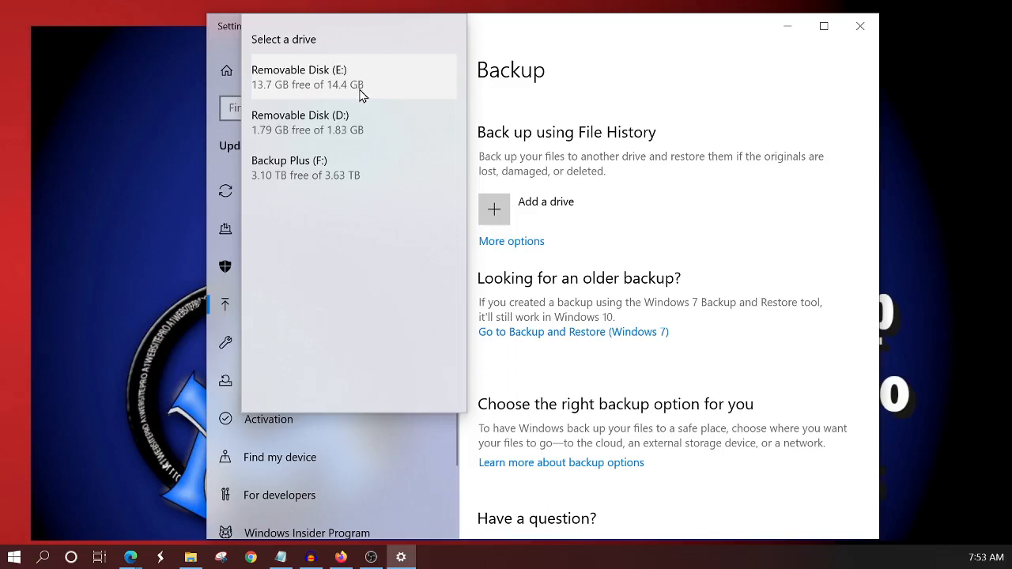
mouse_move(276, 93)
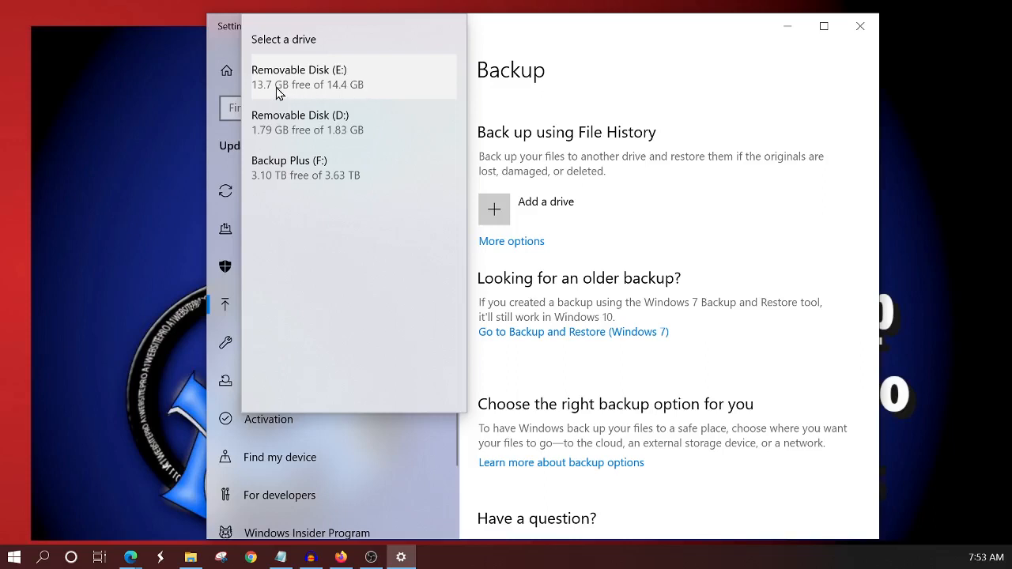
mouse_move(292, 95)
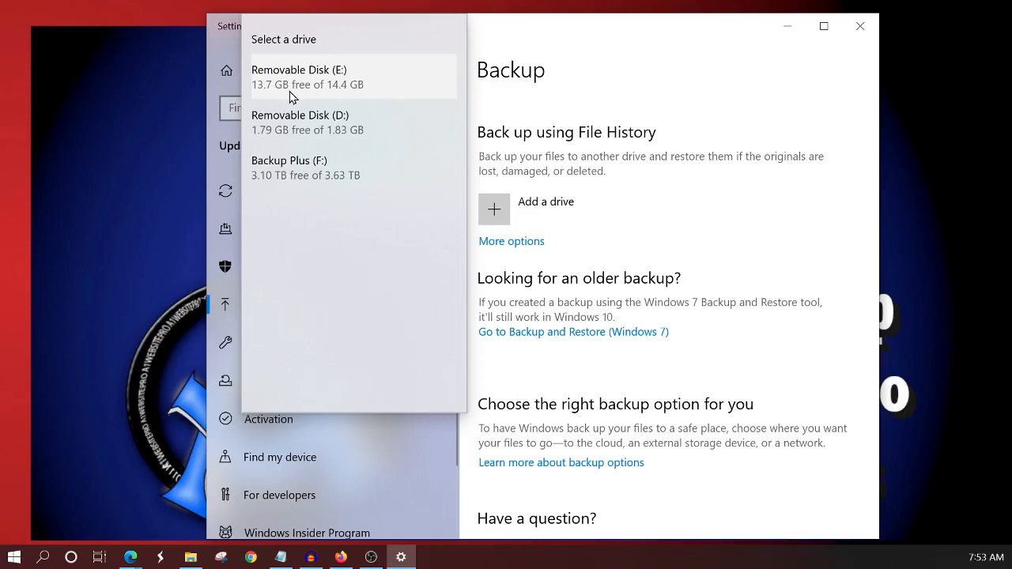
mouse_move(285, 126)
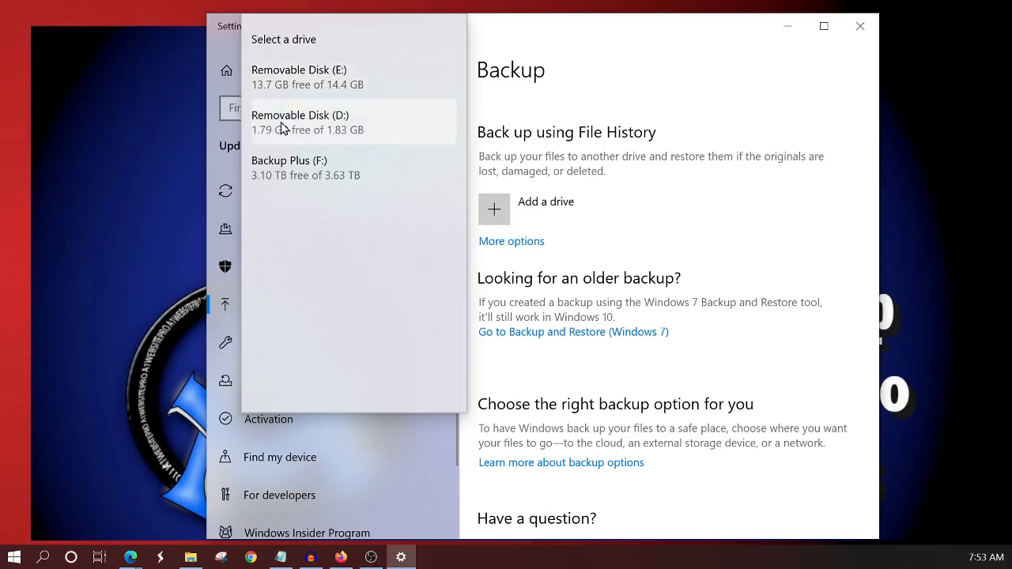
mouse_move(348, 125)
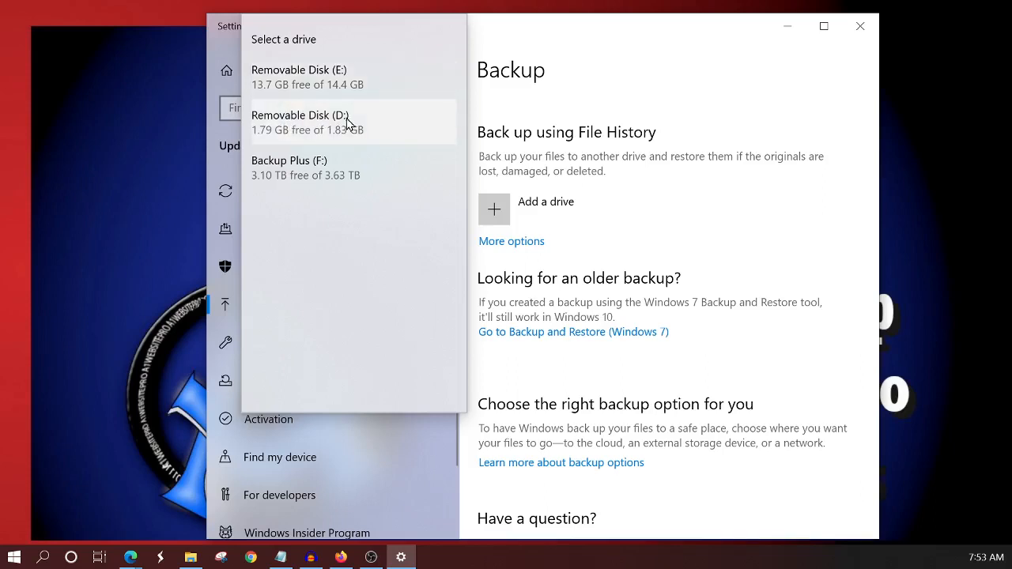
mouse_move(293, 140)
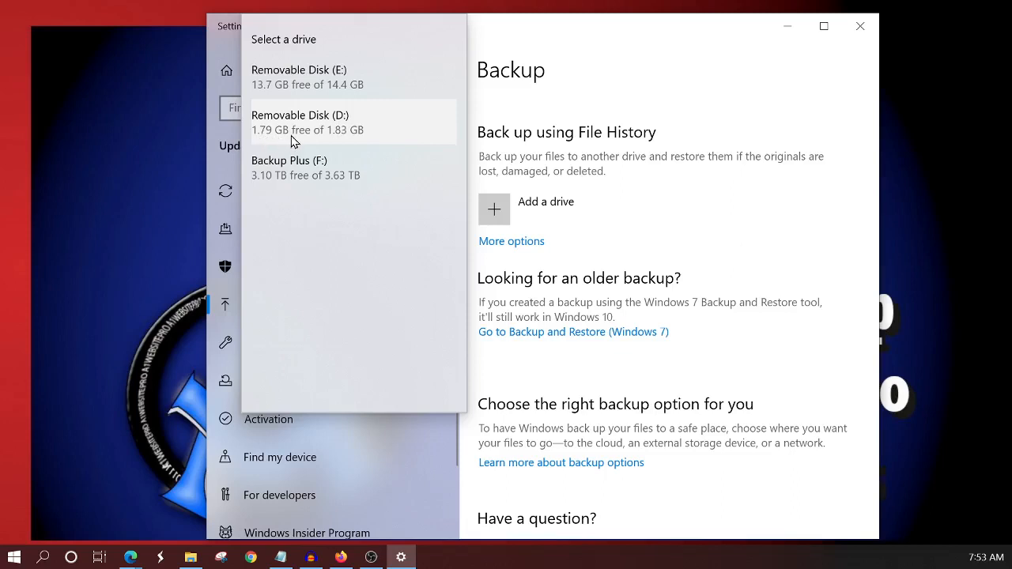
mouse_move(355, 138)
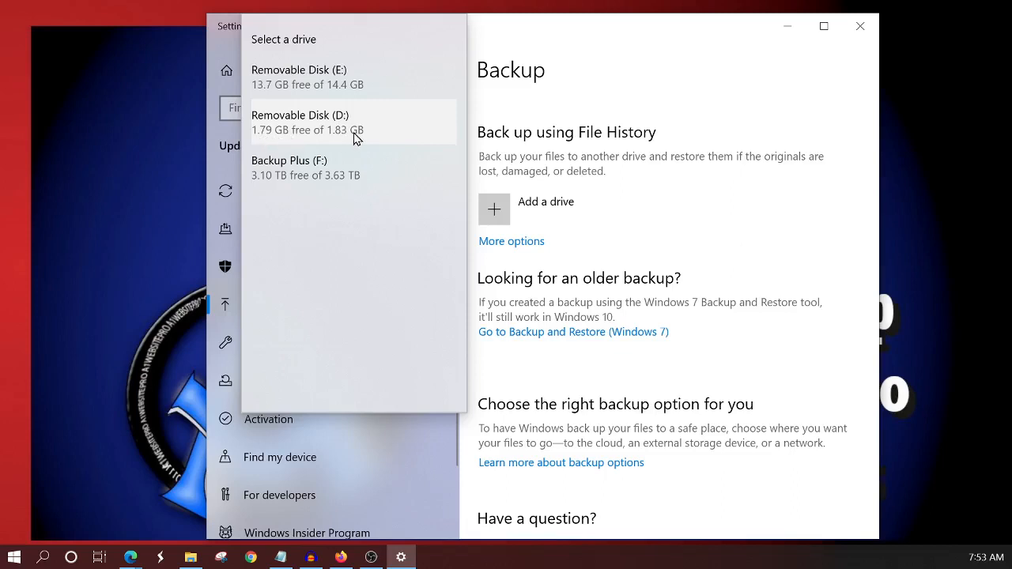
mouse_move(363, 134)
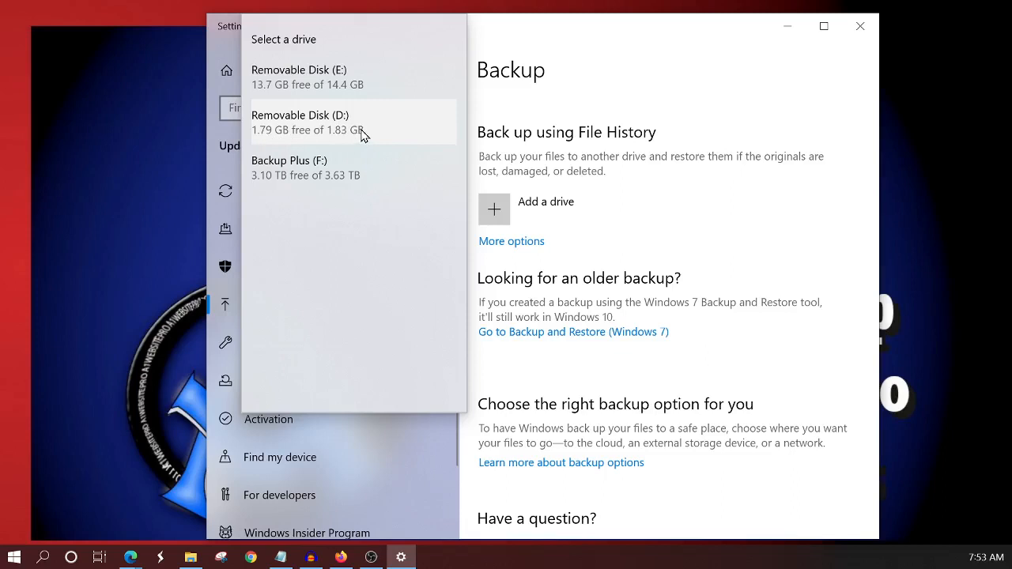
mouse_move(356, 119)
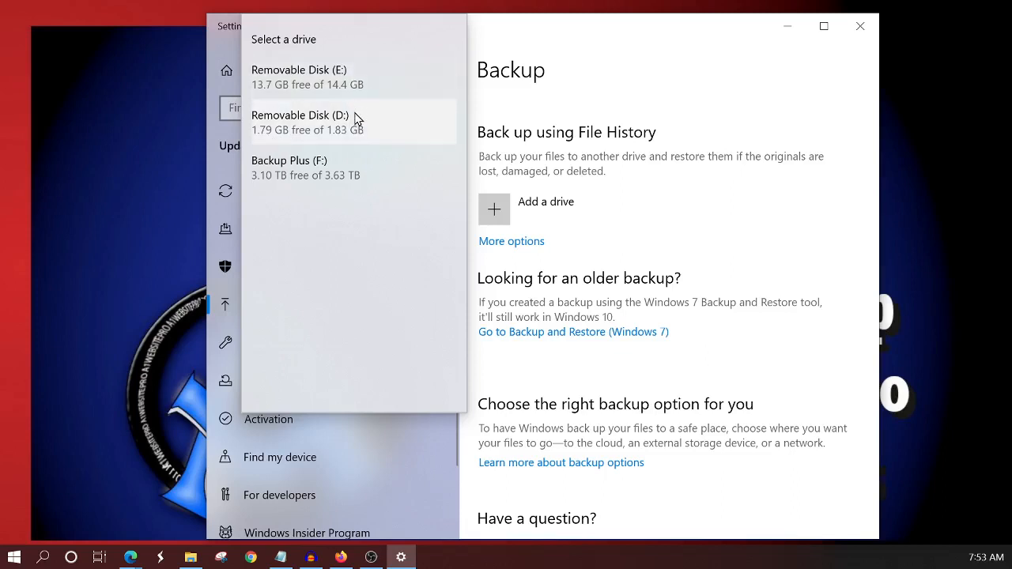
mouse_move(264, 180)
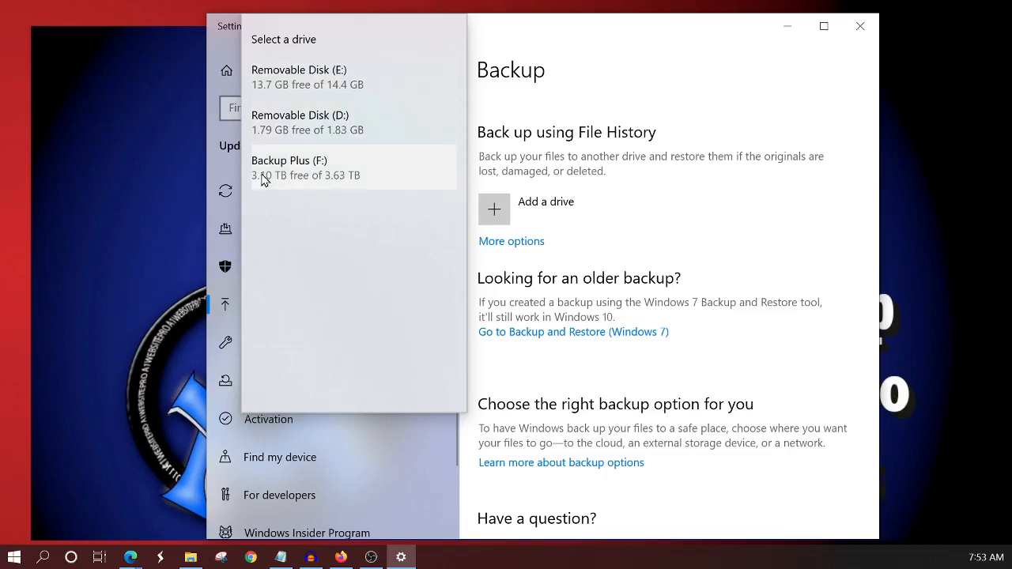
mouse_move(276, 187)
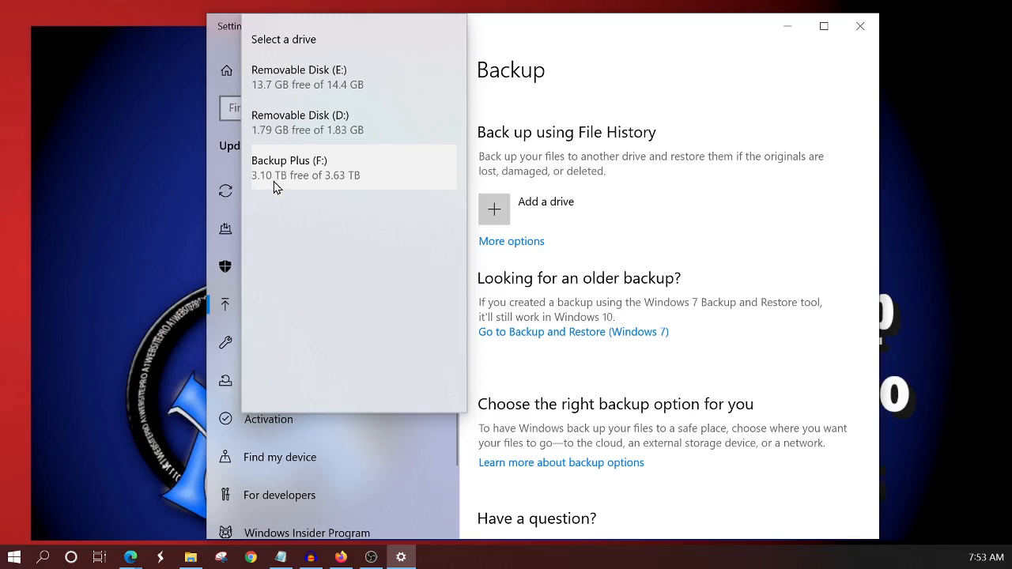
mouse_move(309, 184)
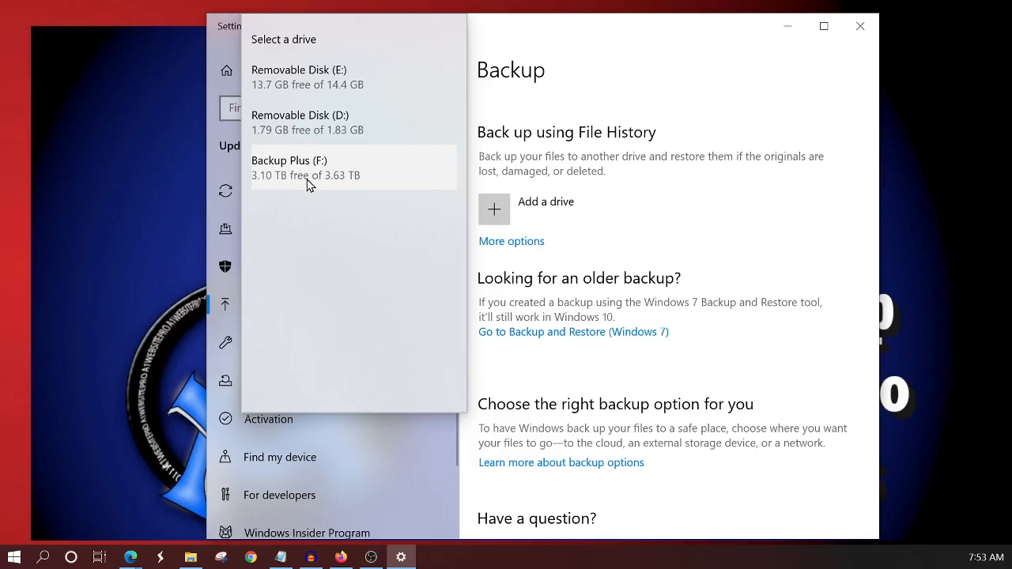
mouse_move(355, 185)
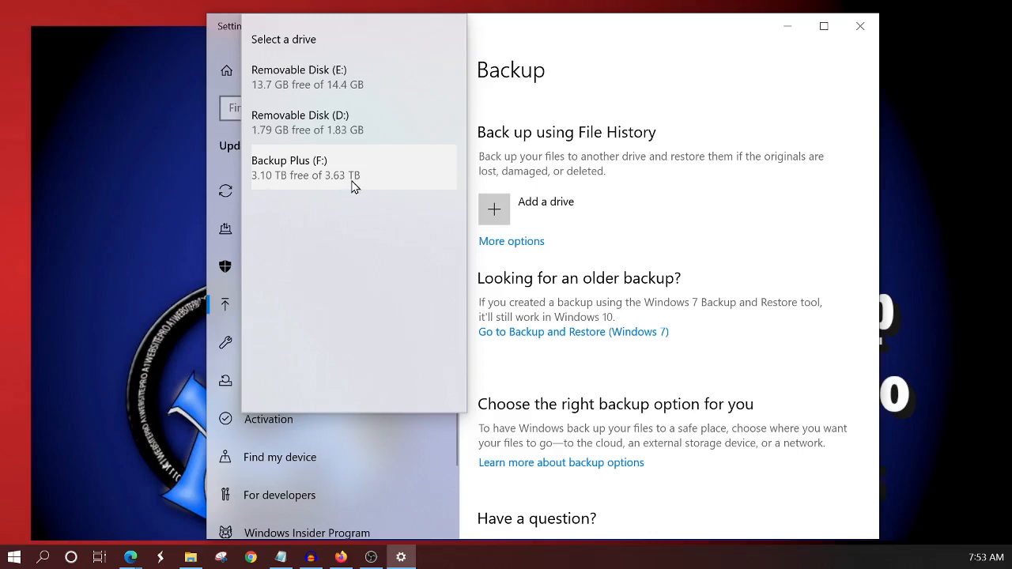
mouse_move(348, 182)
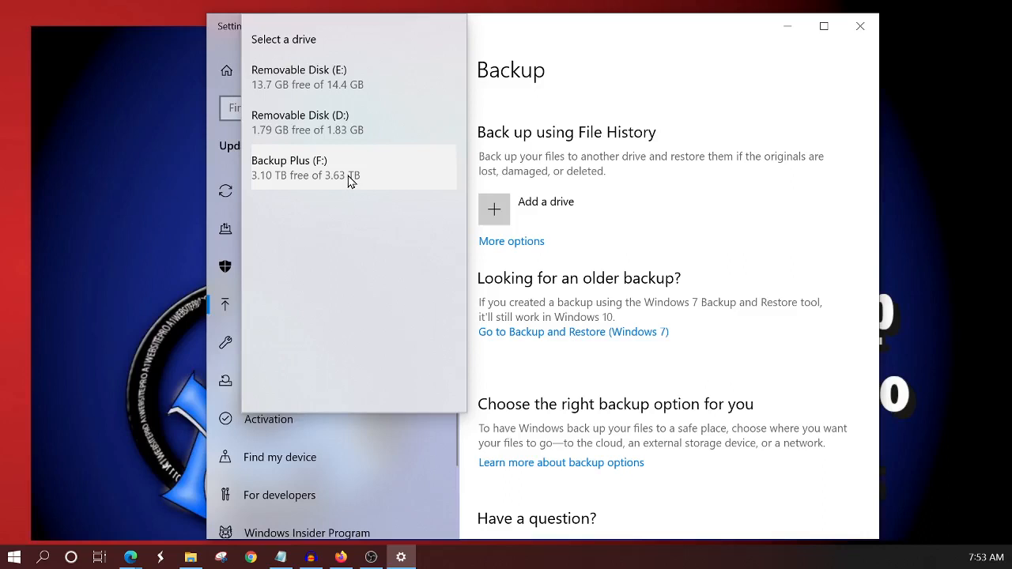
mouse_move(345, 182)
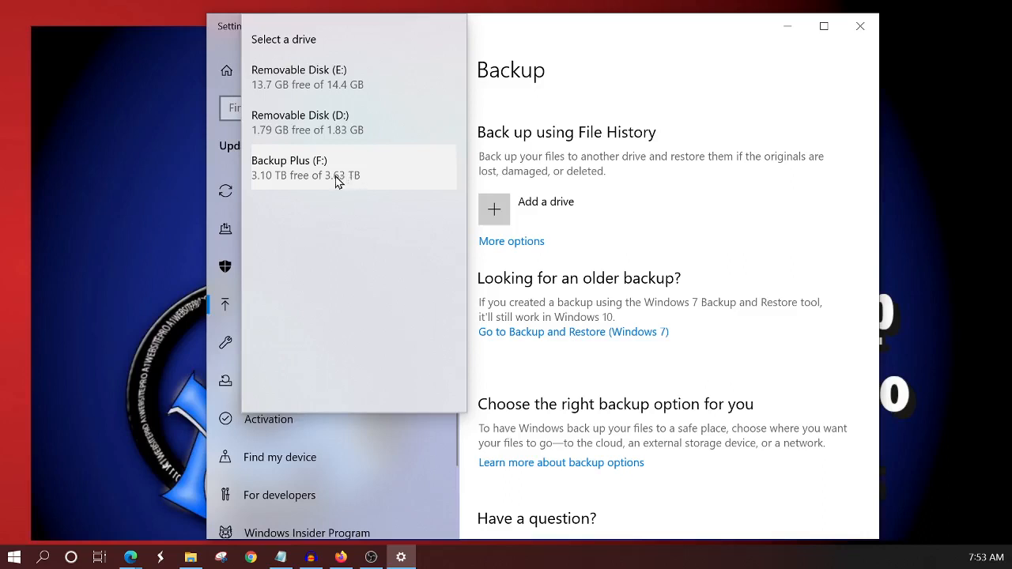
mouse_move(314, 168)
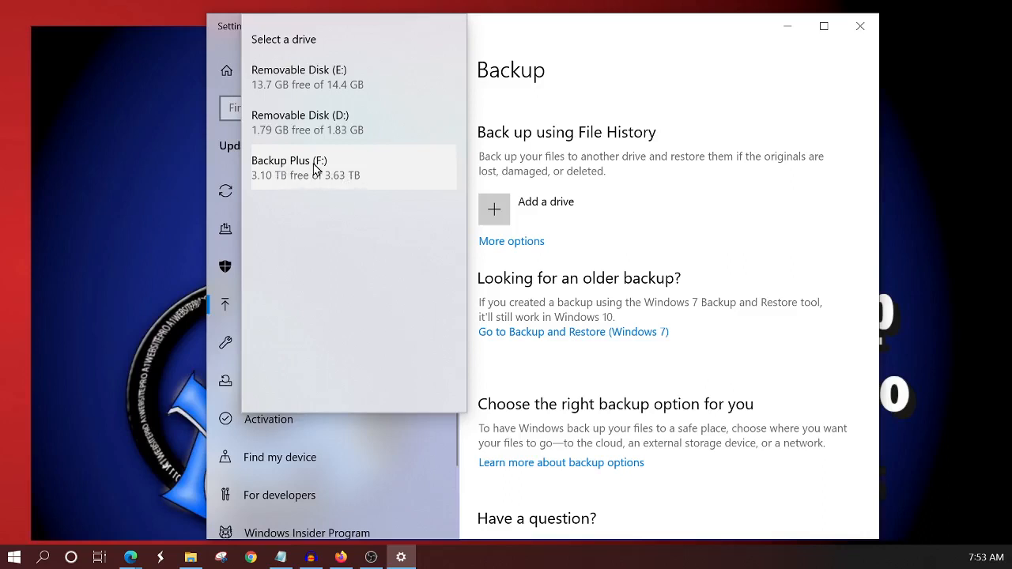
mouse_move(299, 176)
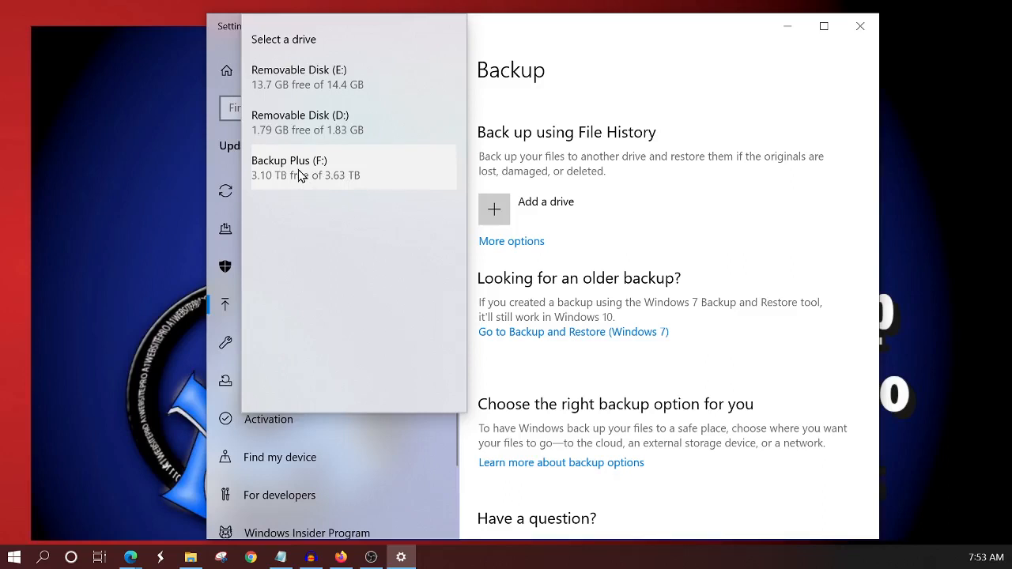
Step: Pick Backup Plus (F:) from the Select a drive list
click(289, 167)
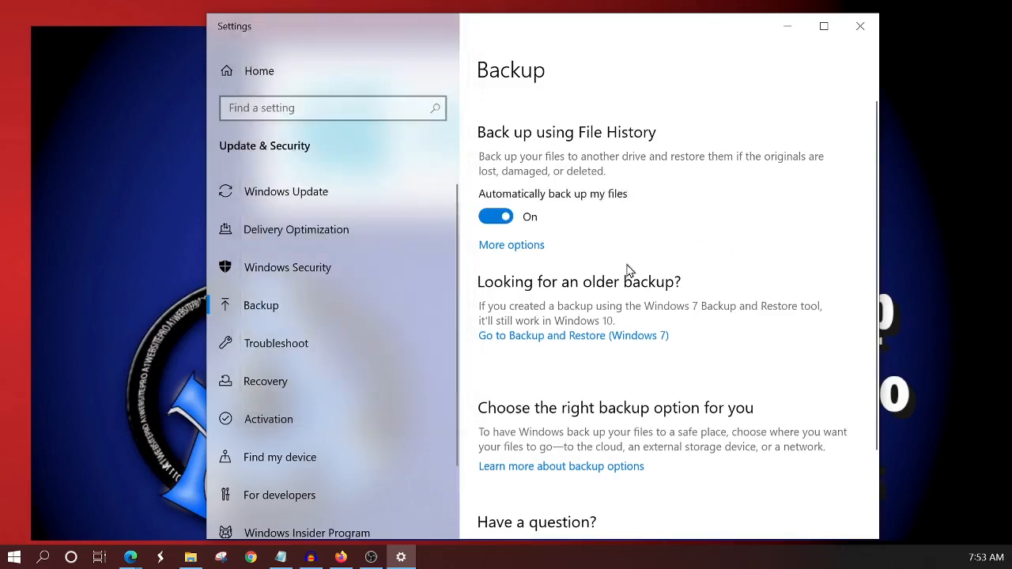
mouse_move(609, 200)
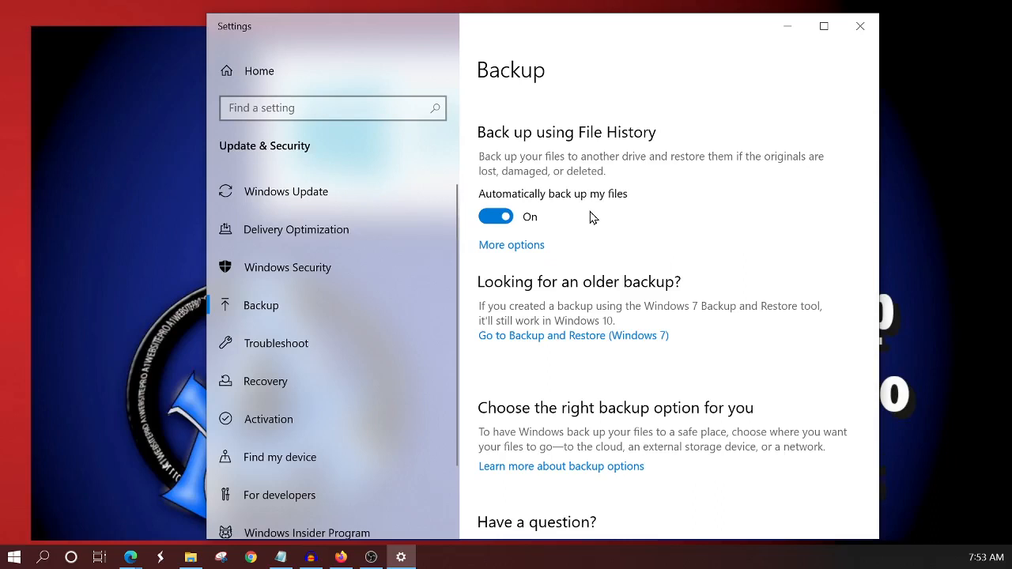
mouse_move(510, 249)
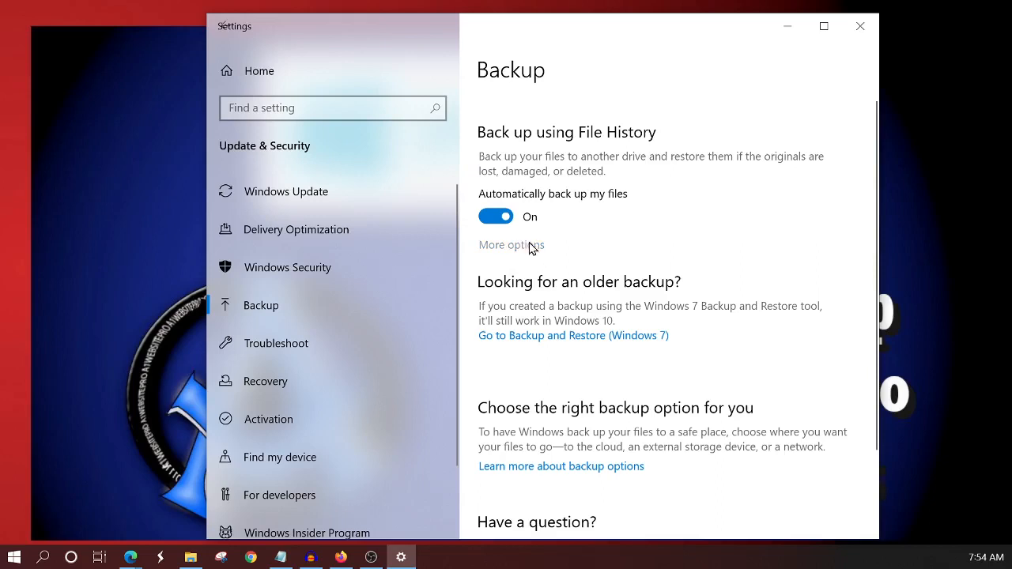
click(511, 245)
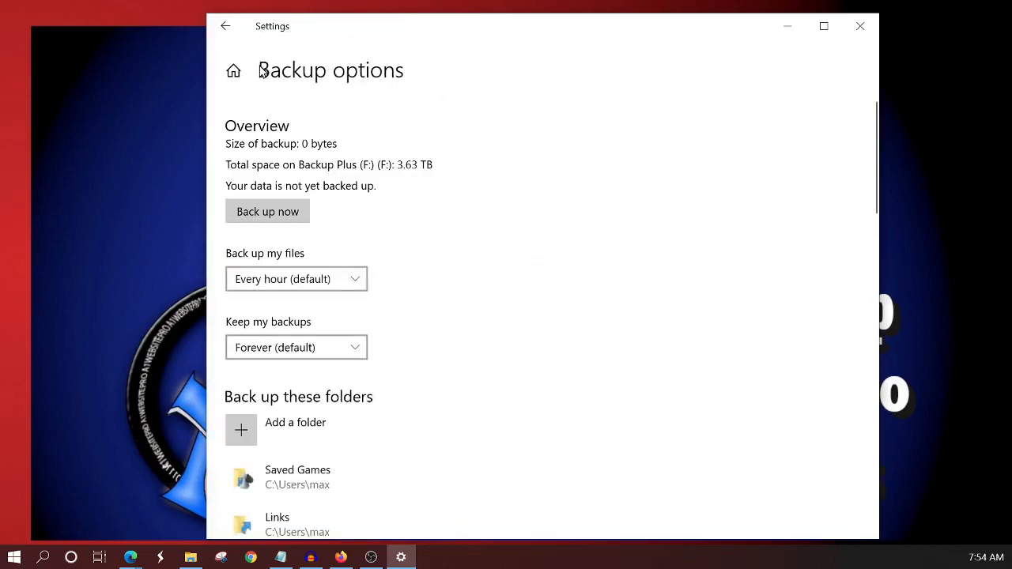
mouse_move(404, 77)
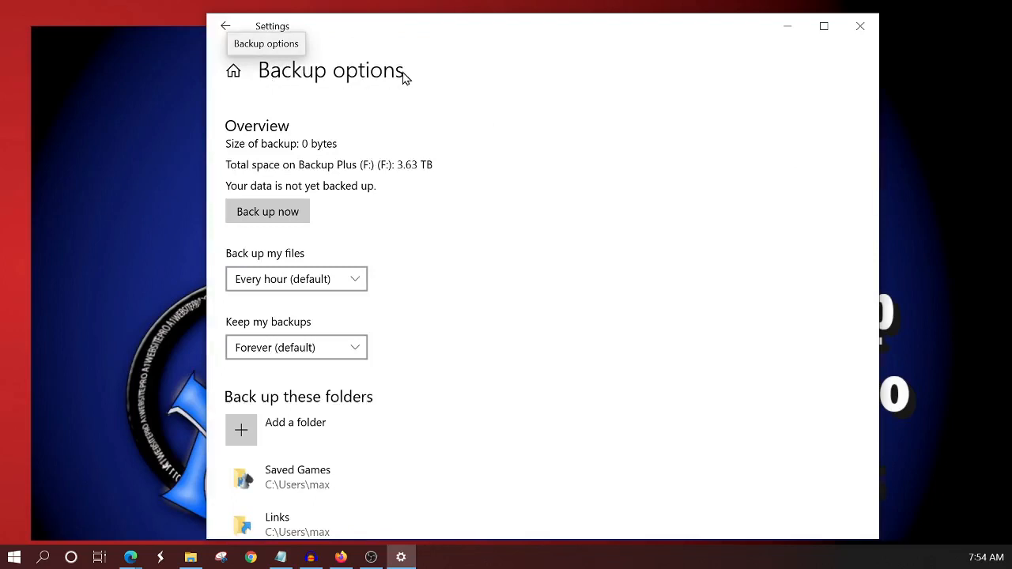
mouse_move(377, 117)
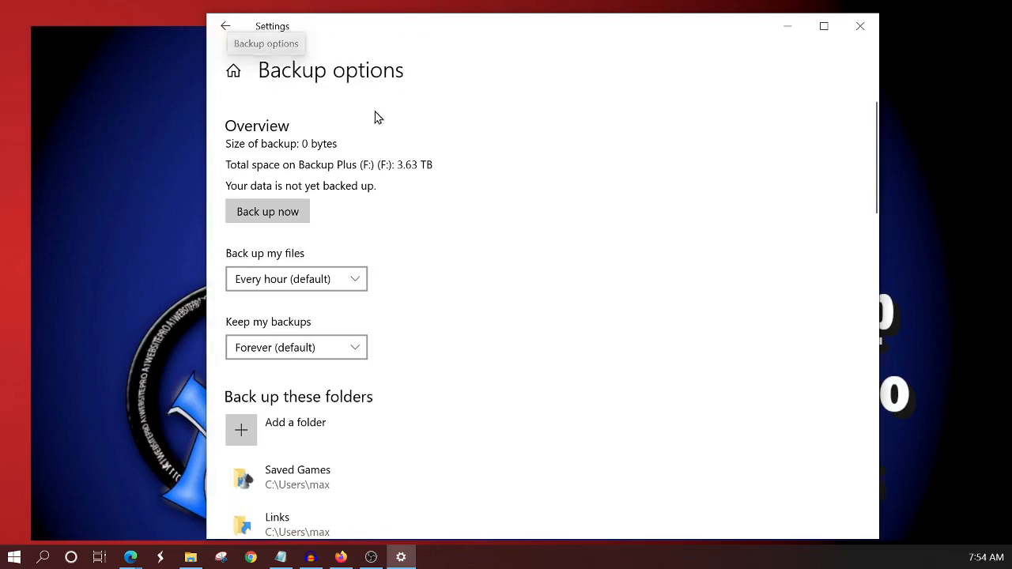
mouse_move(234, 151)
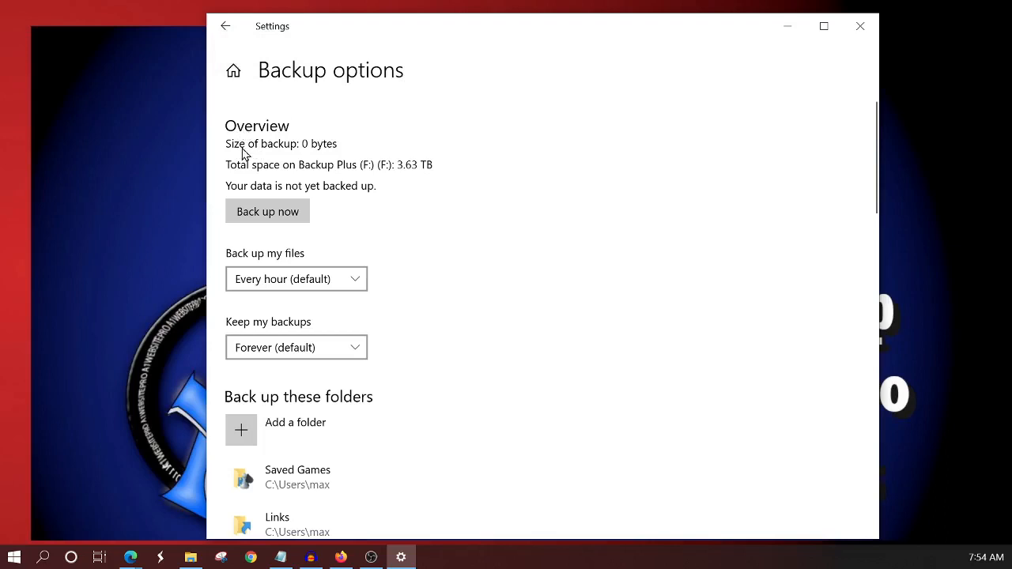
mouse_move(320, 155)
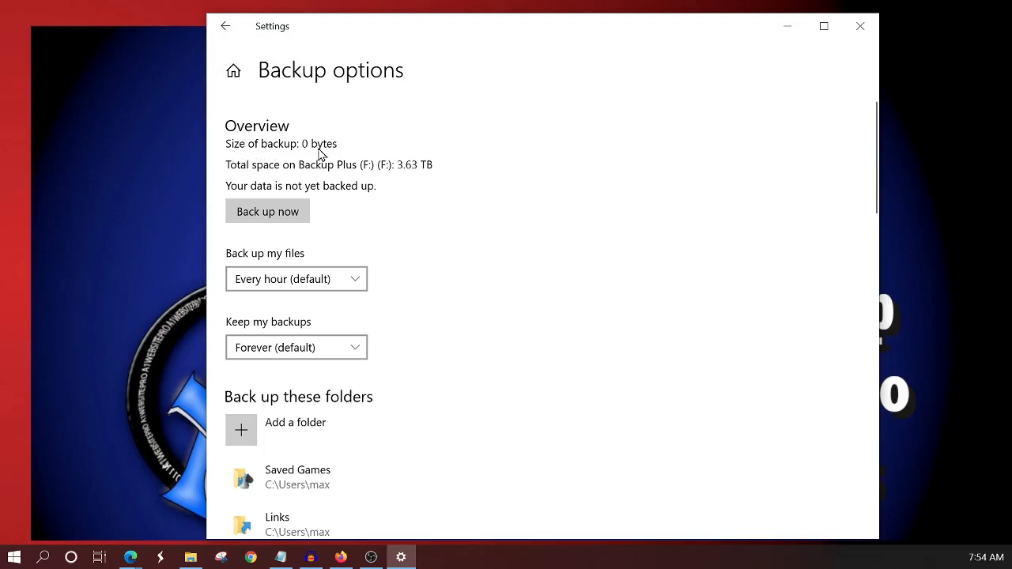
mouse_move(329, 153)
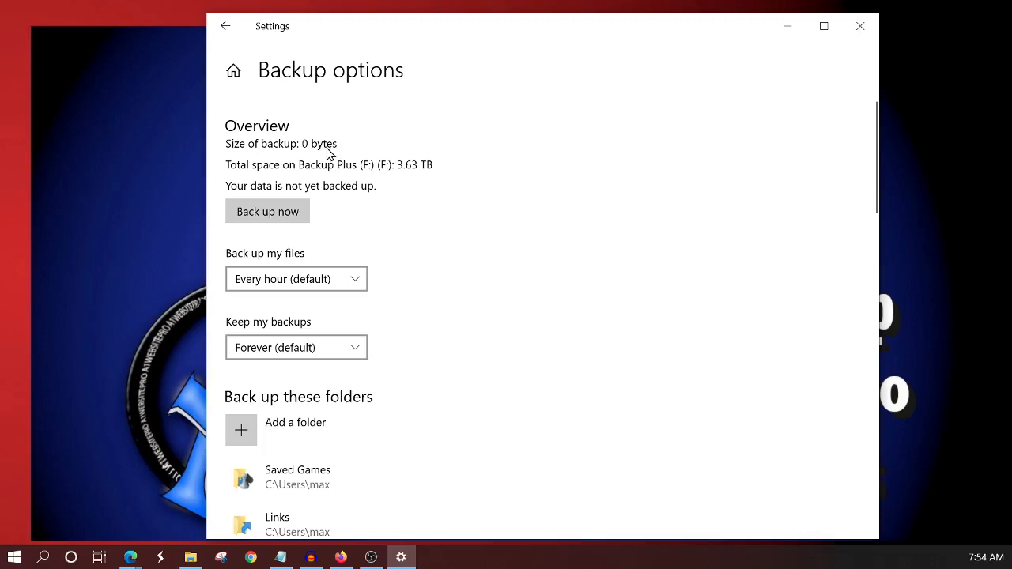
mouse_move(275, 171)
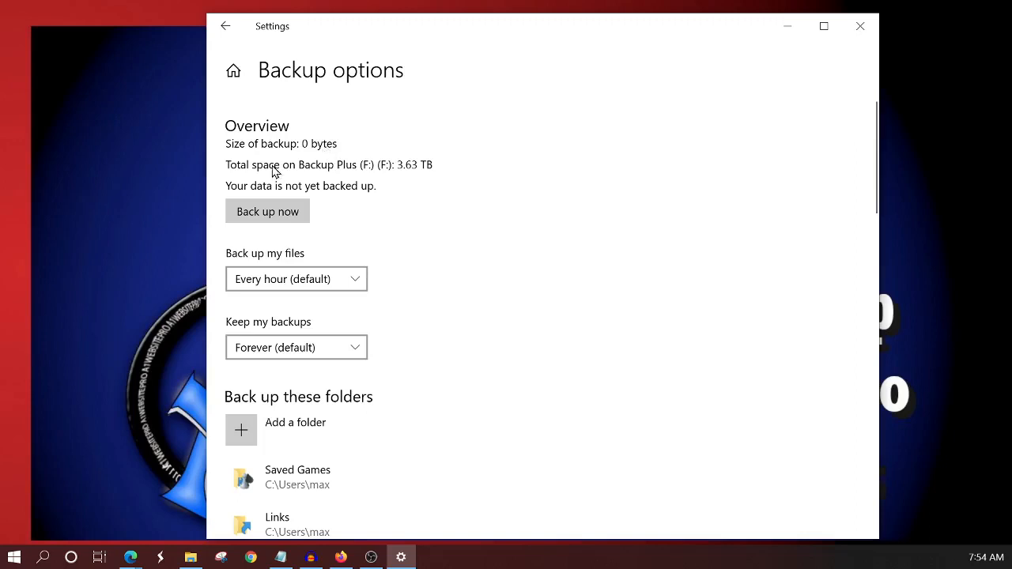
mouse_move(370, 173)
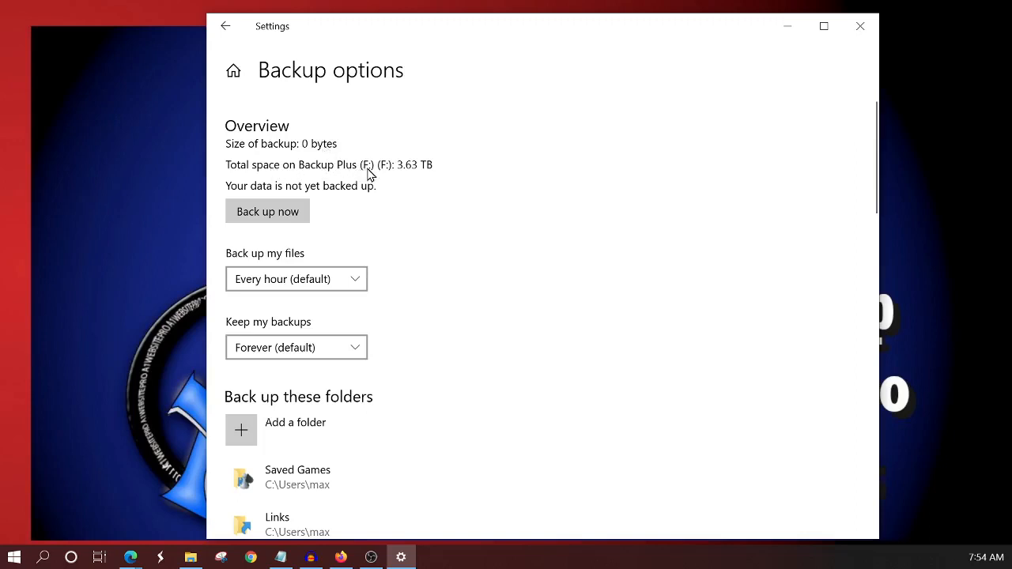
mouse_move(425, 176)
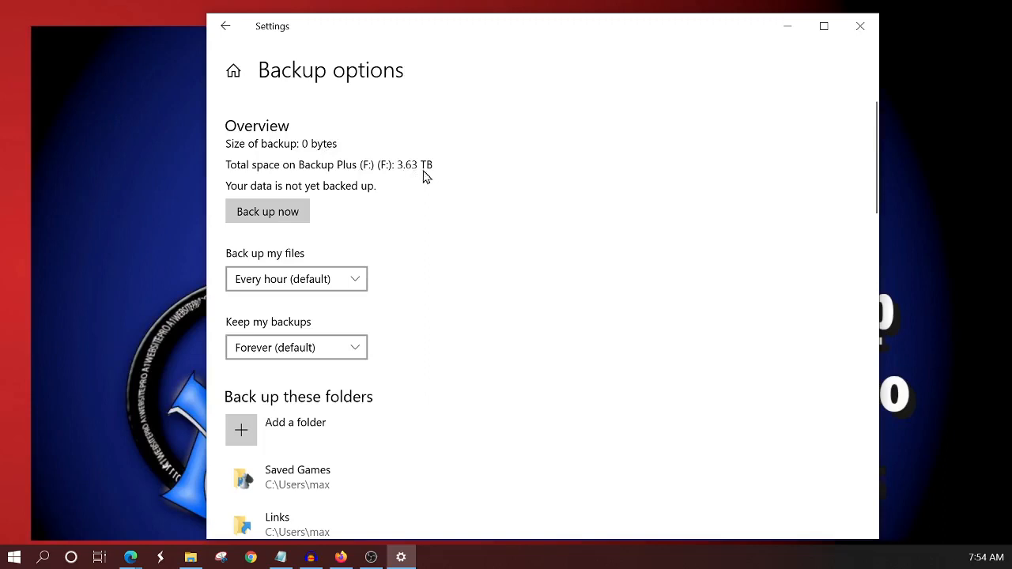
mouse_move(427, 183)
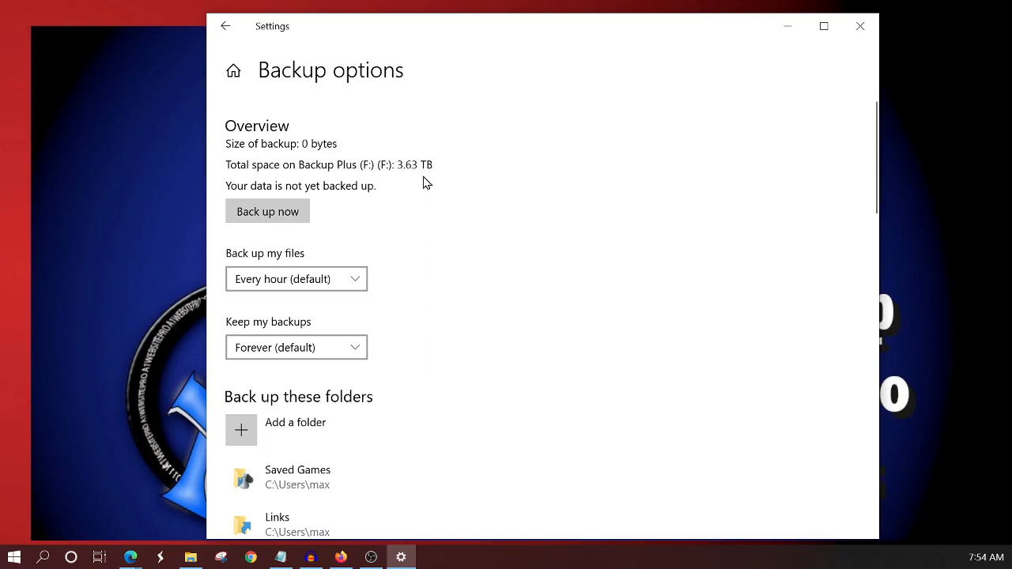
mouse_move(245, 192)
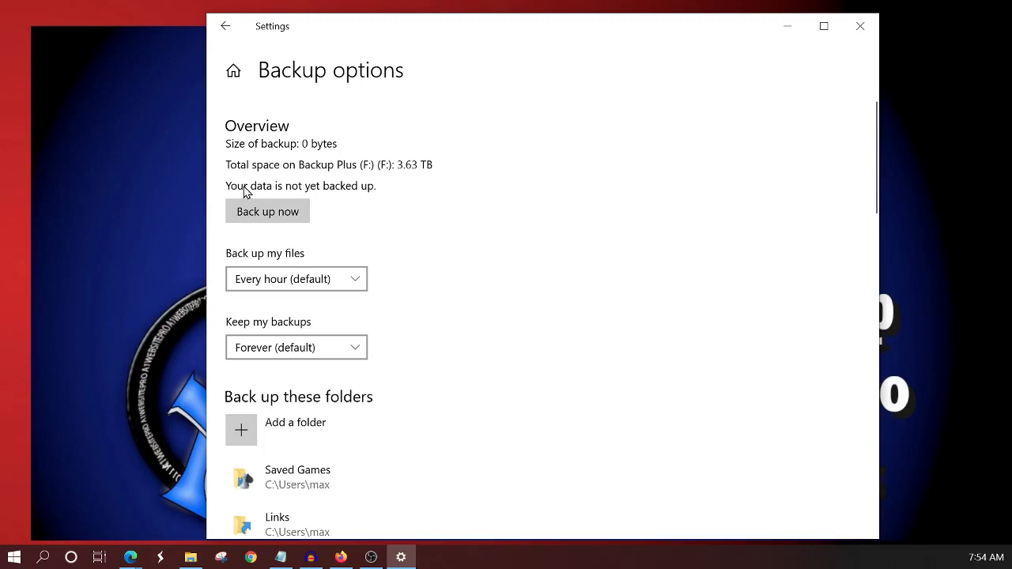
mouse_move(432, 233)
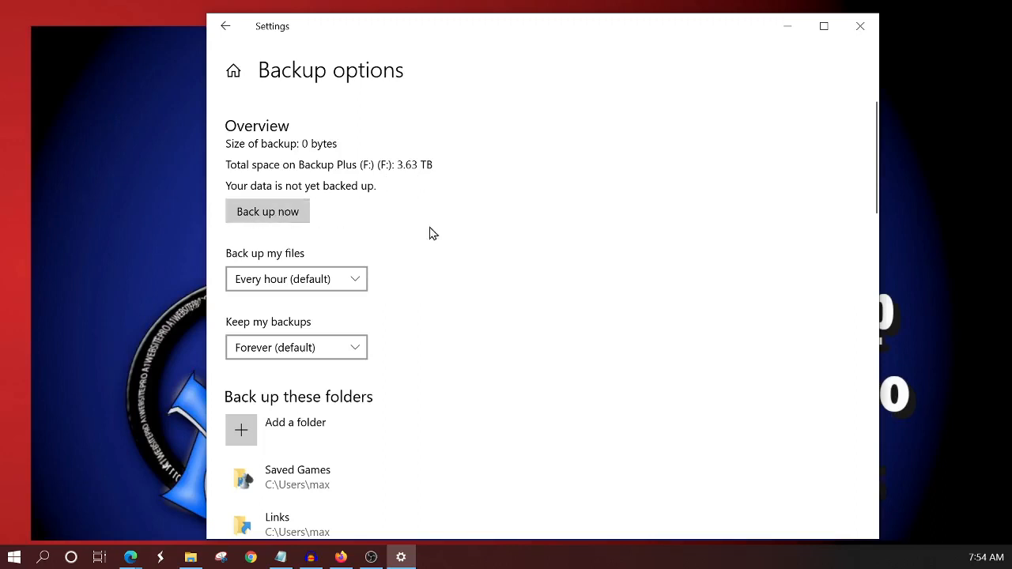
mouse_move(267, 211)
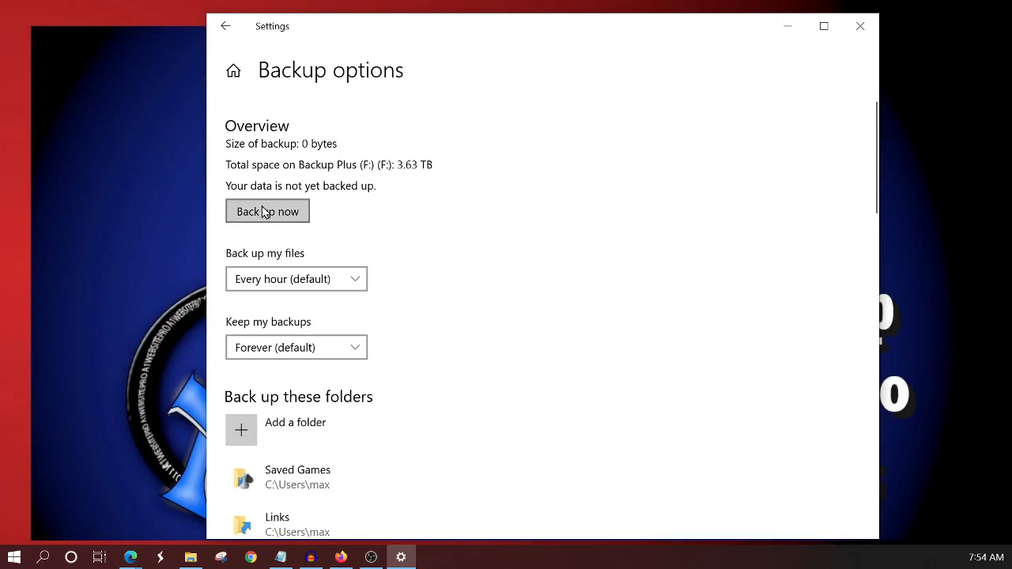
mouse_move(265, 223)
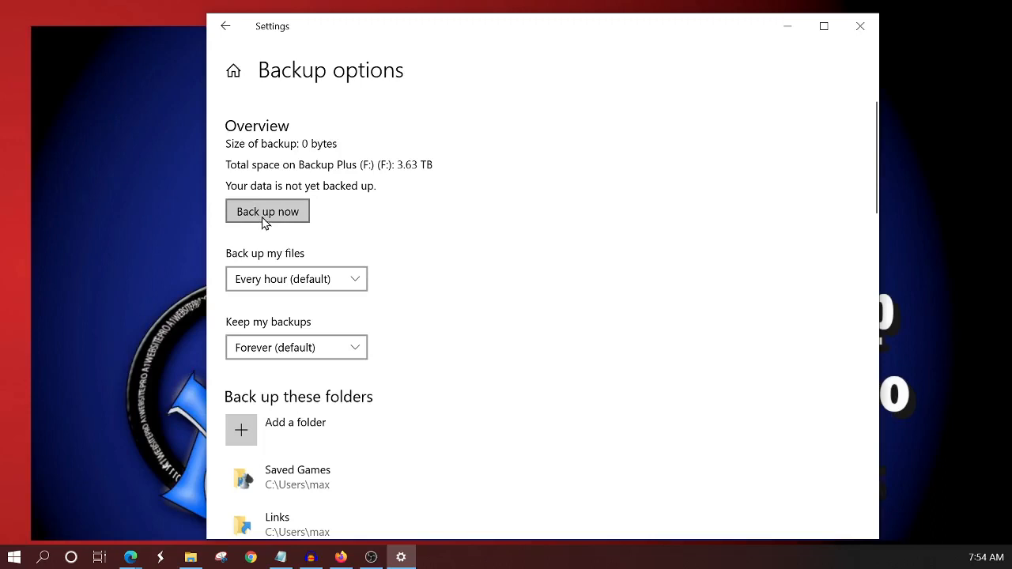
mouse_move(354, 215)
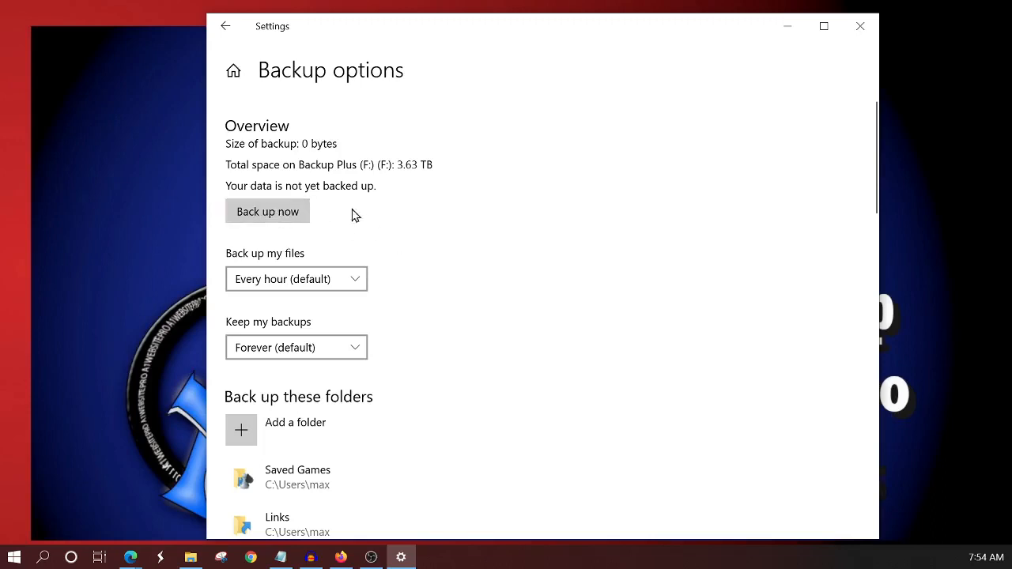
scroll(down, 3)
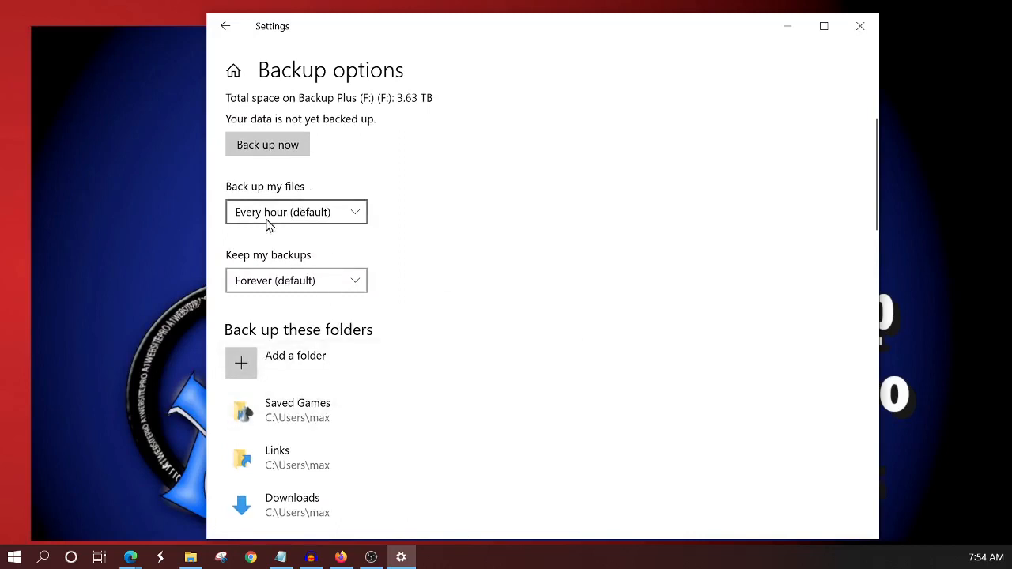
mouse_move(352, 211)
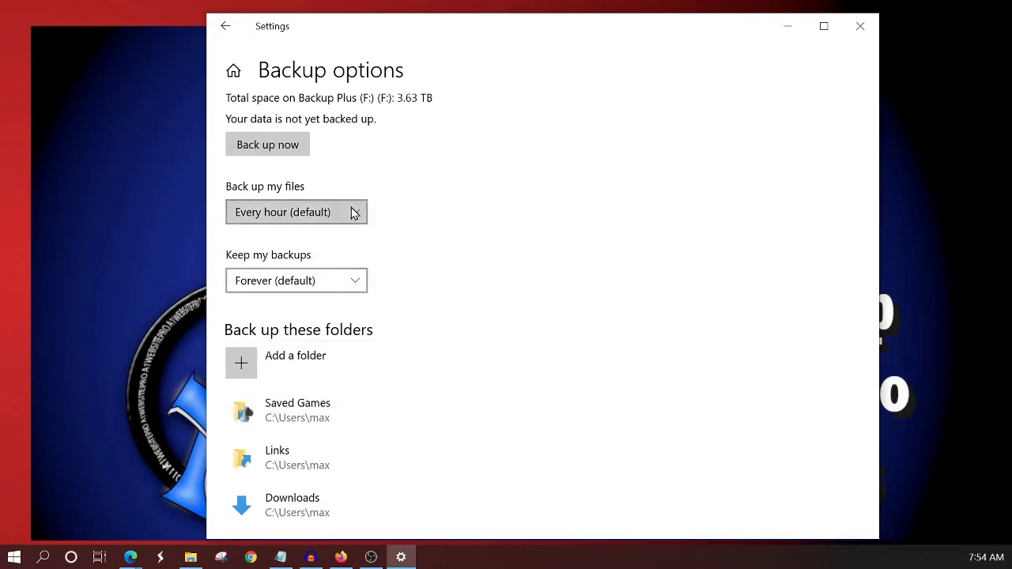
click(296, 212)
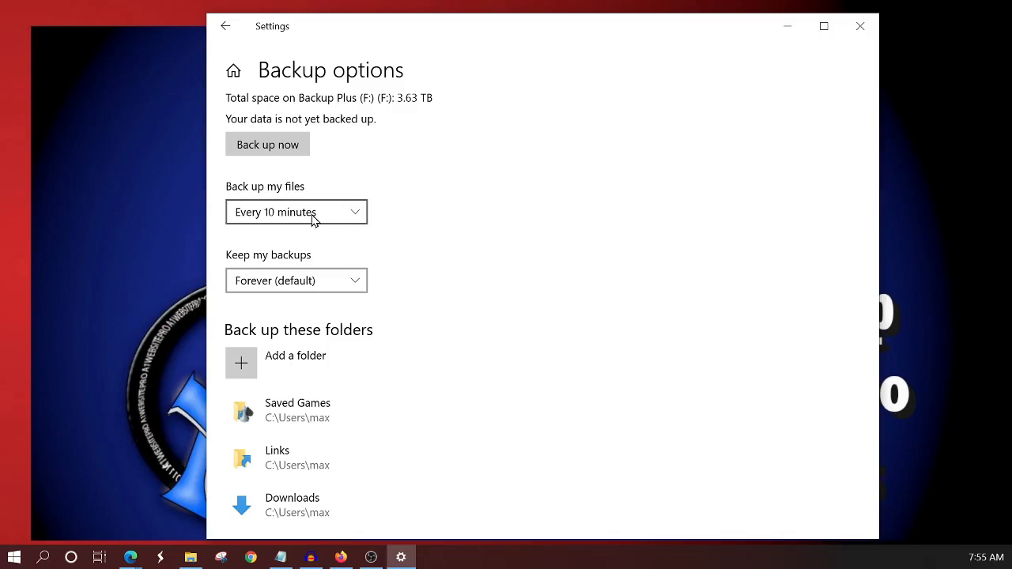
click(295, 212)
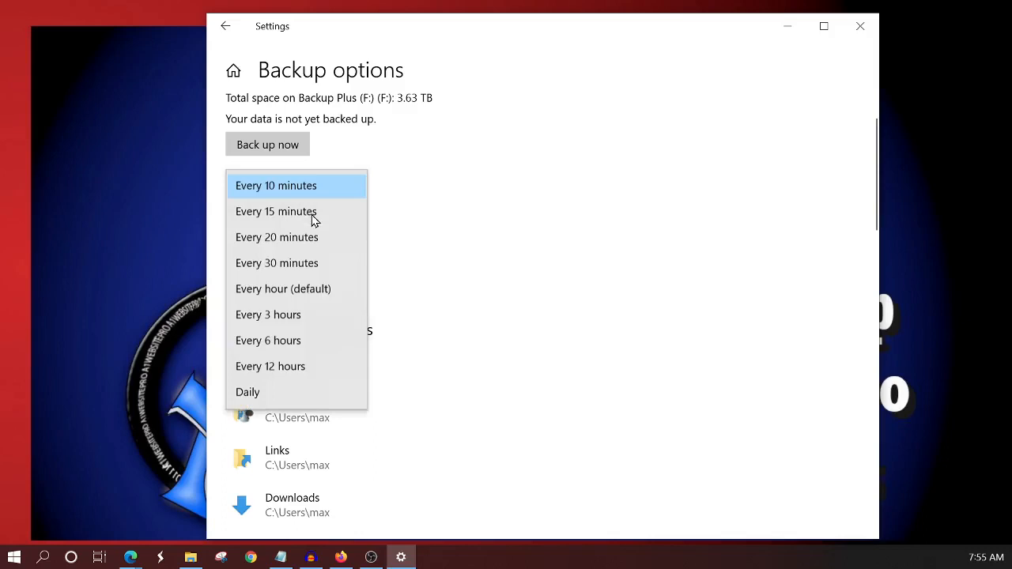
mouse_move(321, 288)
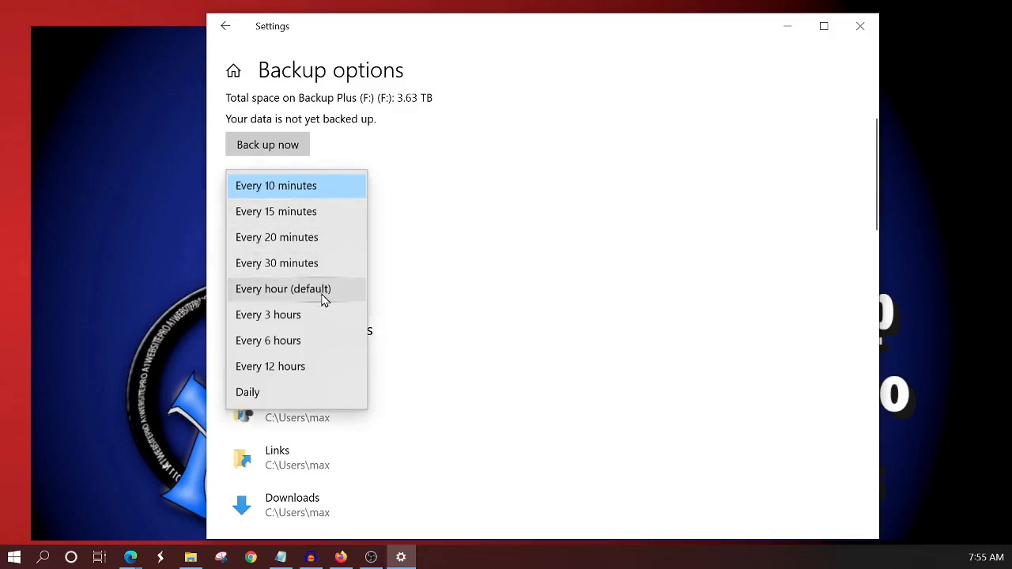
click(283, 289)
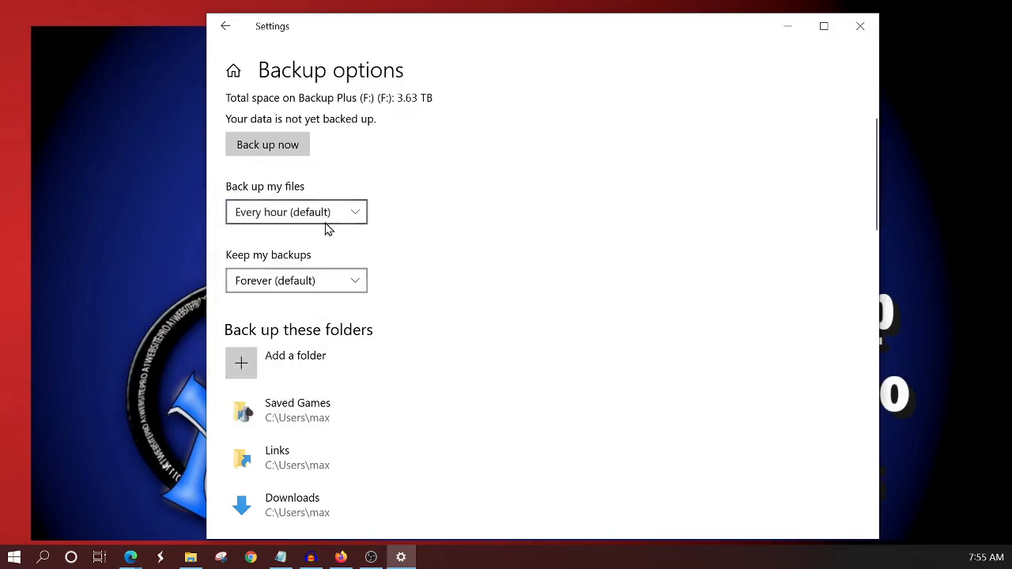
mouse_move(336, 215)
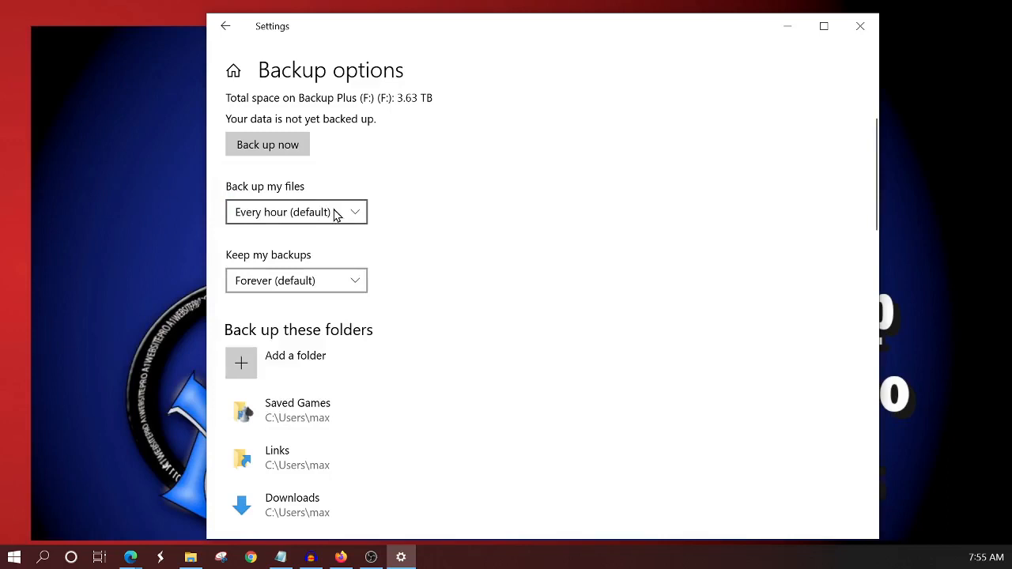
click(295, 212)
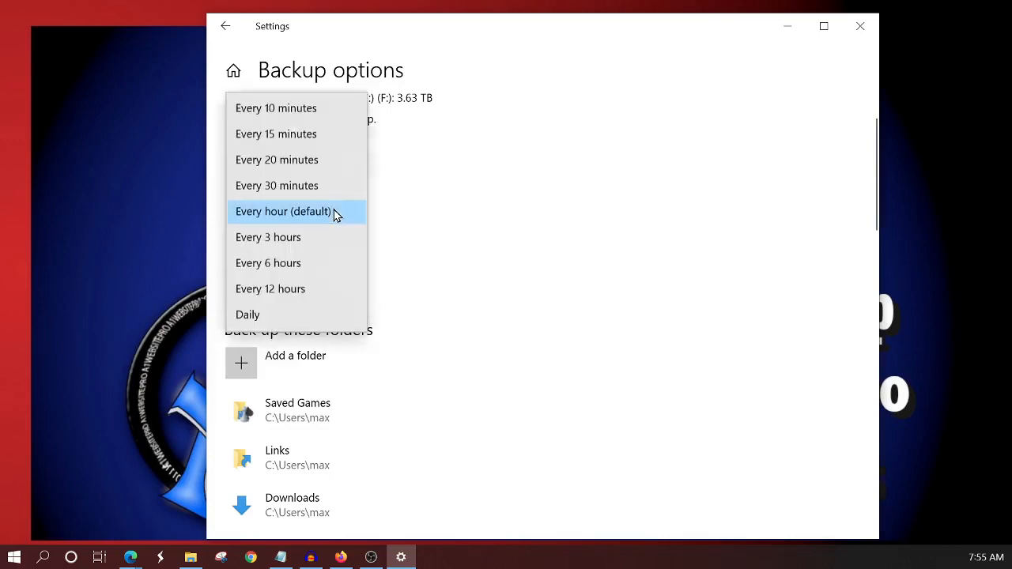
mouse_move(263, 322)
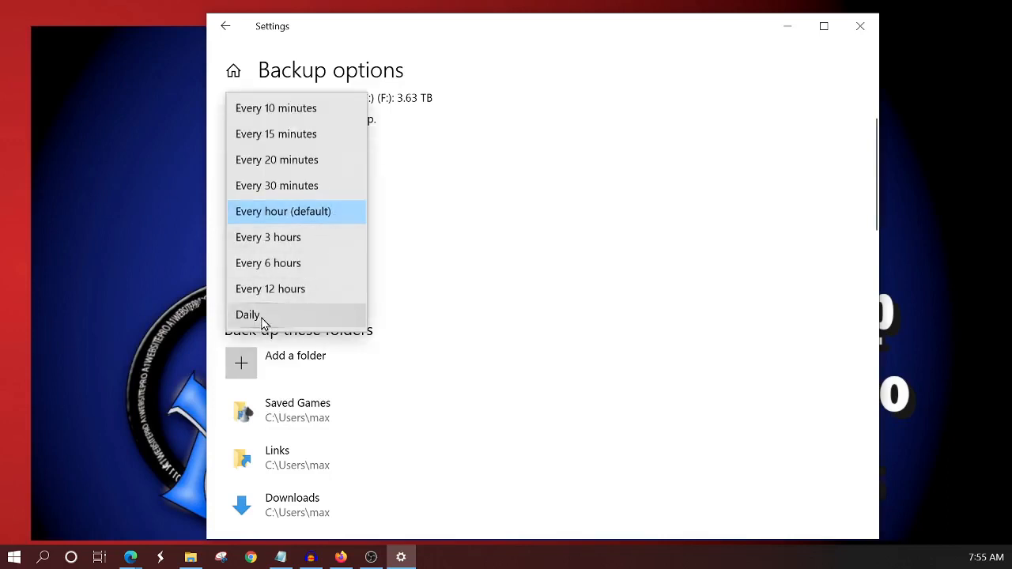
mouse_move(309, 306)
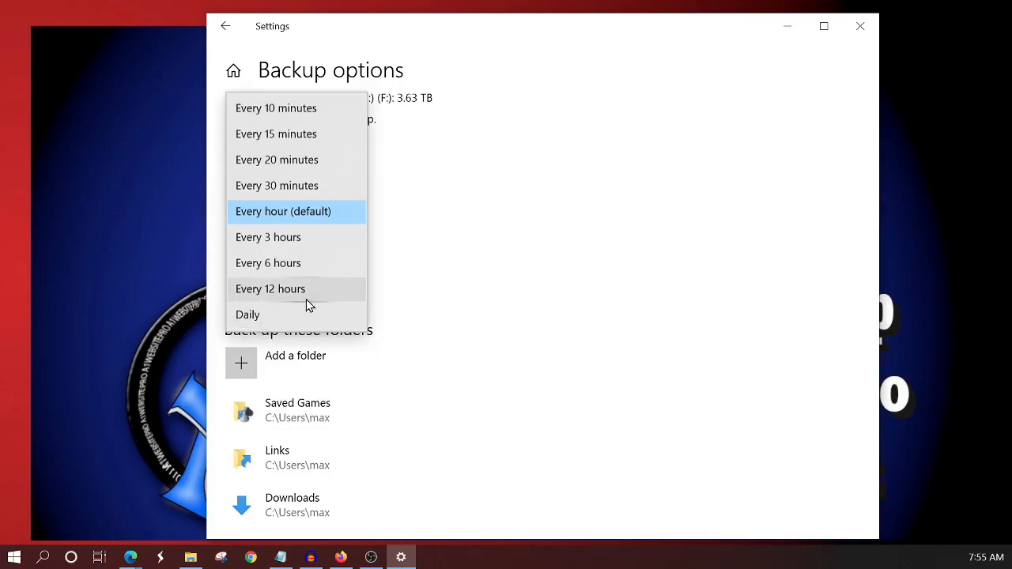
mouse_move(474, 220)
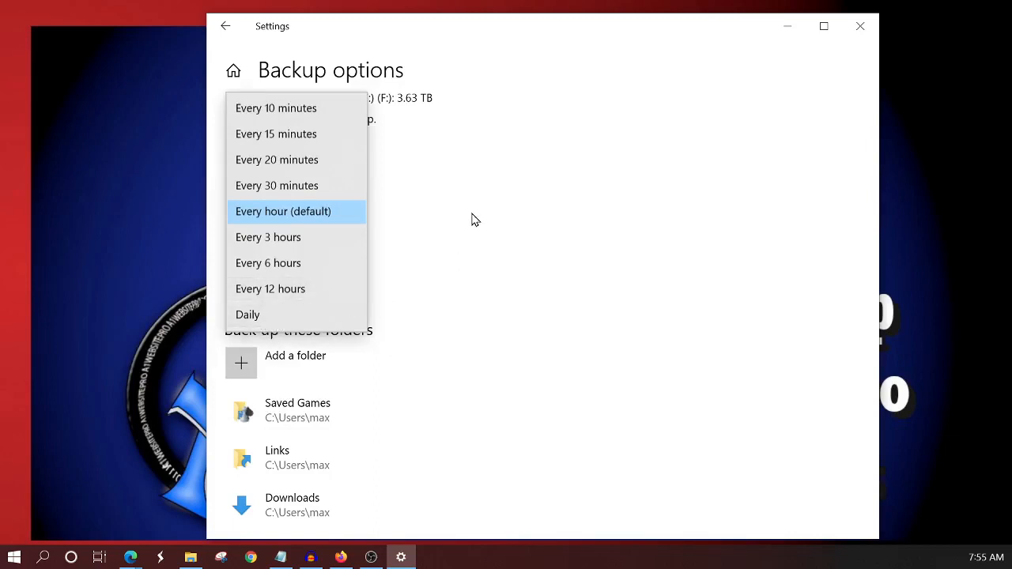
mouse_move(481, 177)
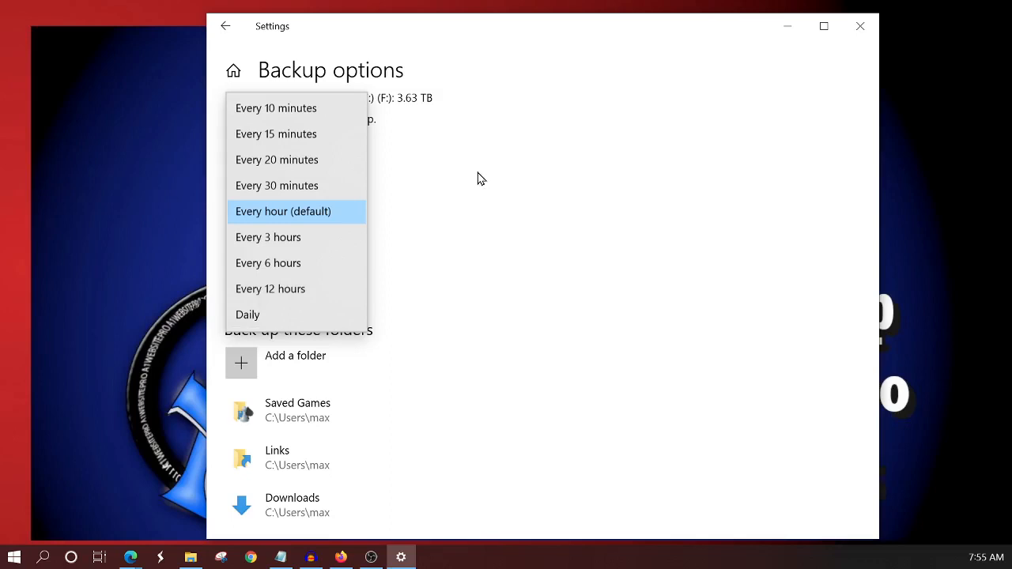
mouse_move(477, 200)
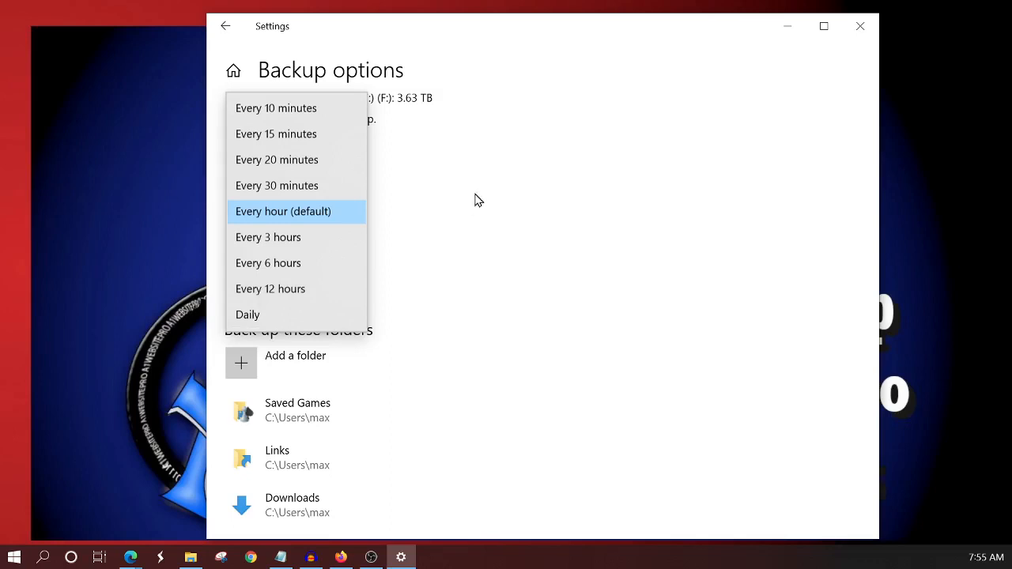
click(283, 211)
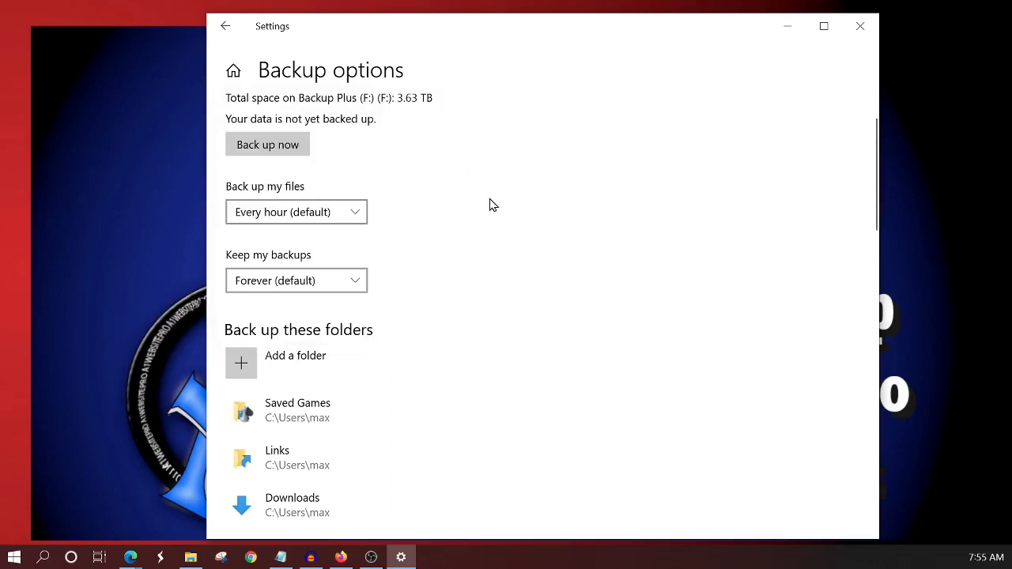
mouse_move(253, 266)
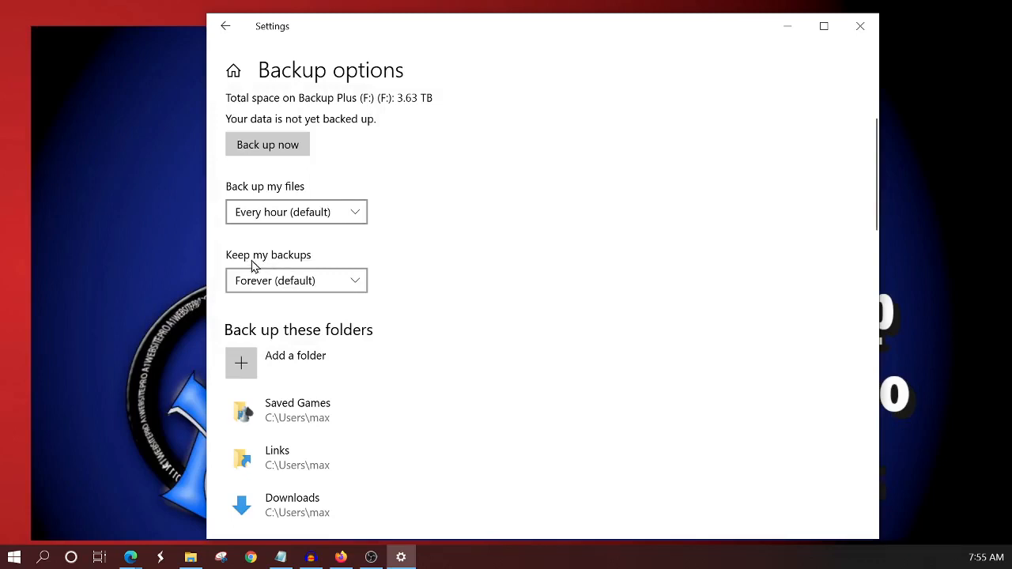
mouse_move(340, 280)
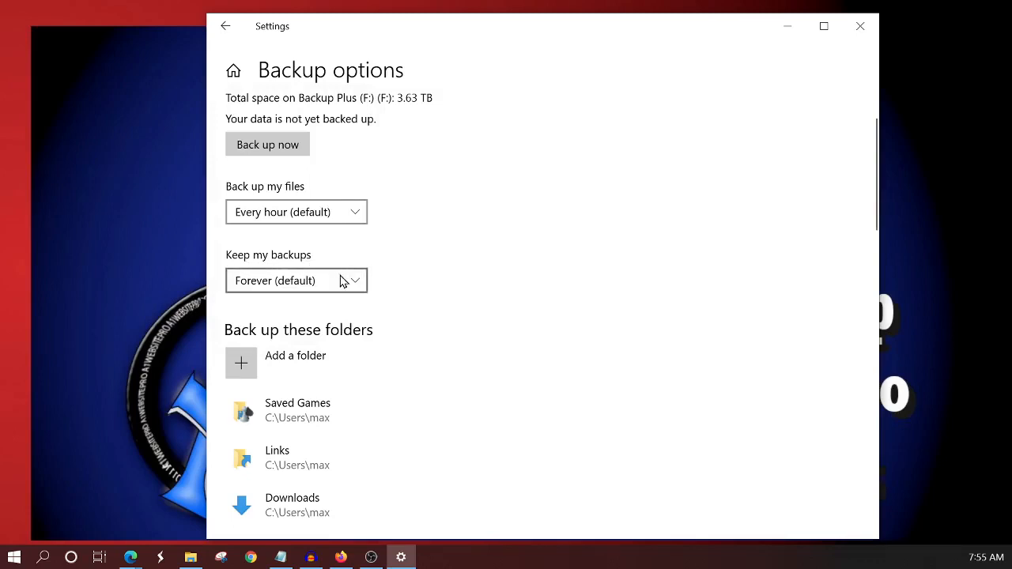
mouse_move(333, 284)
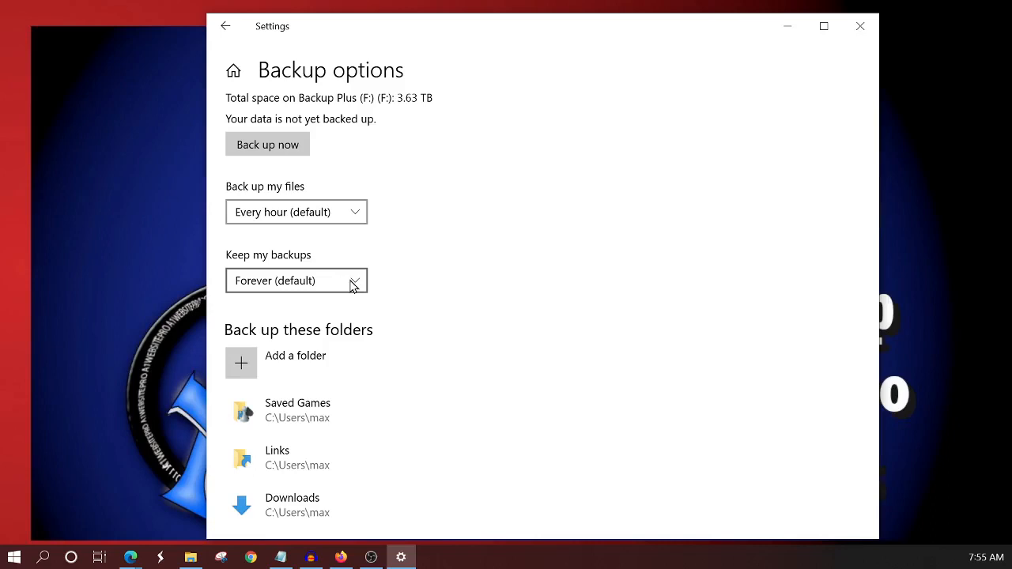
Step: Review the 'Keep my backups' choices and settle on Forever (default)
click(296, 281)
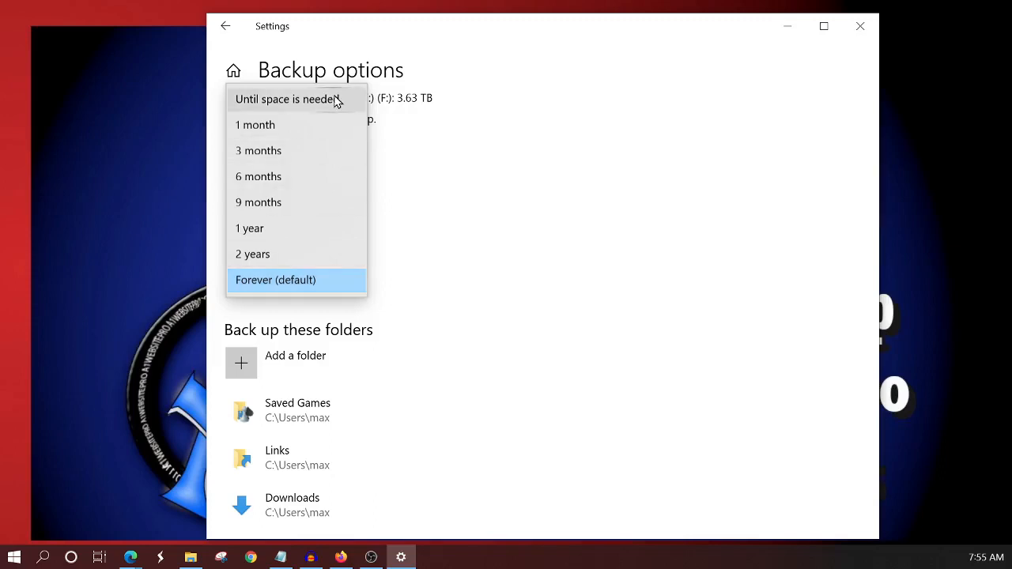
click(275, 280)
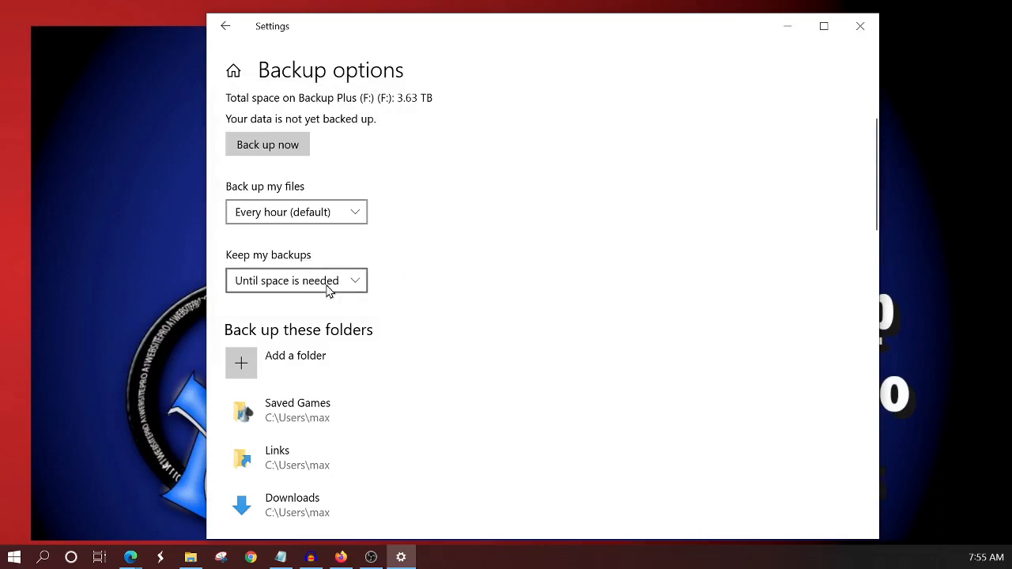
mouse_move(414, 283)
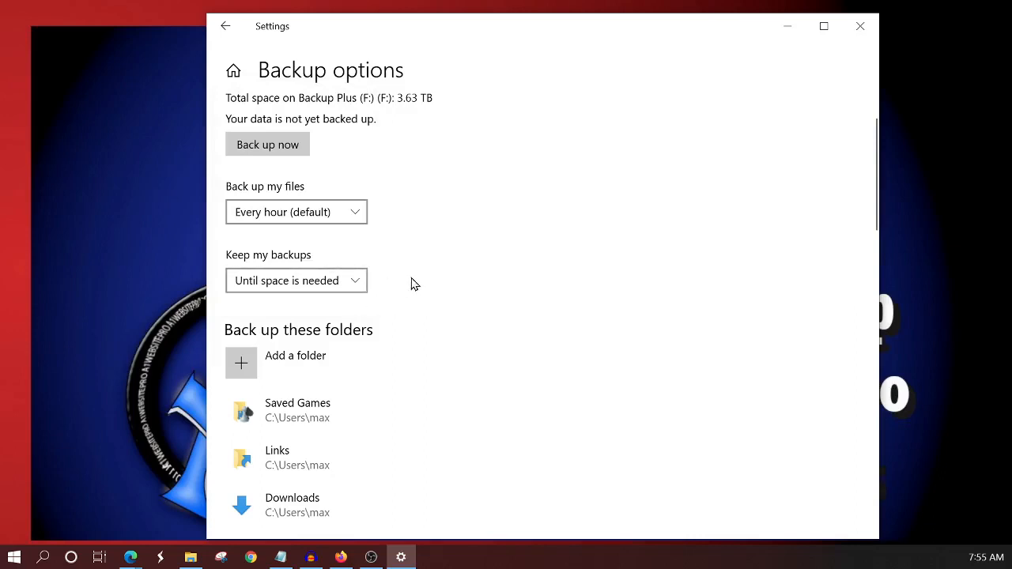
mouse_move(438, 285)
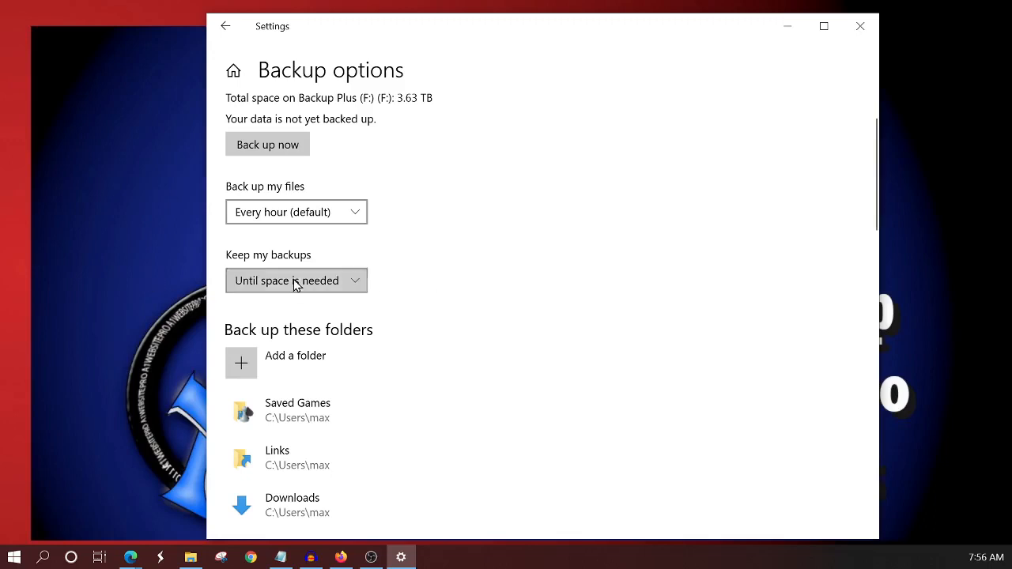
click(296, 280)
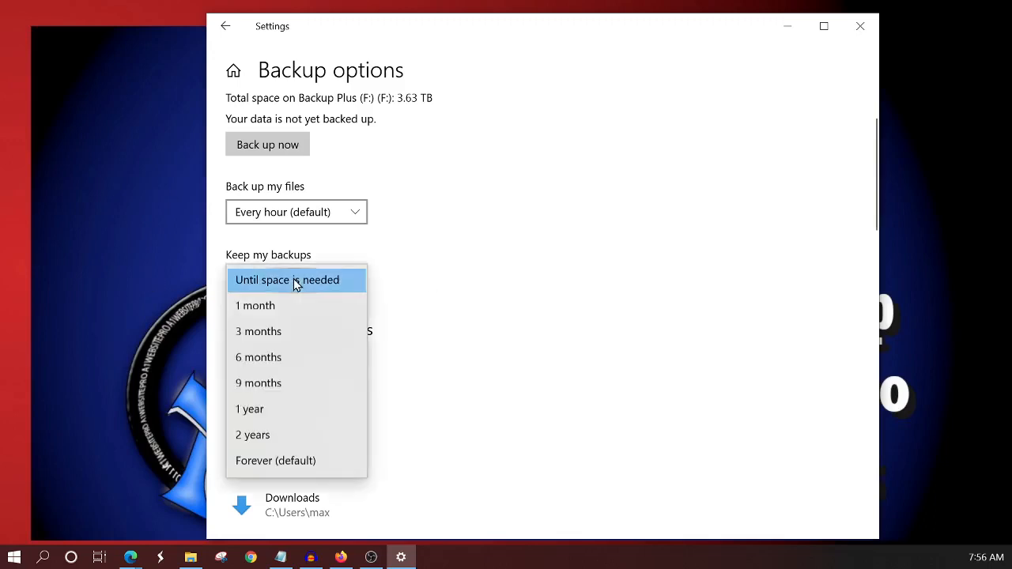
mouse_move(308, 309)
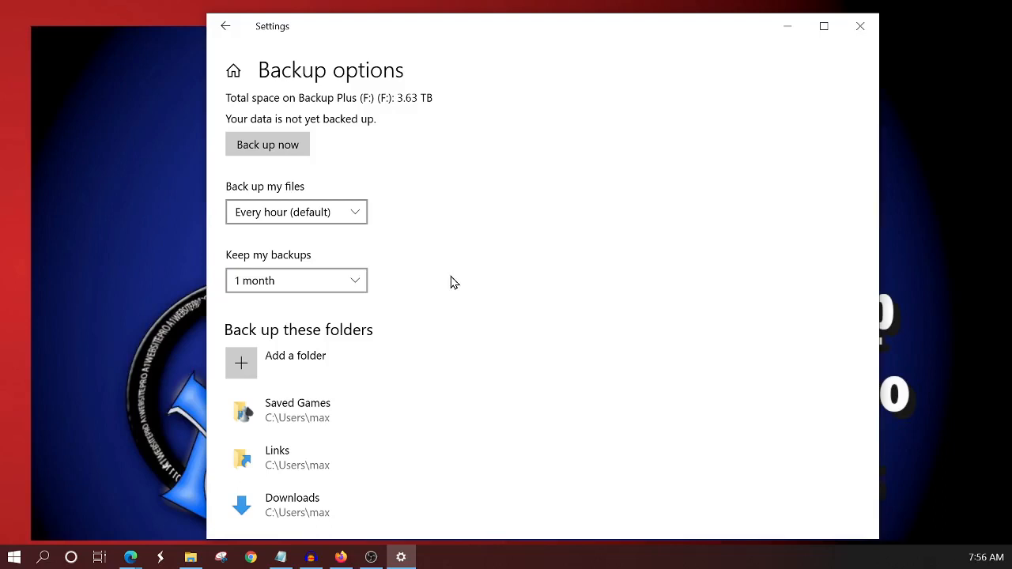
mouse_move(297, 281)
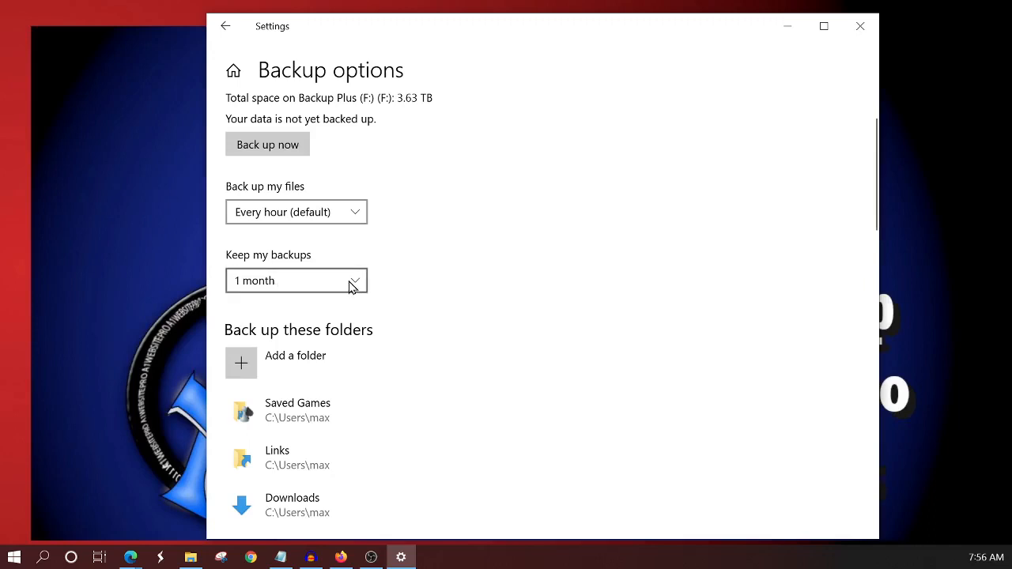
click(296, 281)
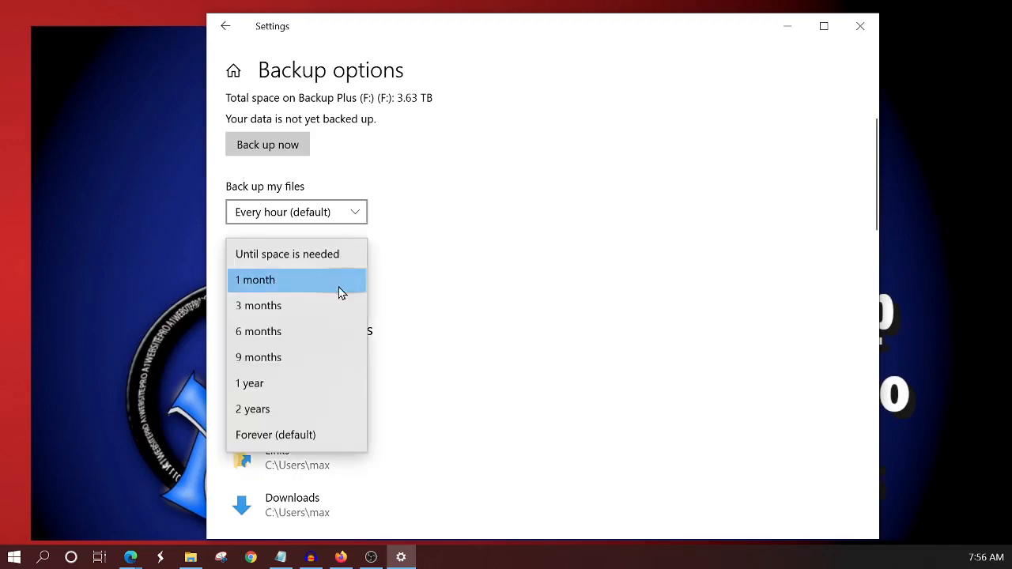
mouse_move(285, 351)
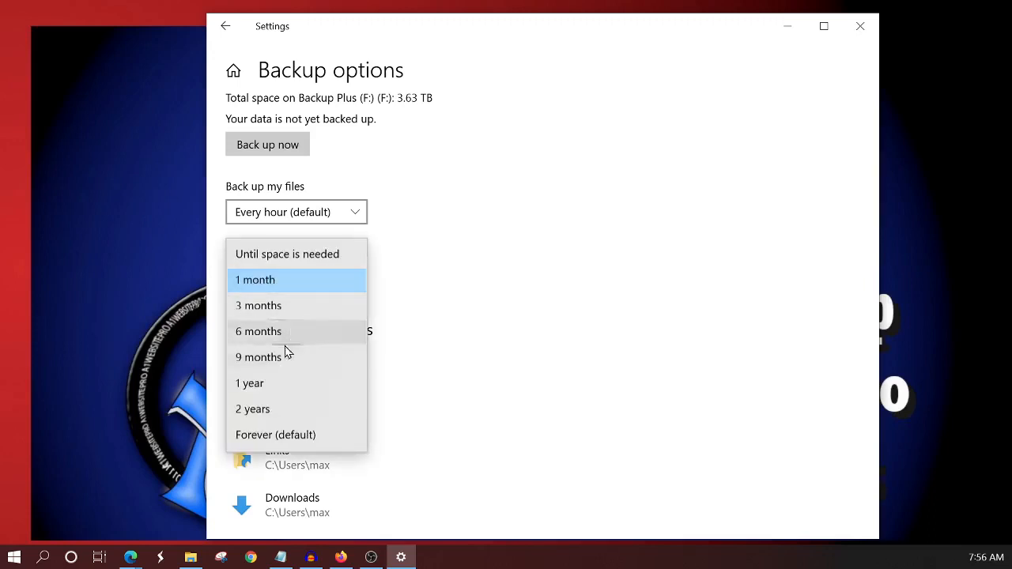
mouse_move(278, 435)
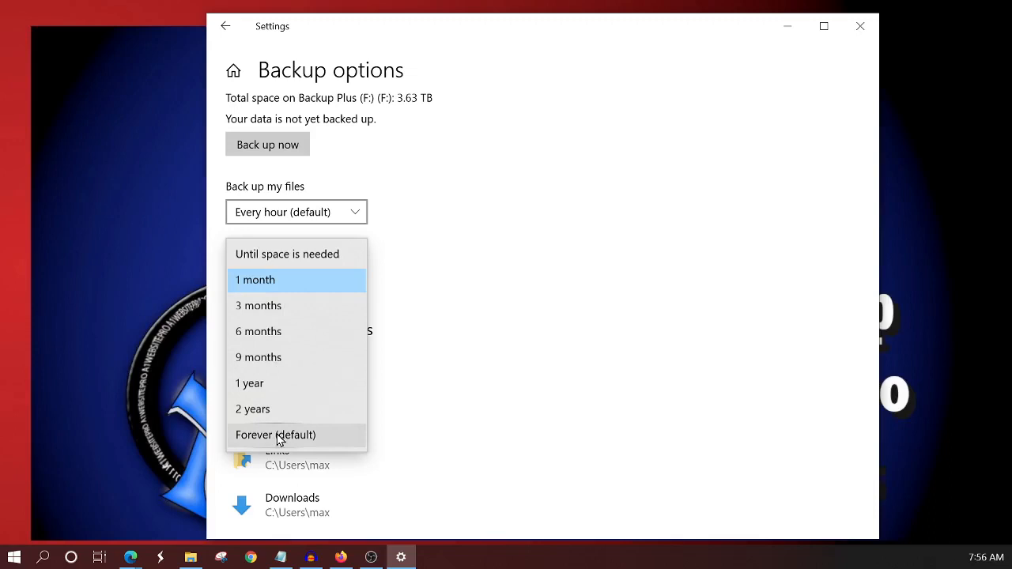
mouse_move(292, 253)
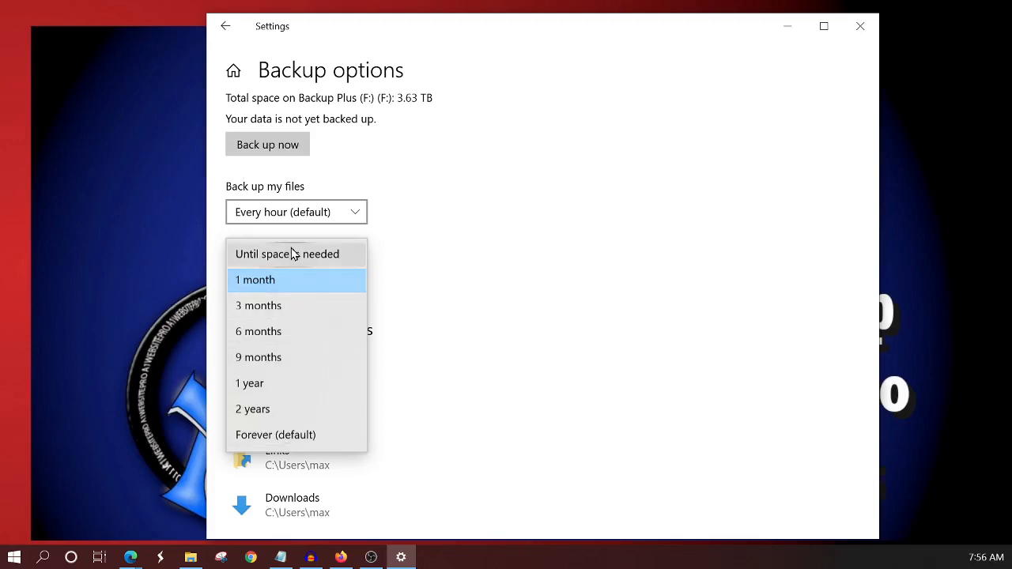
mouse_move(262, 410)
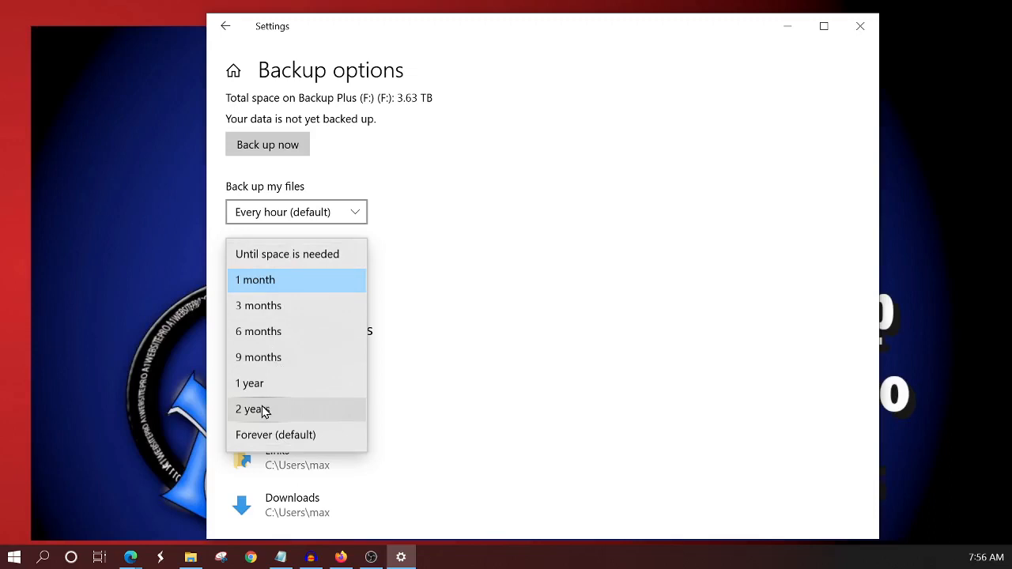
mouse_move(290, 437)
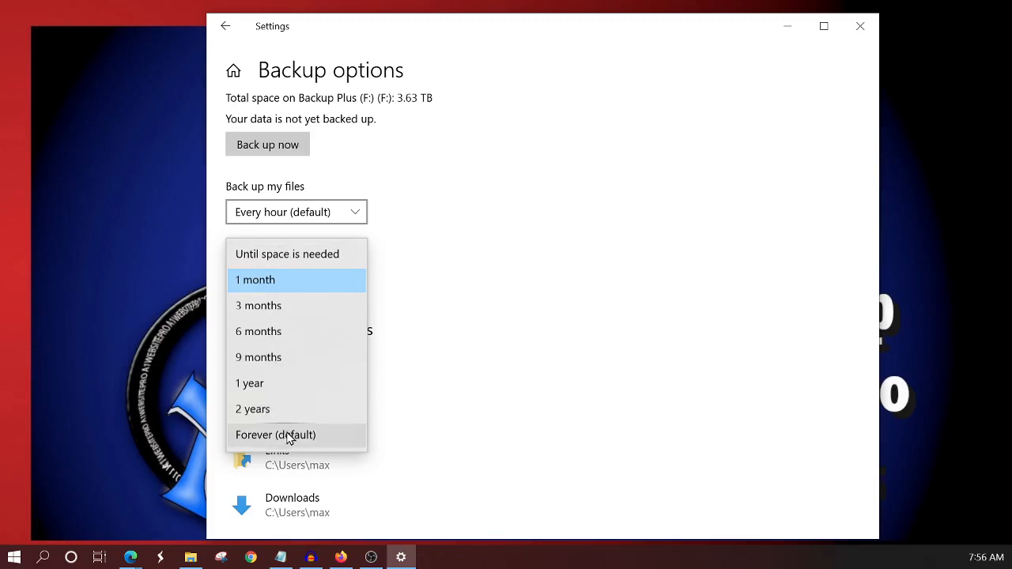
mouse_move(318, 442)
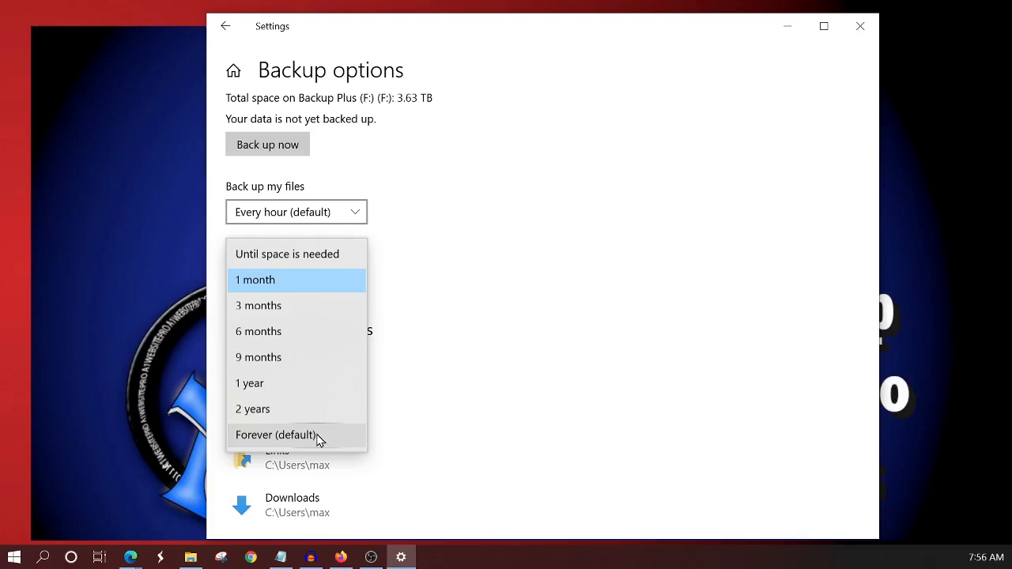
click(276, 435)
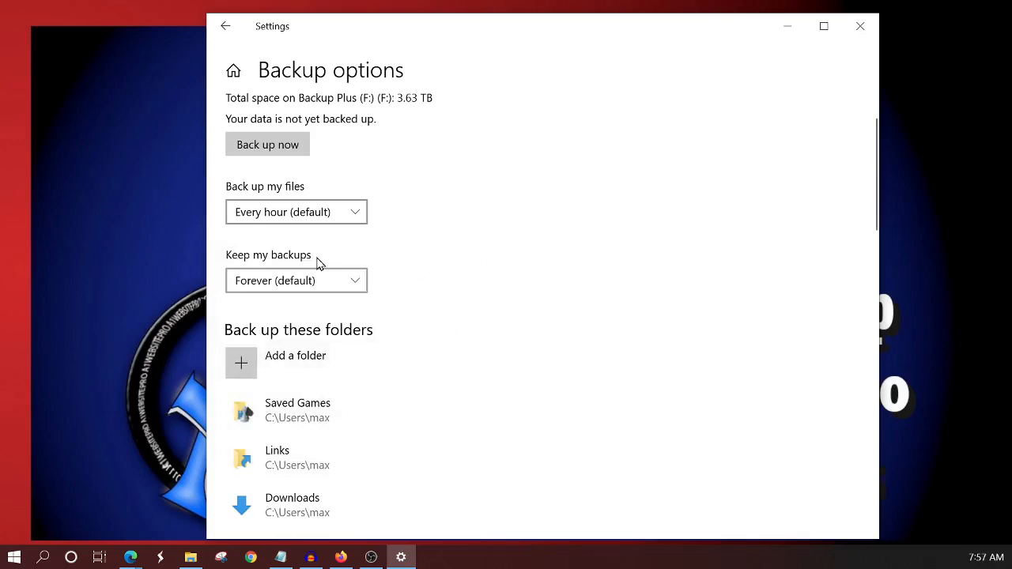
mouse_move(339, 286)
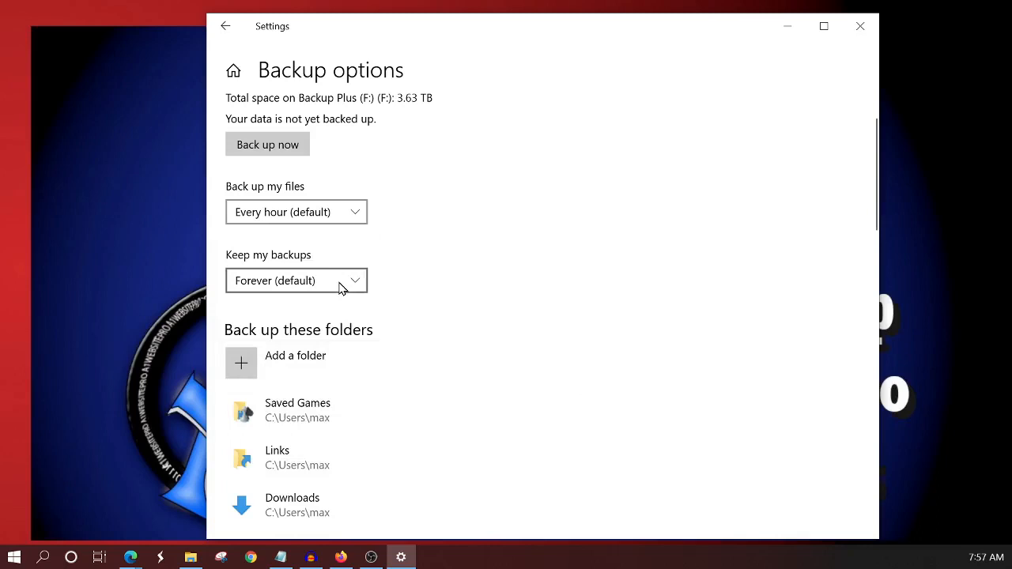
mouse_move(304, 289)
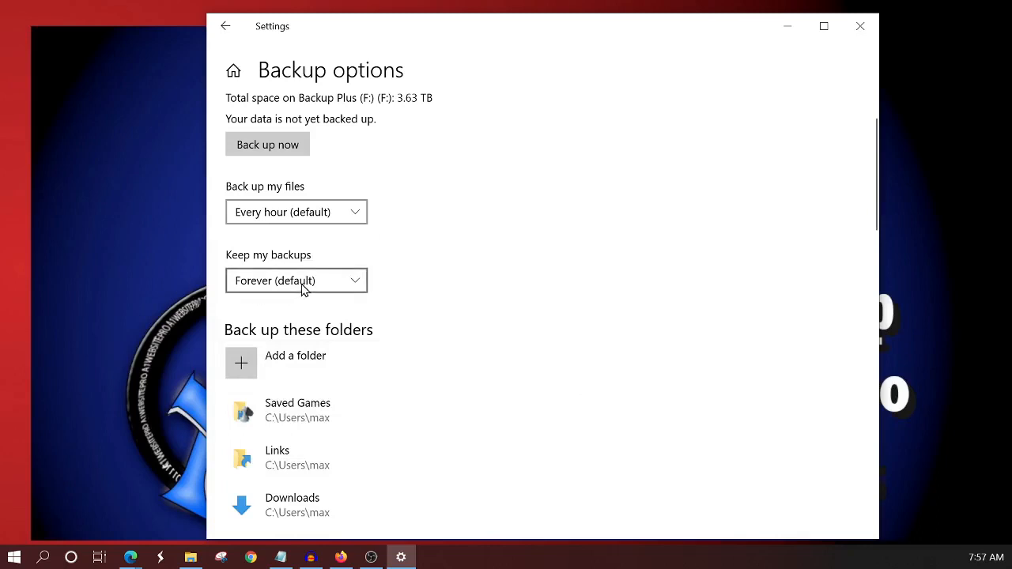
mouse_move(324, 291)
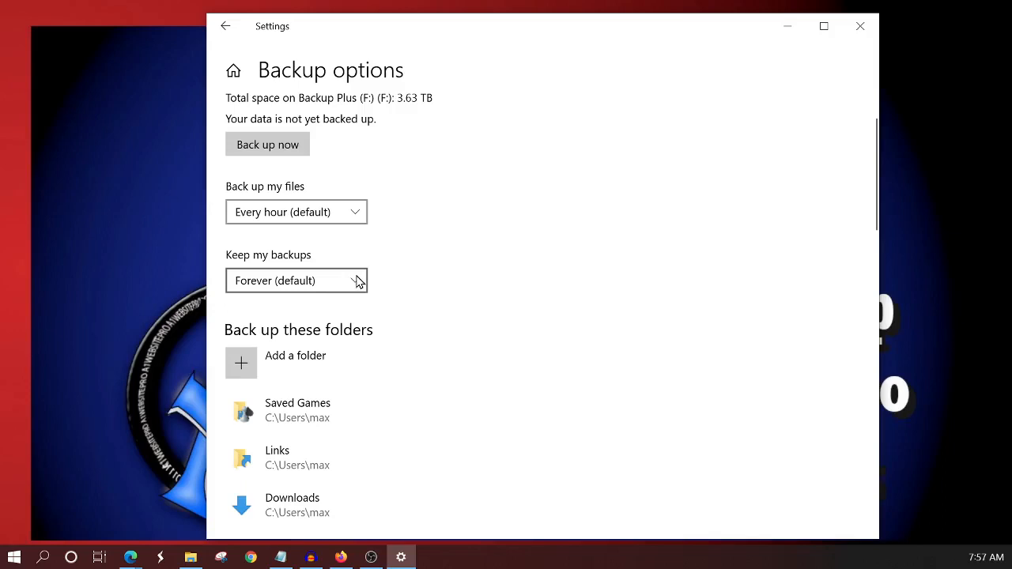
mouse_move(388, 338)
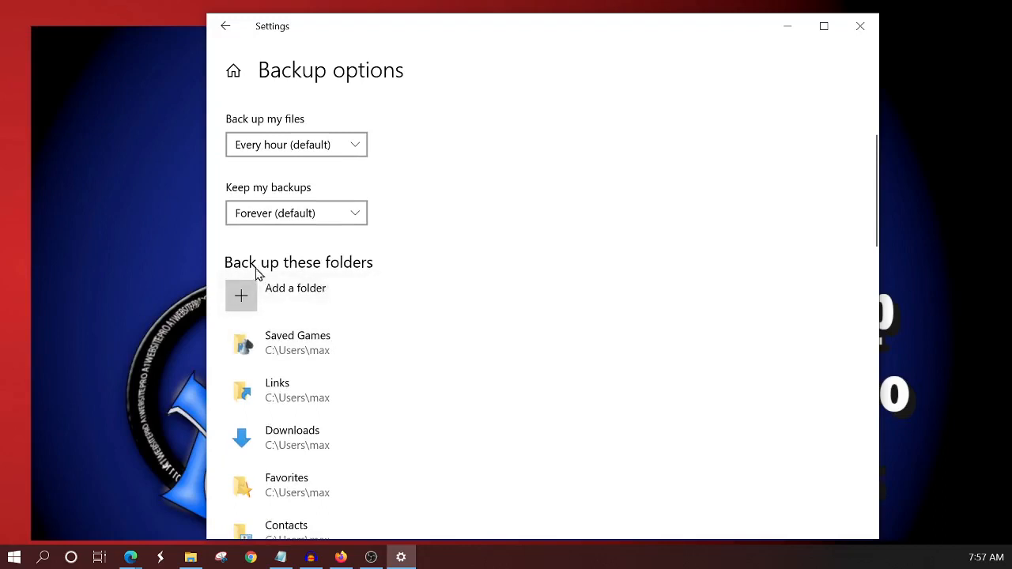
mouse_move(383, 275)
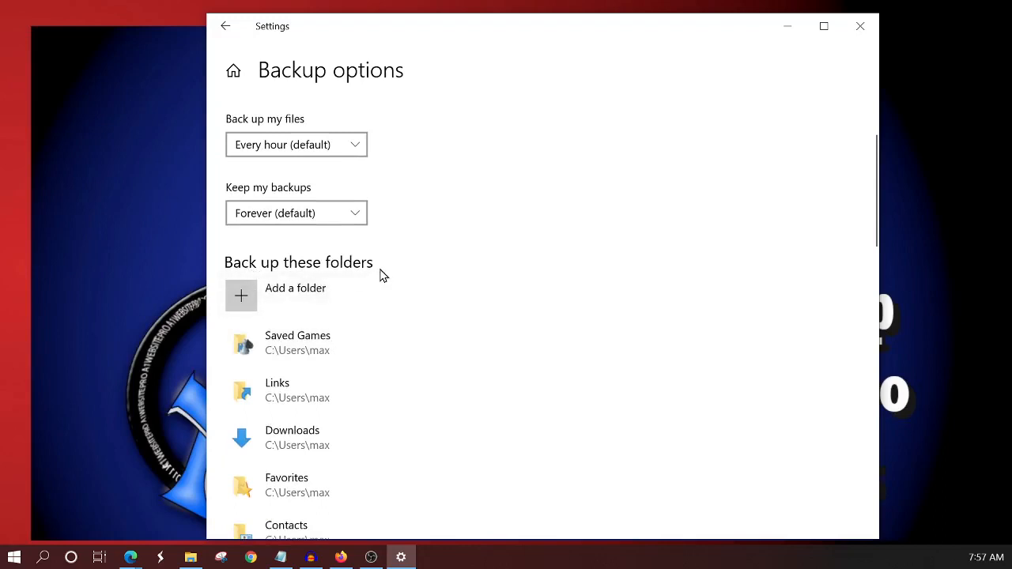
mouse_move(296, 297)
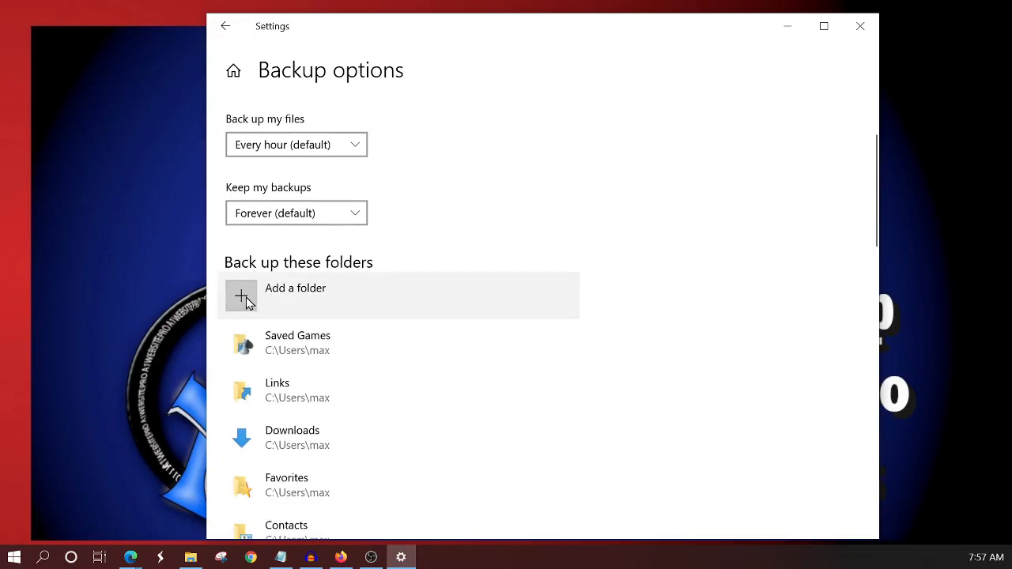
Step: Add C:\Users\max\Music\Podcast to the 'Back up these folders' list
scroll(down, 3)
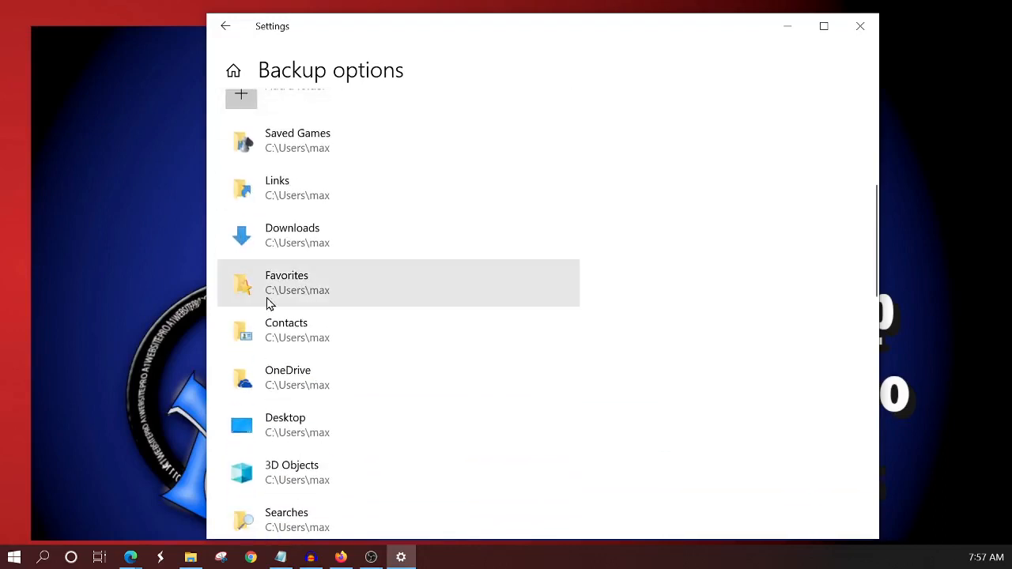
scroll(up, 3)
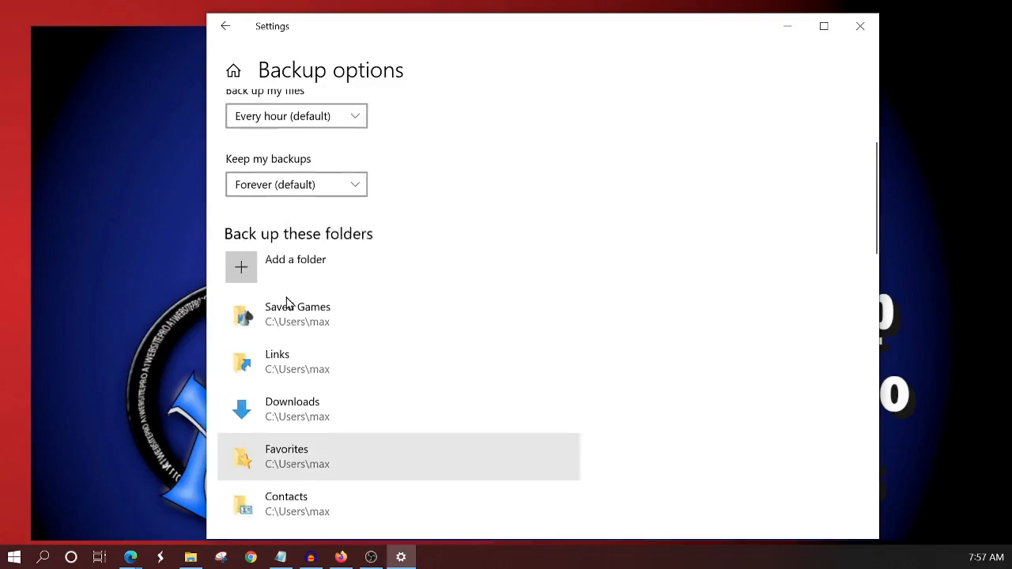
click(240, 266)
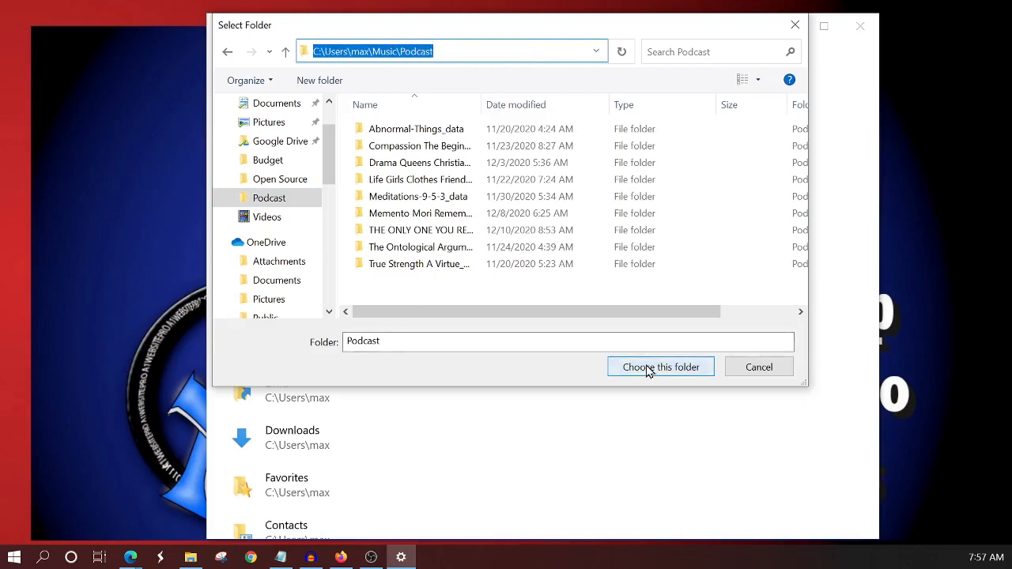
click(660, 367)
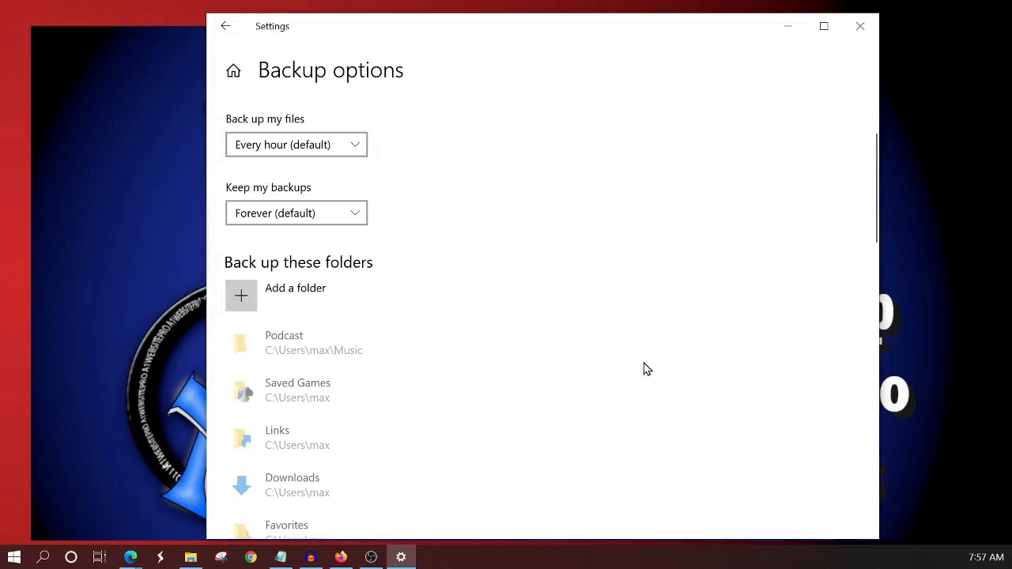
mouse_move(332, 352)
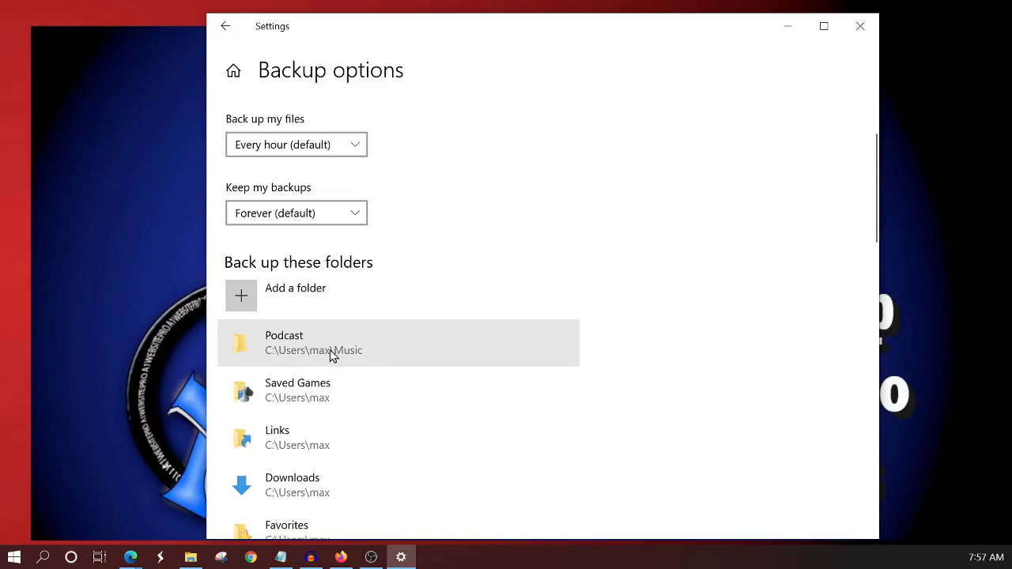
mouse_move(316, 392)
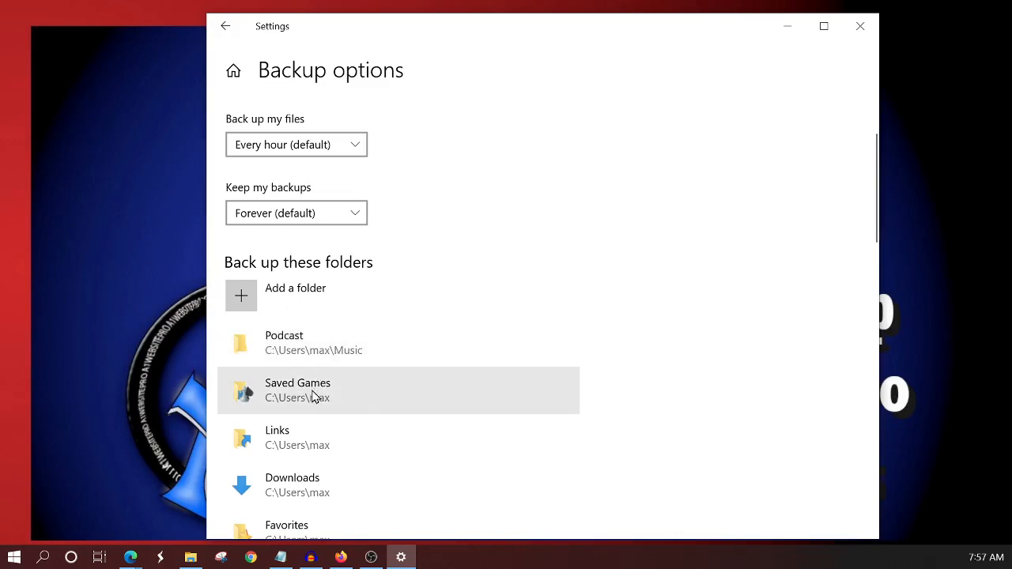
mouse_move(328, 395)
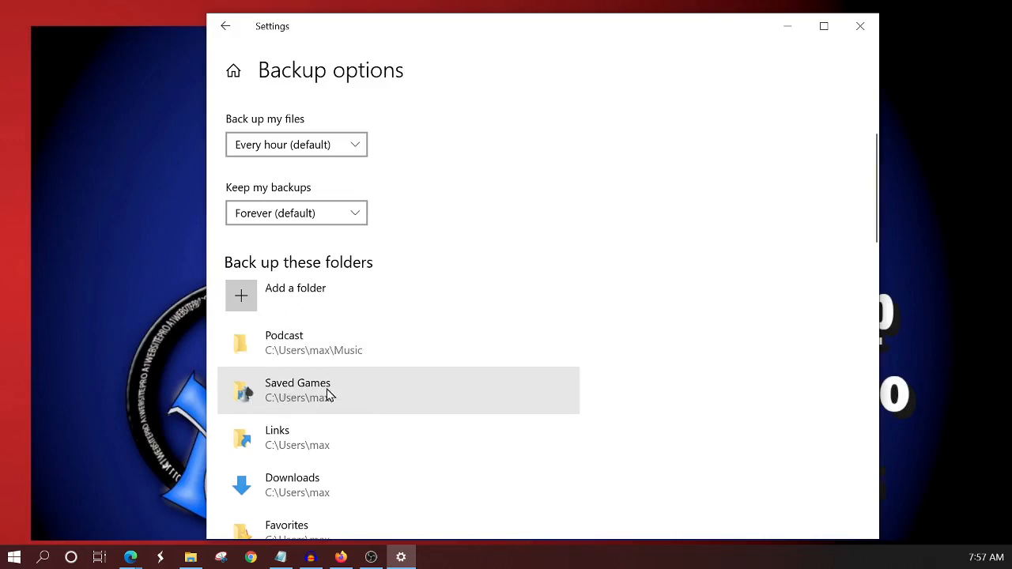
mouse_move(296, 396)
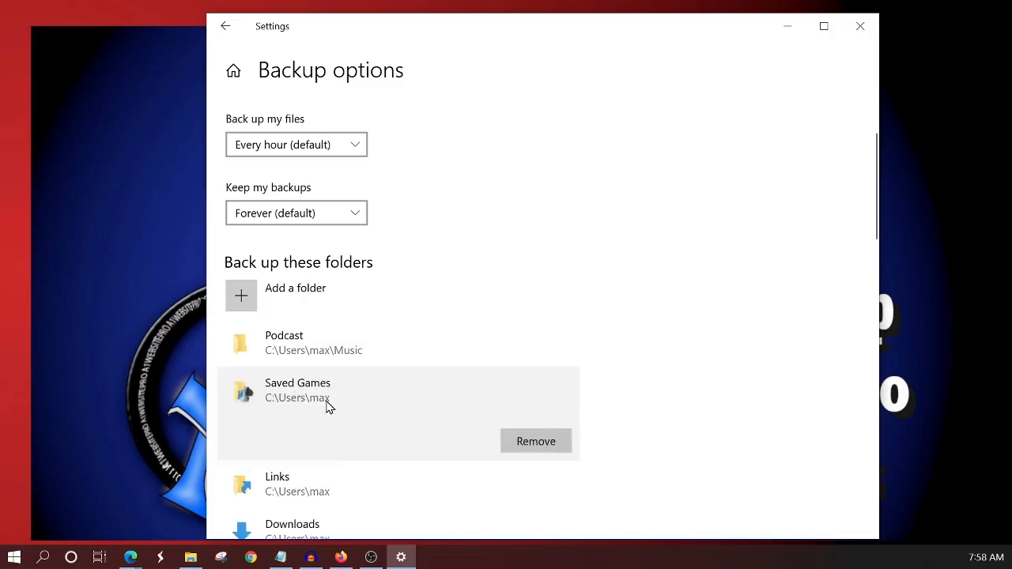
mouse_move(536, 441)
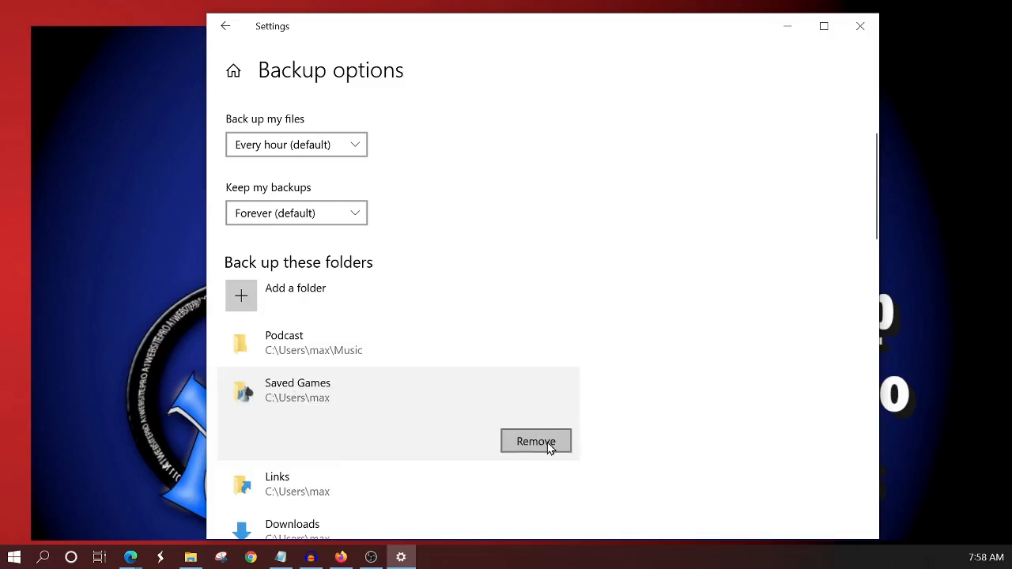
Step: Remove Saved Games from the backup folder list and scroll through the remaining folders
click(535, 441)
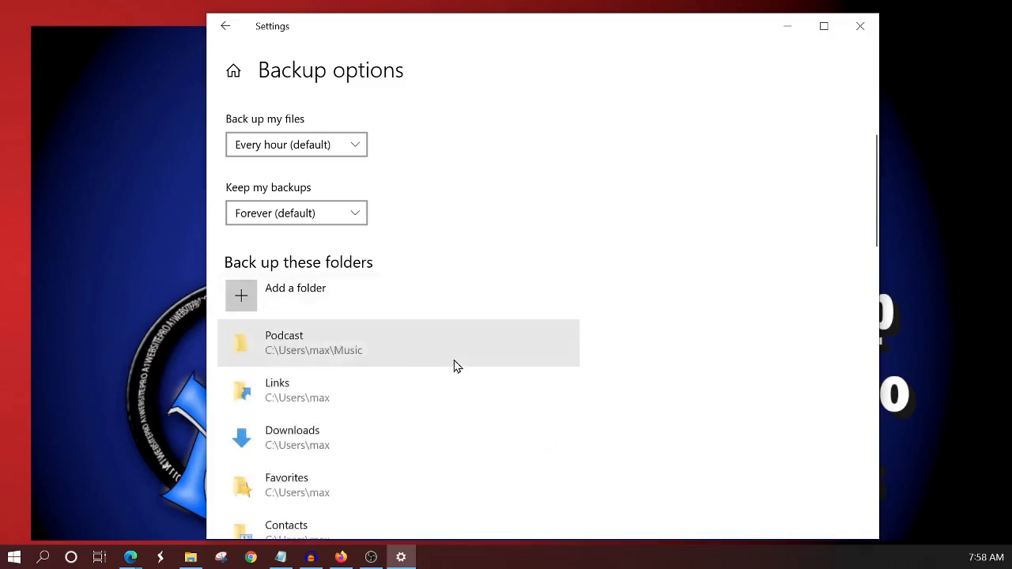
scroll(down, 3)
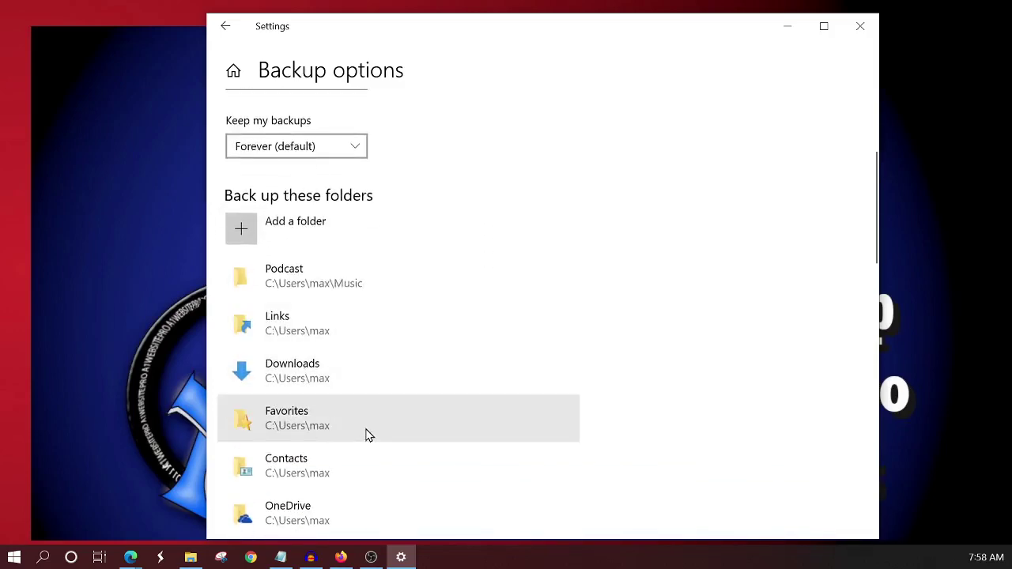
scroll(down, 3)
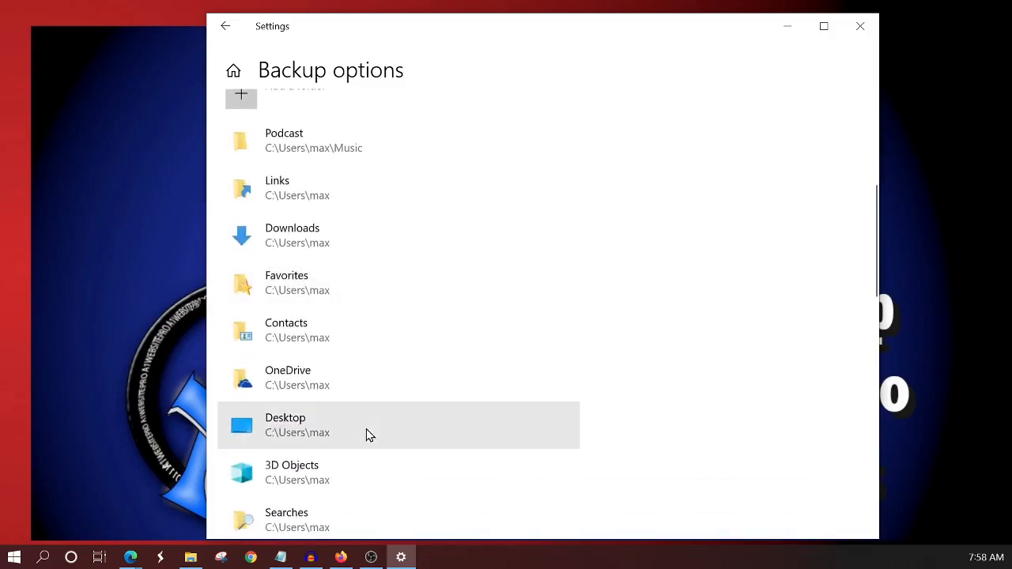
mouse_move(355, 431)
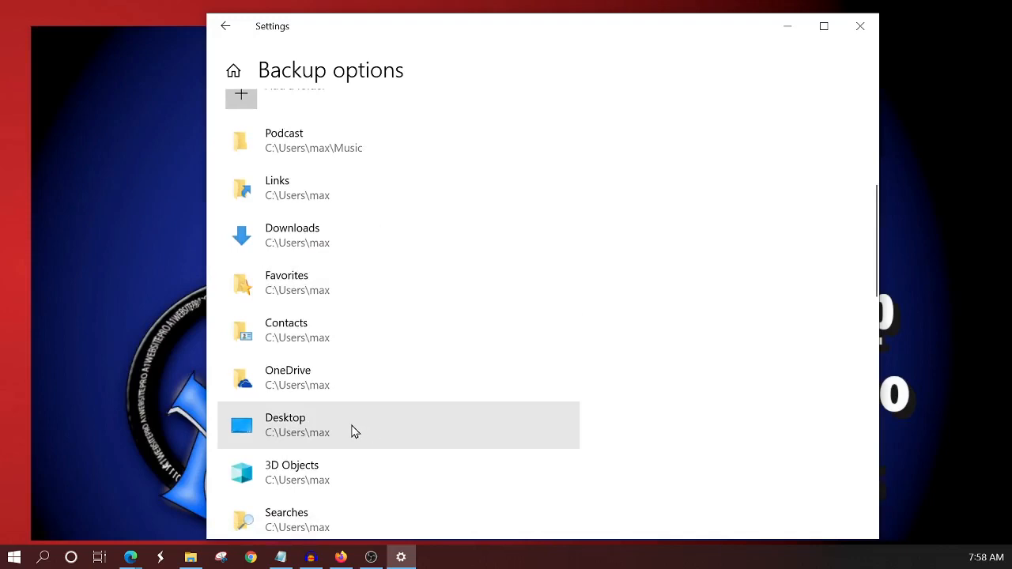
mouse_move(308, 431)
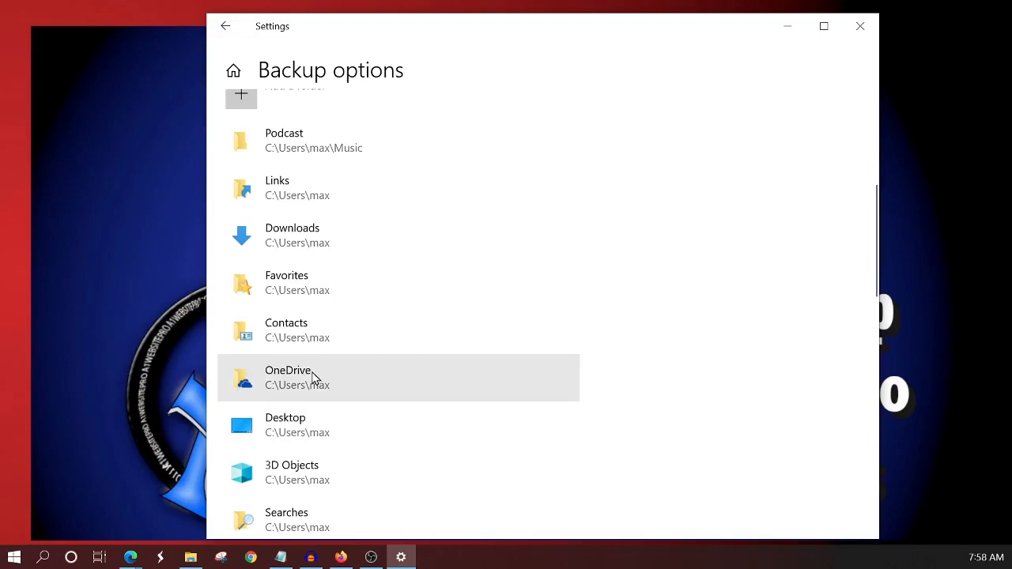
mouse_move(336, 424)
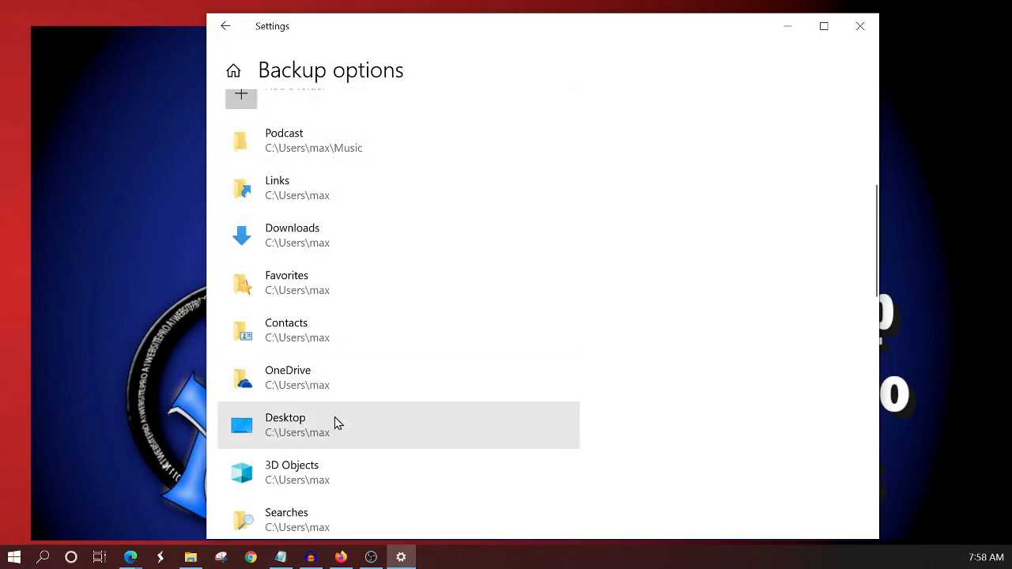
mouse_move(291, 433)
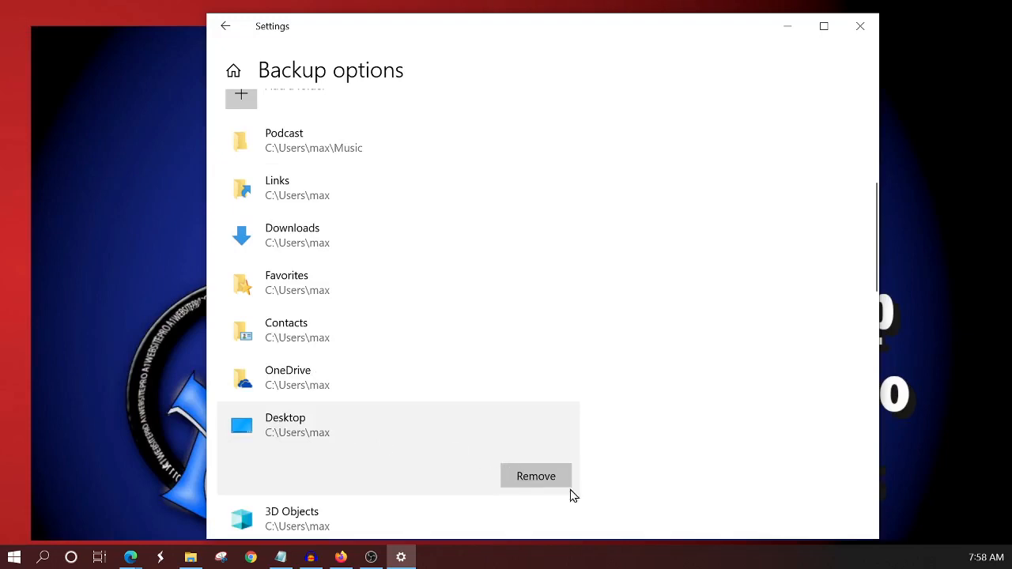
mouse_move(536, 476)
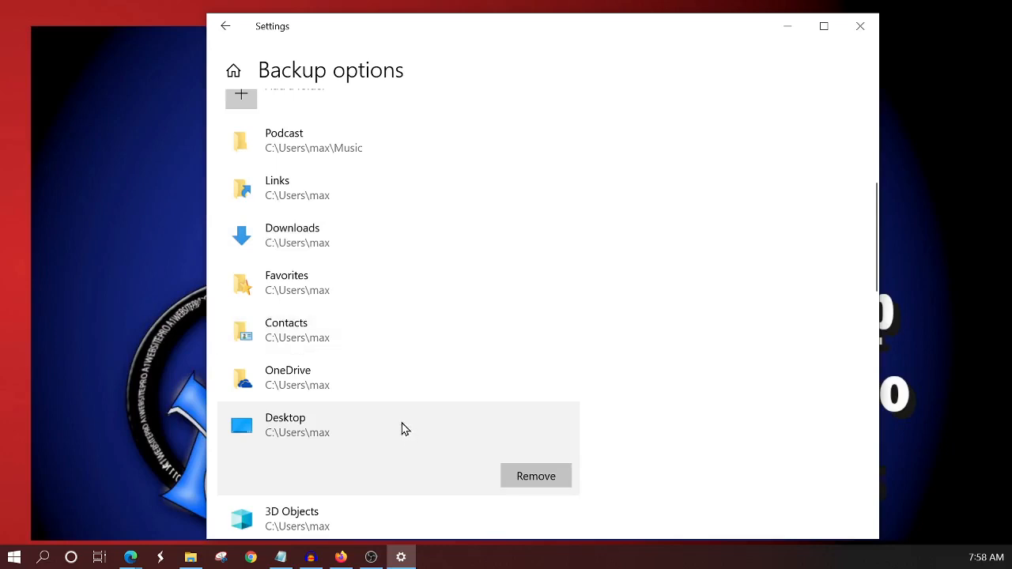
Step: Remove the .cache folder from the backup folder list
scroll(down, 3)
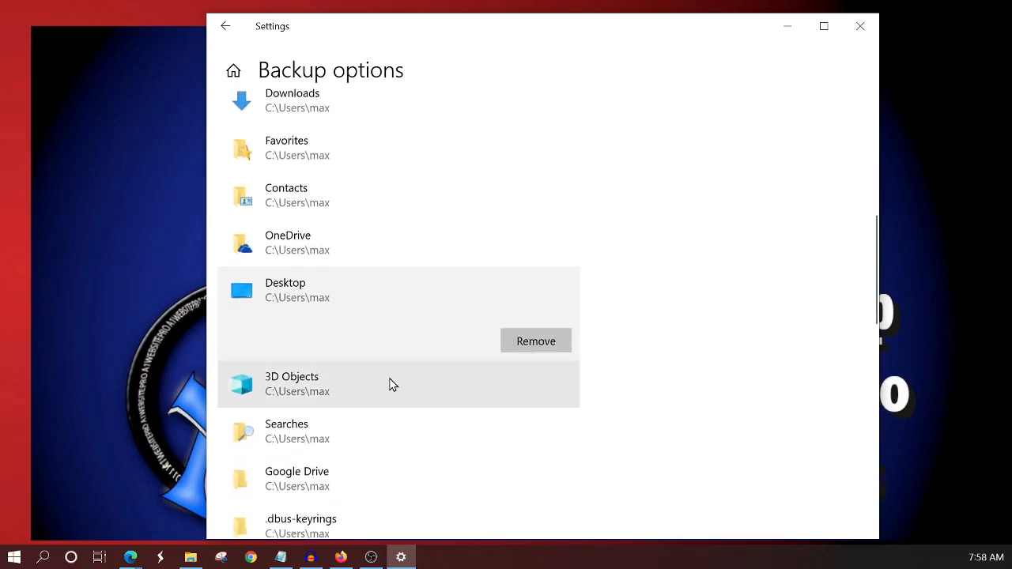
scroll(down, 3)
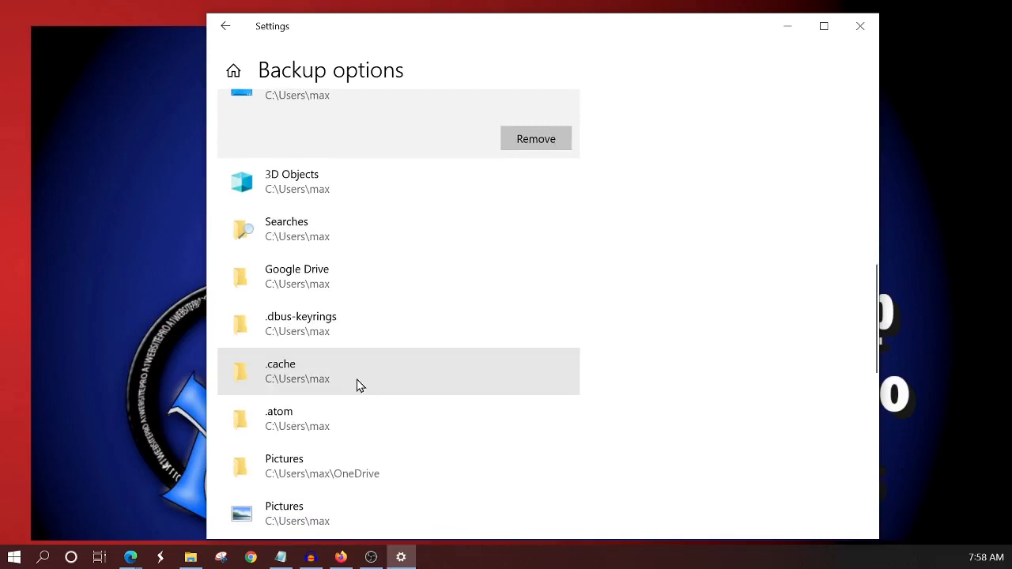
mouse_move(344, 370)
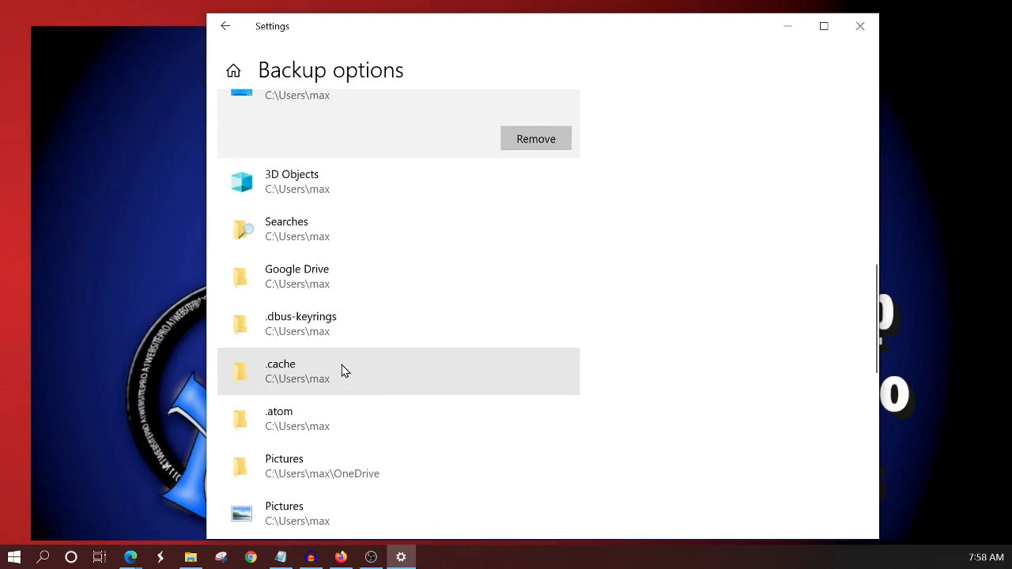
mouse_move(367, 384)
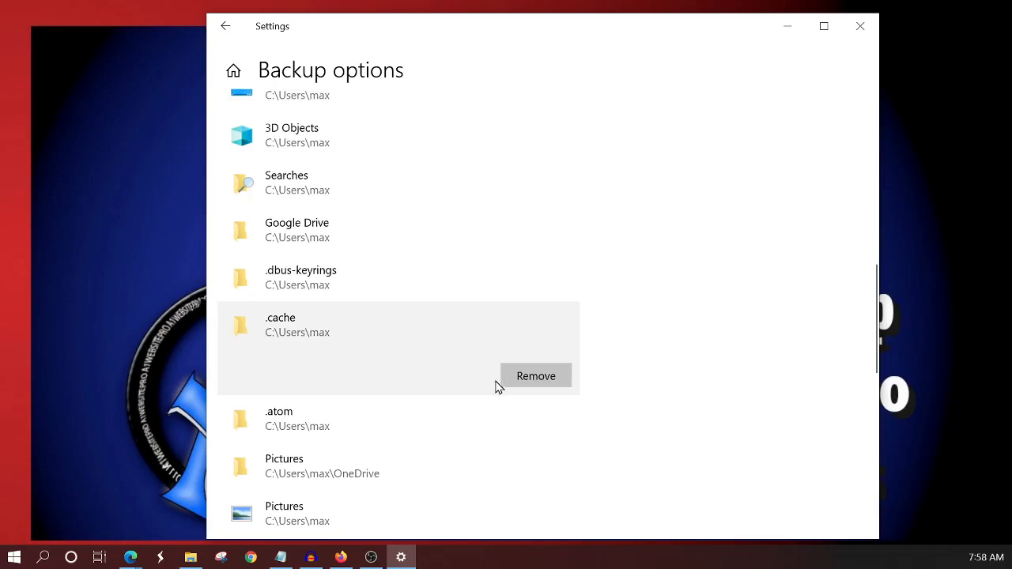
mouse_move(536, 376)
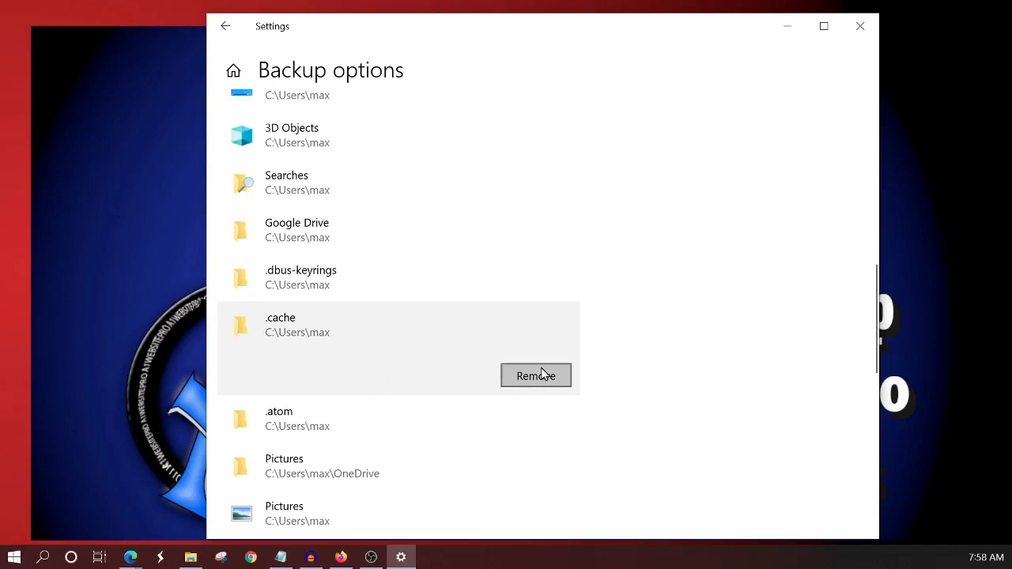
mouse_move(536, 376)
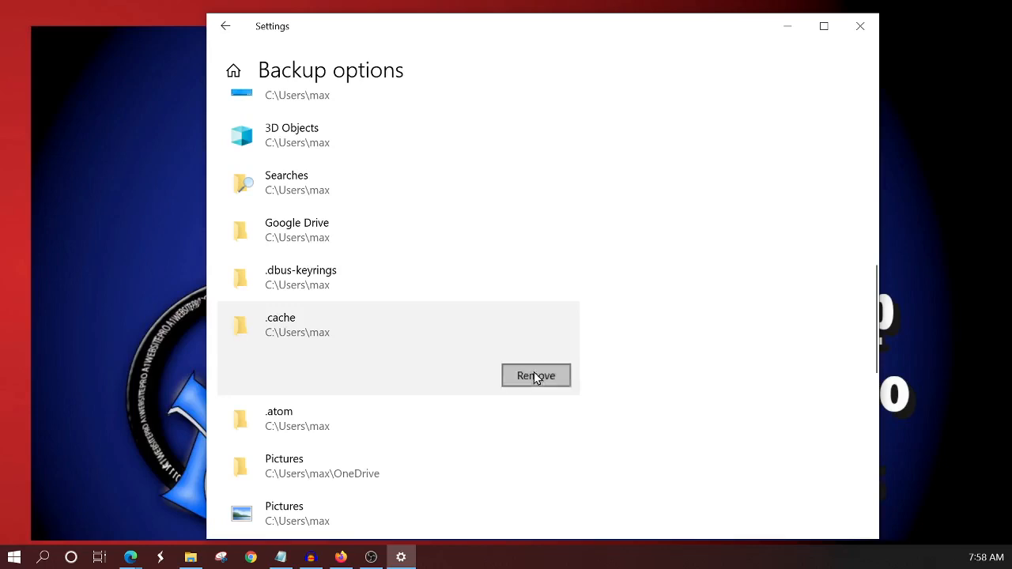
click(536, 375)
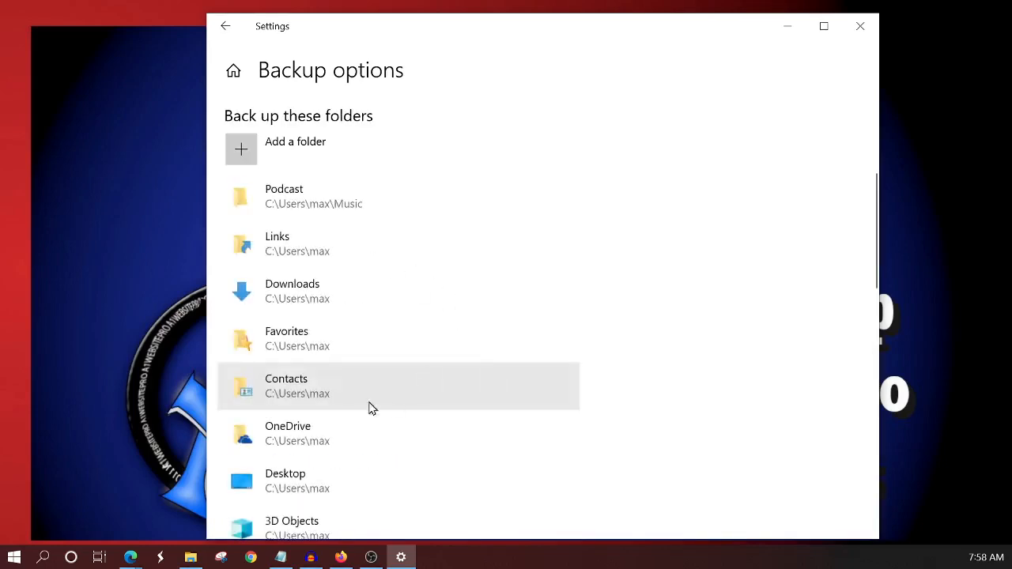
Step: Scroll through the remaining backup folders down to Music and the exclusion section
scroll(down, 3)
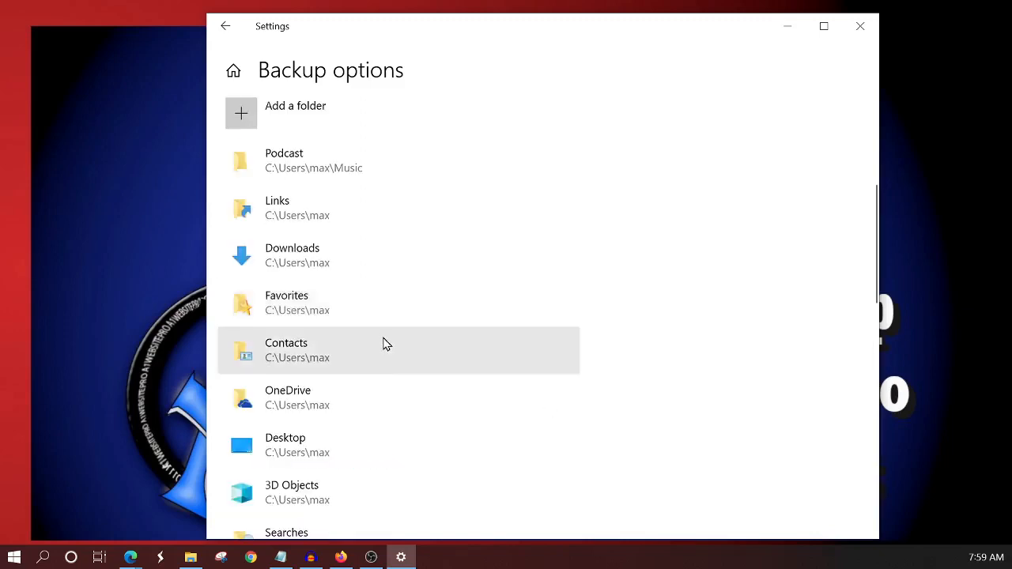
scroll(down, 3)
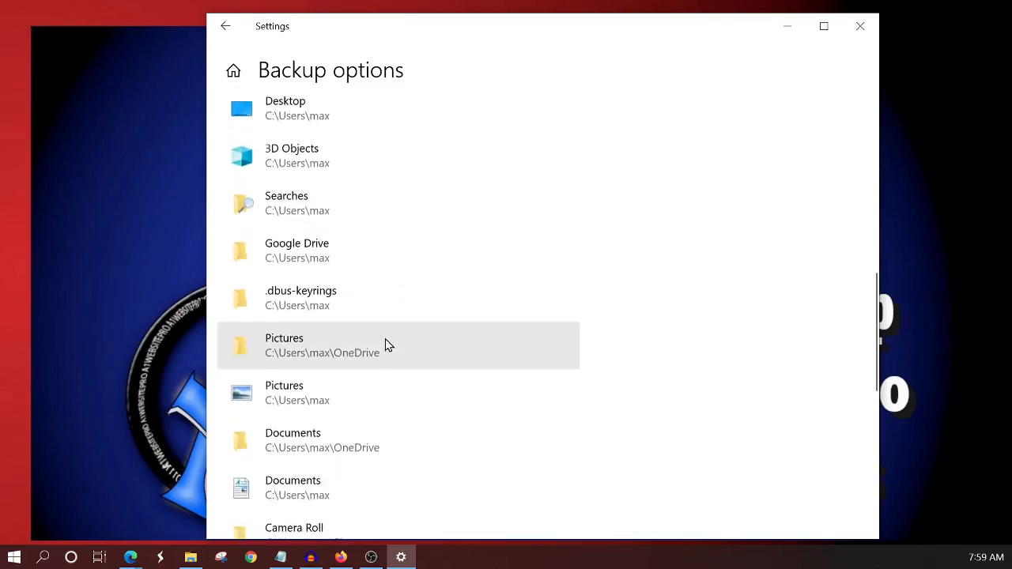
scroll(down, 3)
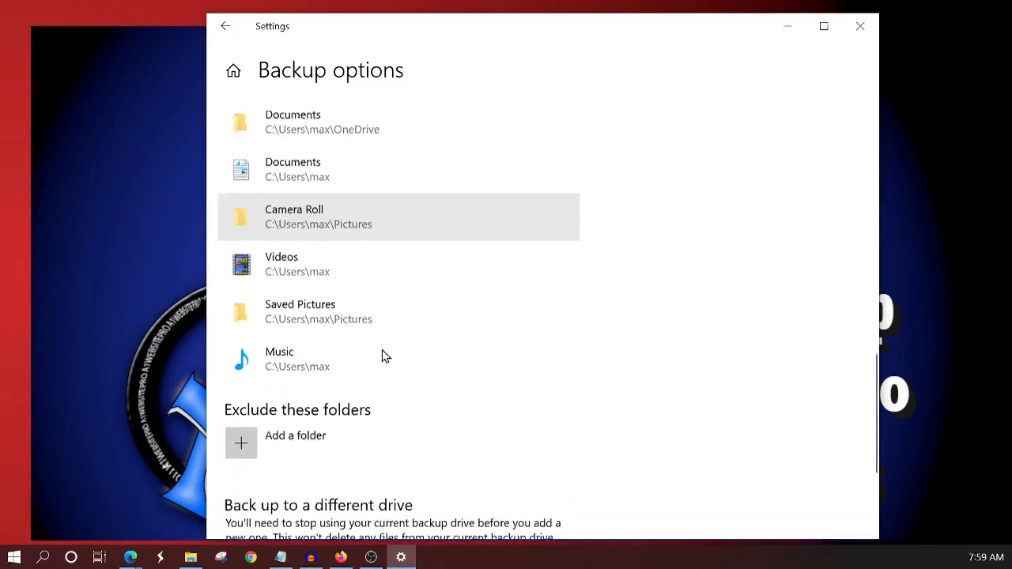
scroll(up, 3)
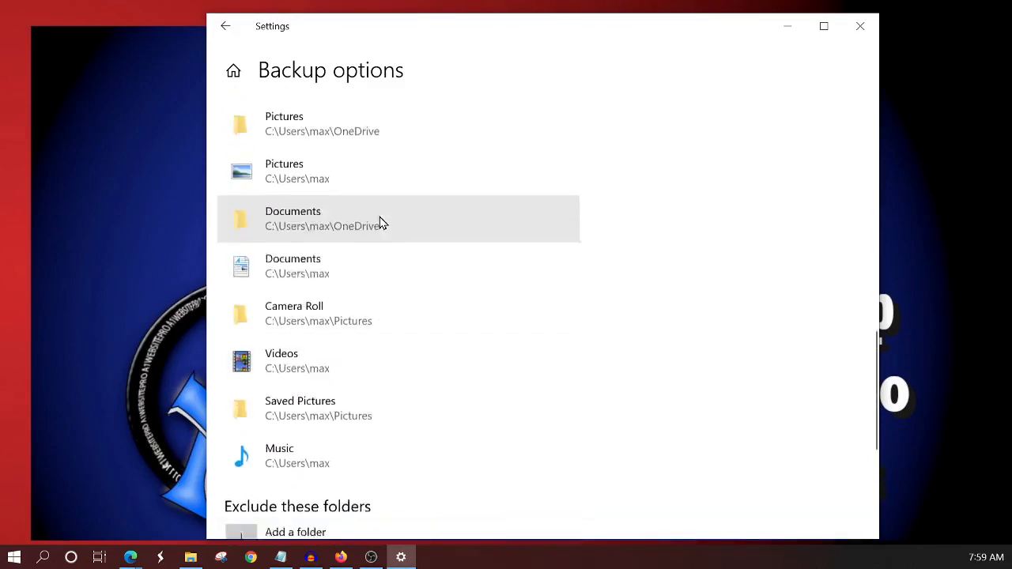
scroll(down, 3)
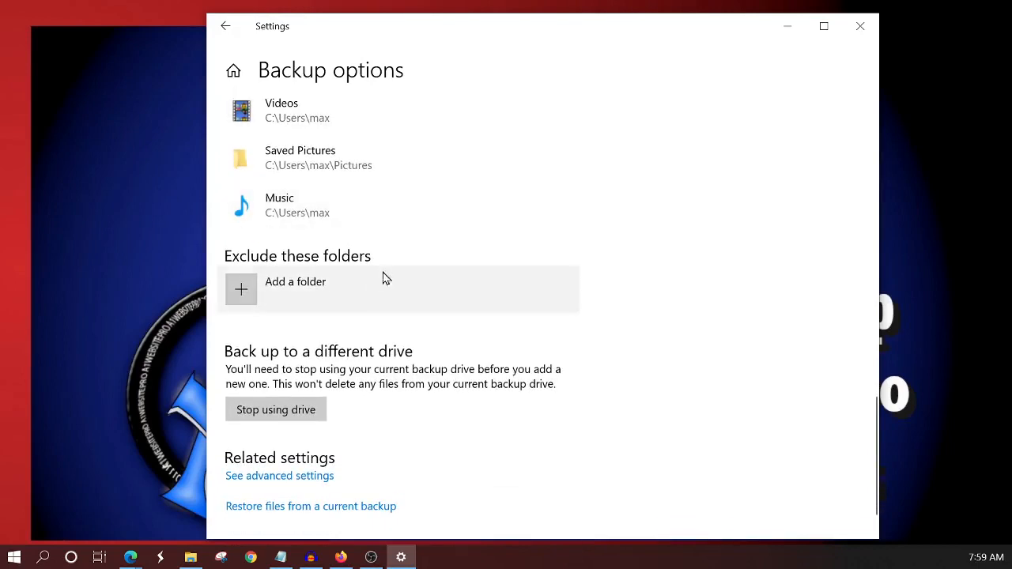
mouse_move(255, 295)
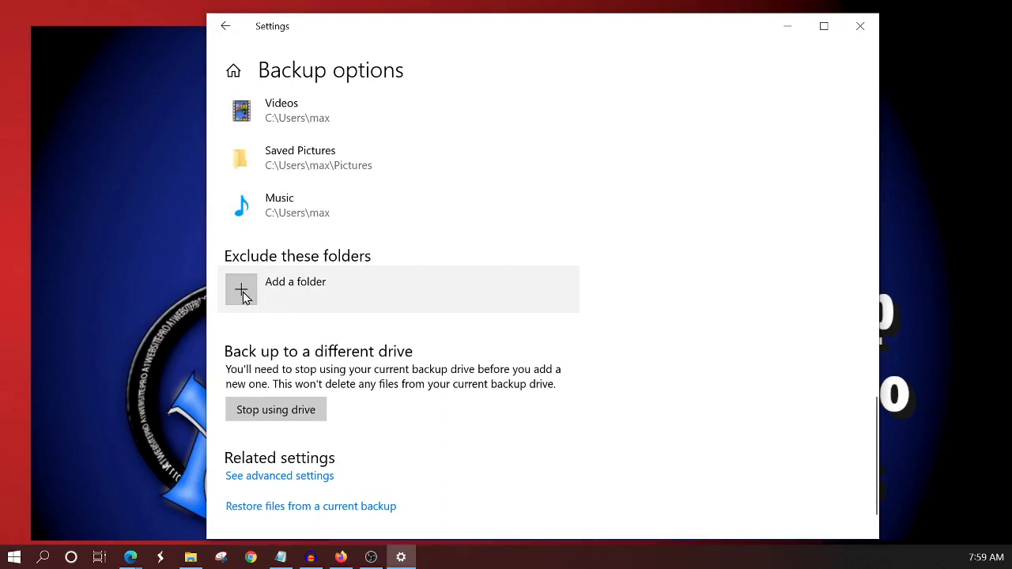
scroll(up, 3)
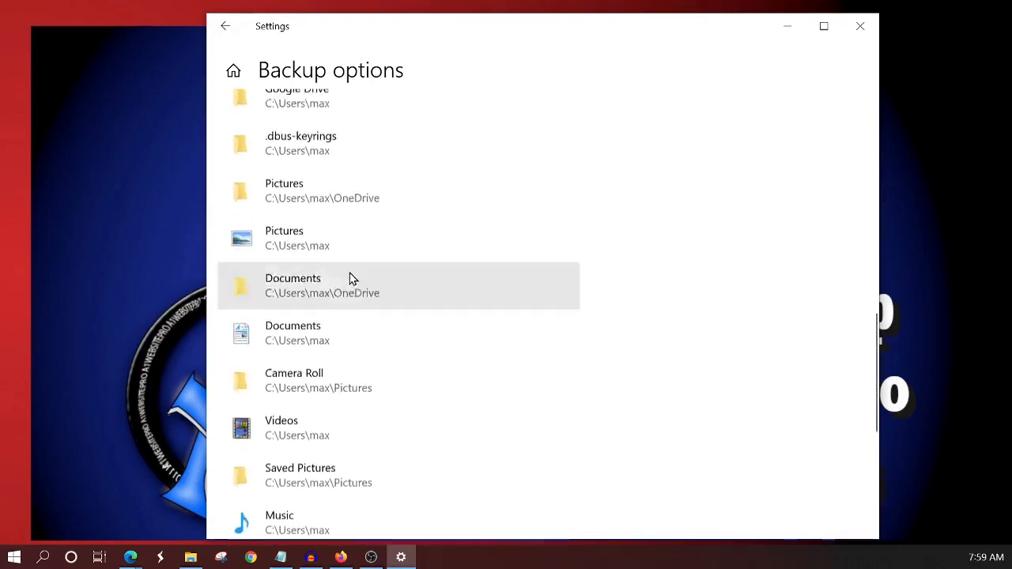
scroll(up, 3)
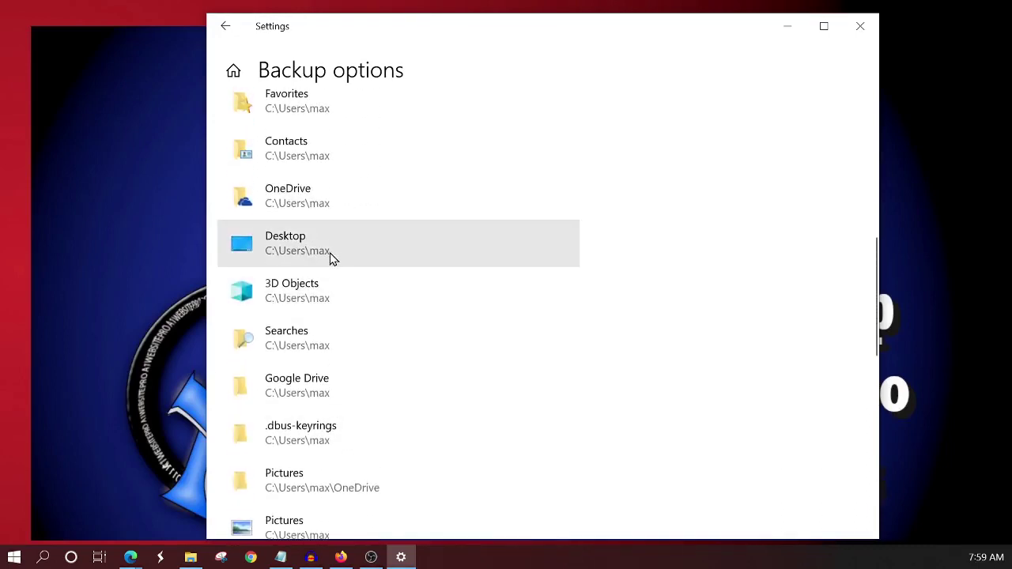
scroll(down, 3)
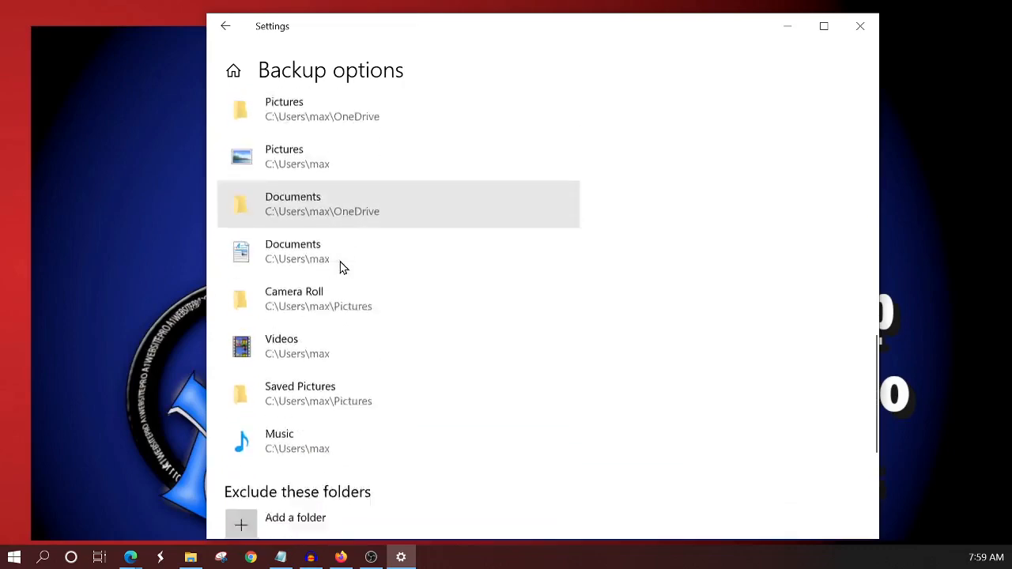
Step: Add the Desktop's Tor Browser folder under 'Exclude these folders'
click(241, 523)
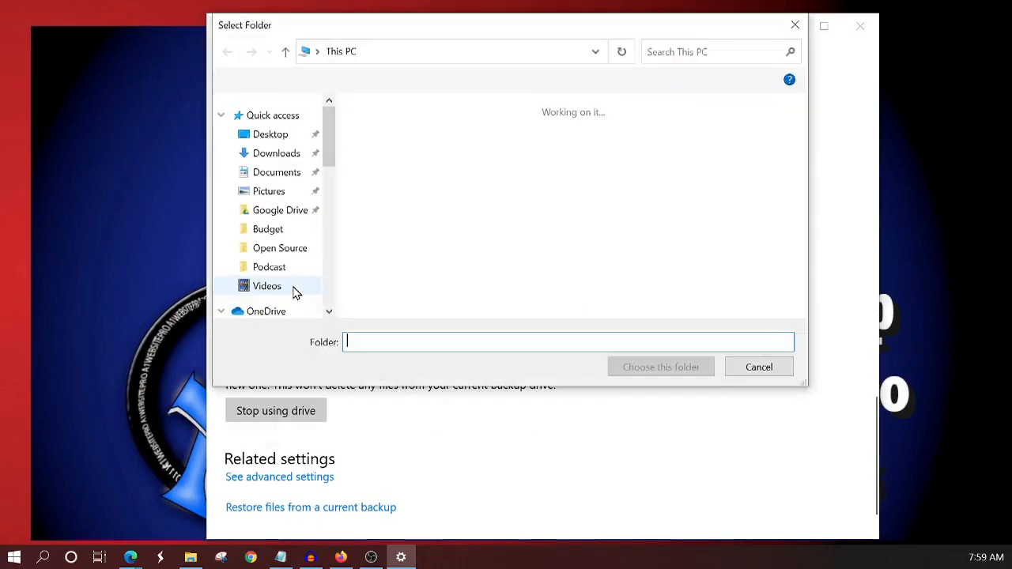
click(271, 134)
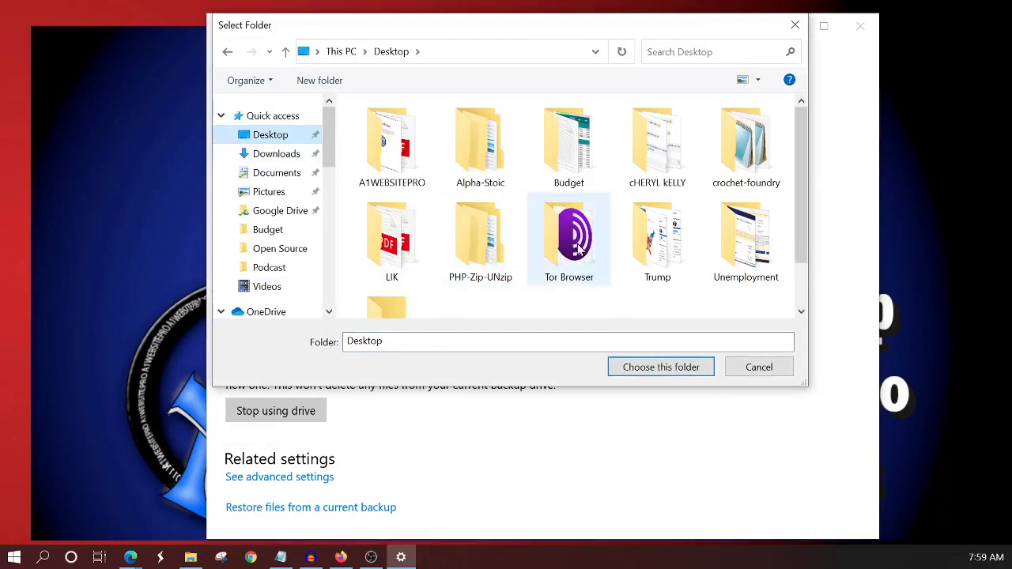
click(568, 239)
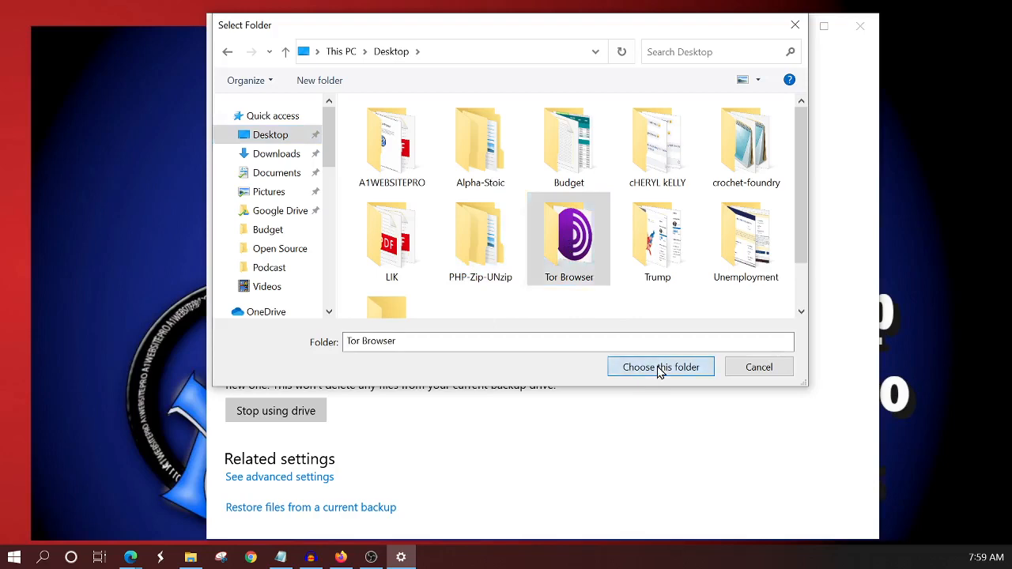
click(660, 367)
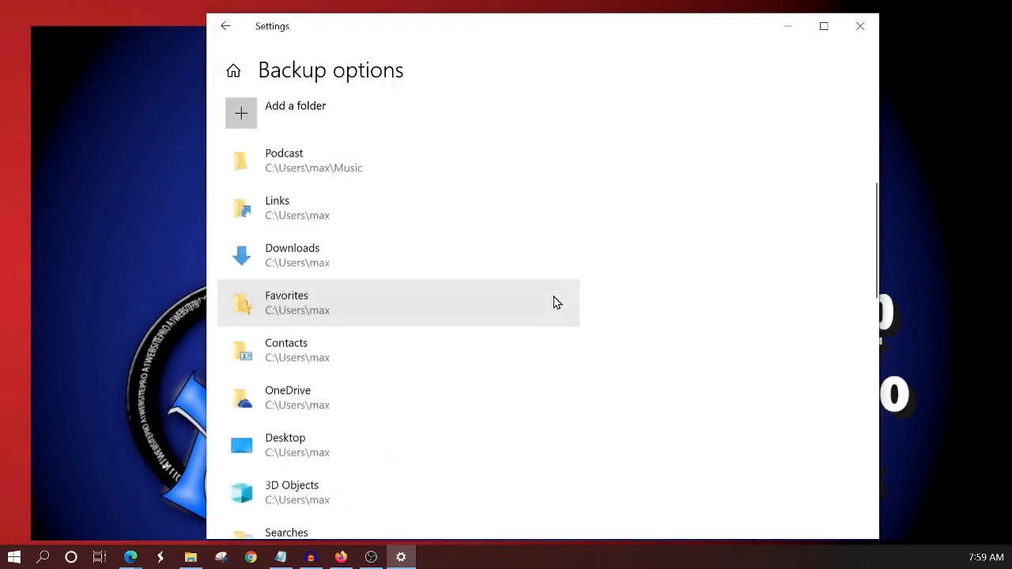
scroll(down, 3)
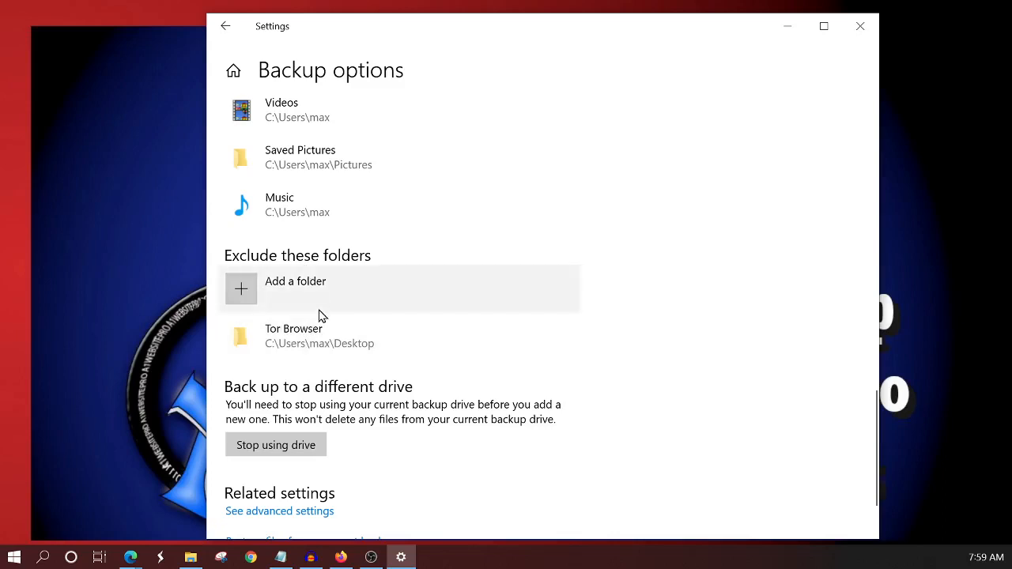
scroll(up, 3)
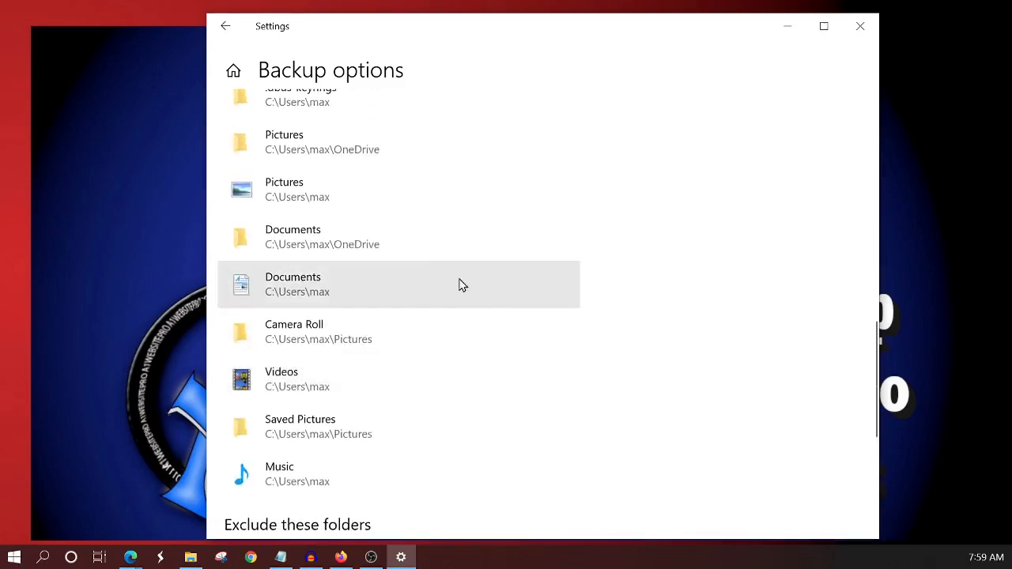
scroll(down, 3)
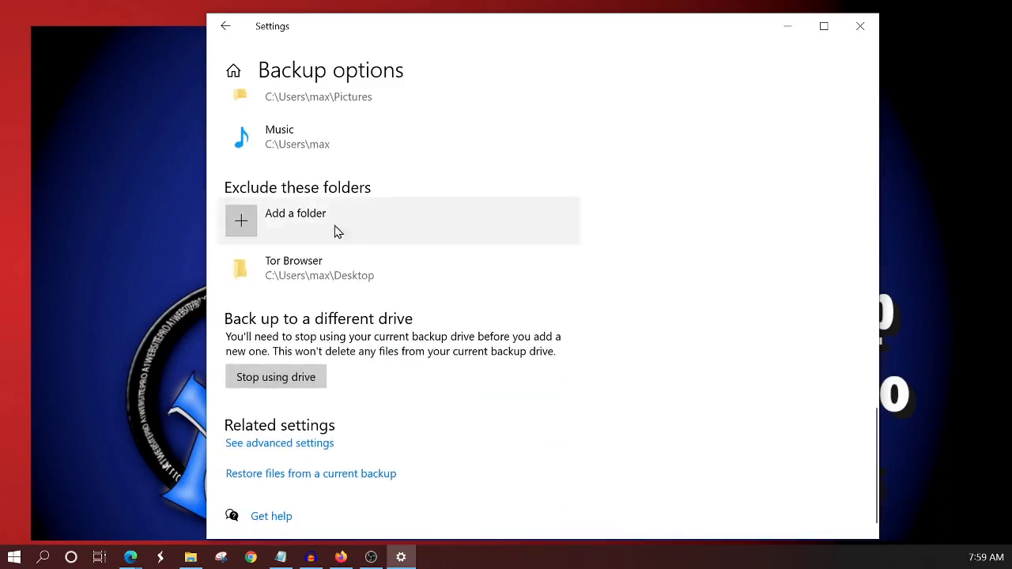
mouse_move(299, 278)
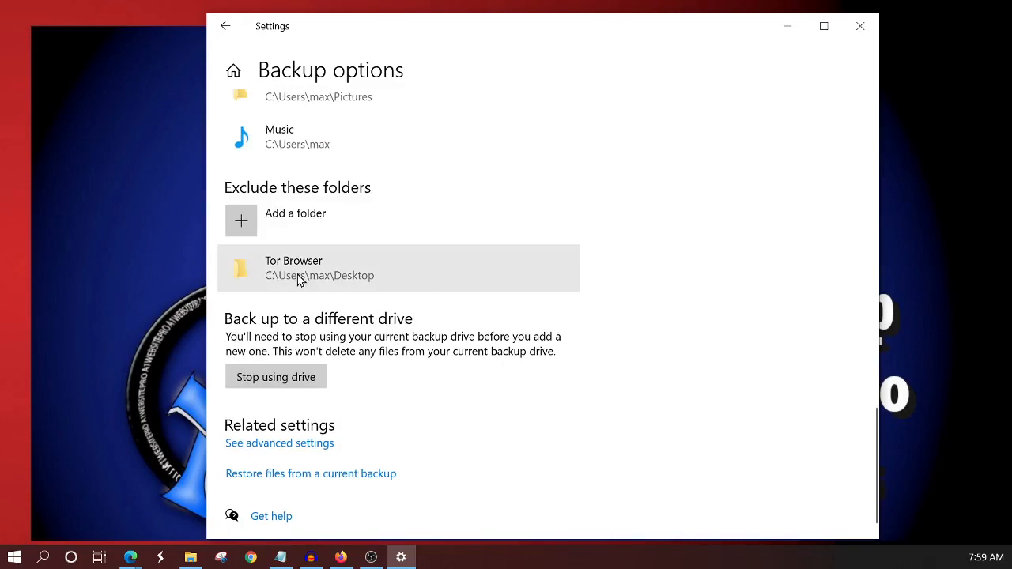
mouse_move(310, 268)
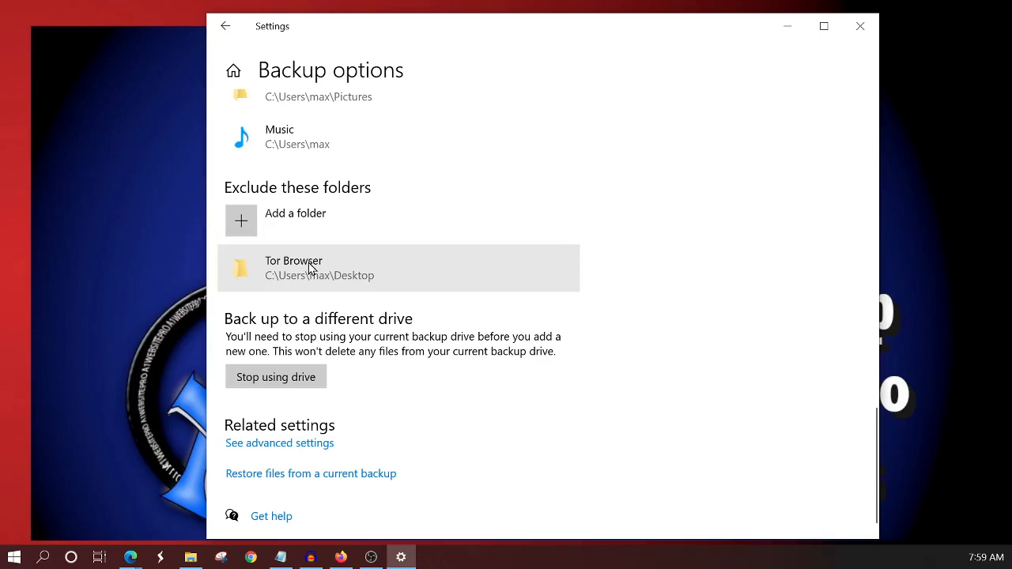
mouse_move(571, 289)
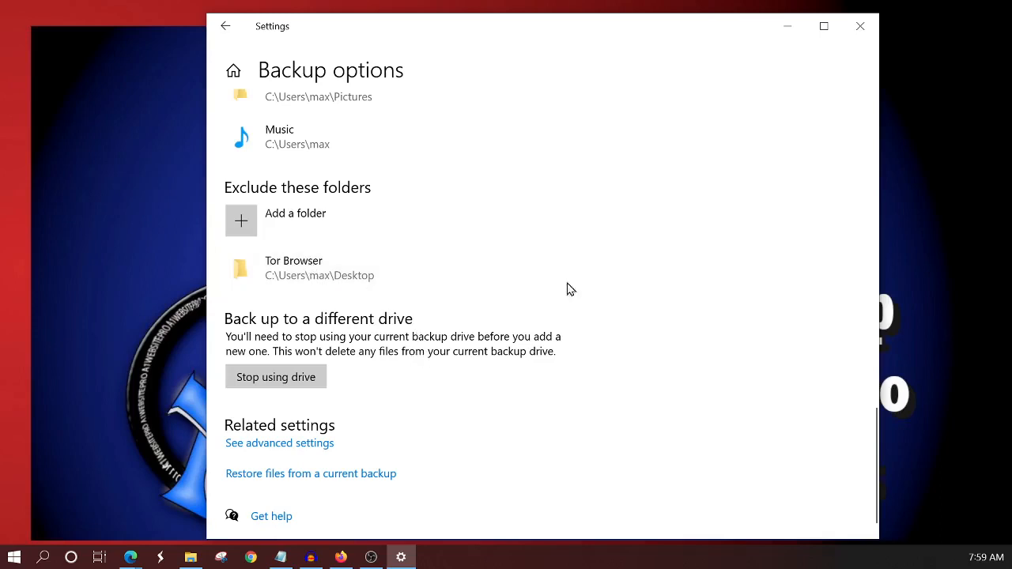
mouse_move(447, 351)
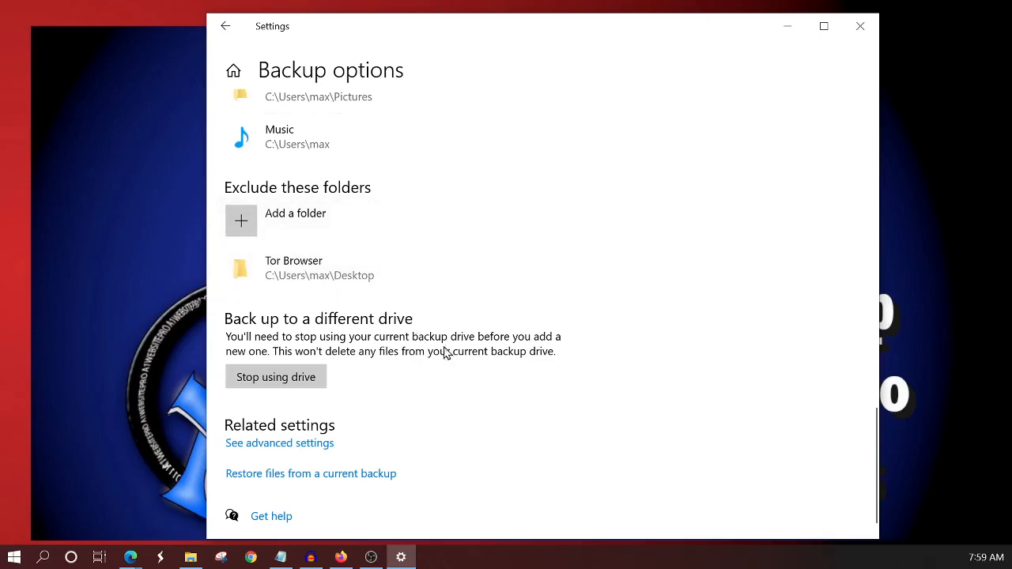
mouse_move(389, 354)
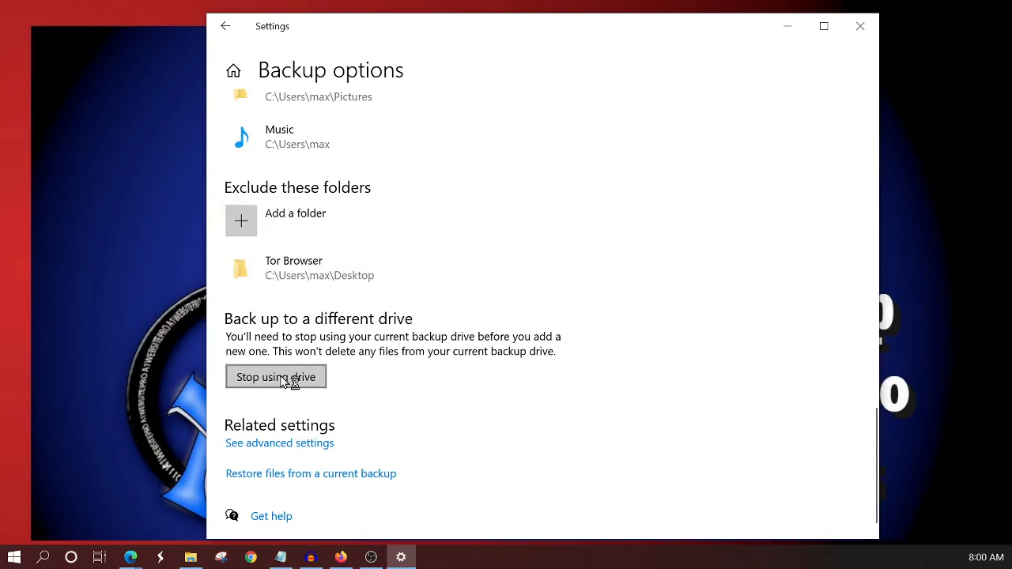
mouse_move(514, 221)
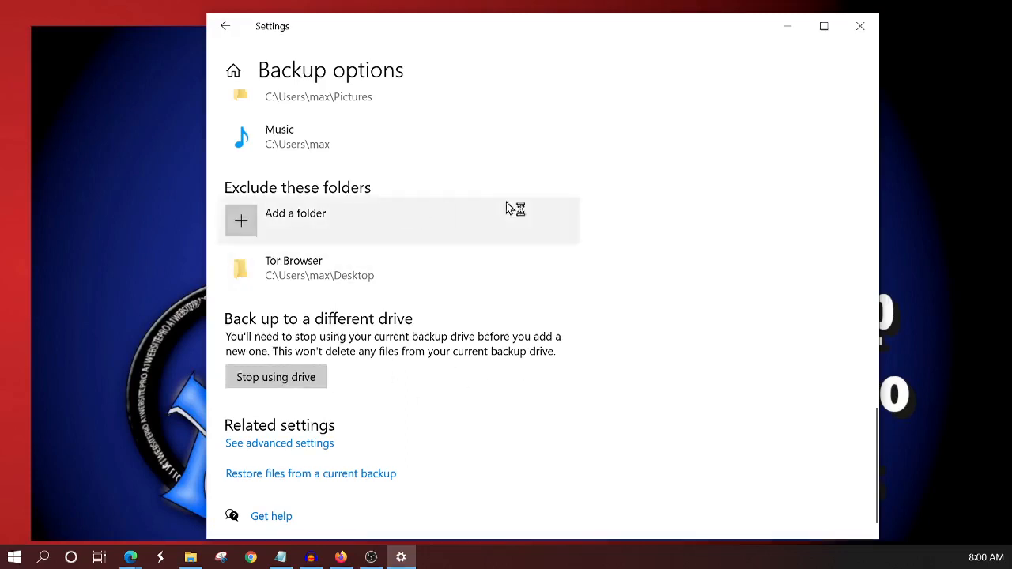
mouse_move(472, 267)
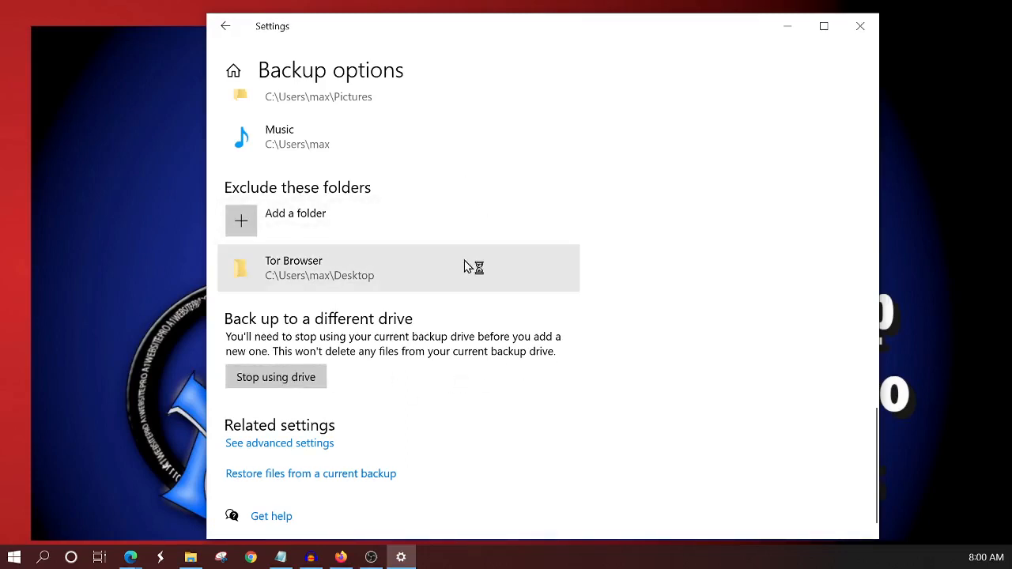
mouse_move(450, 258)
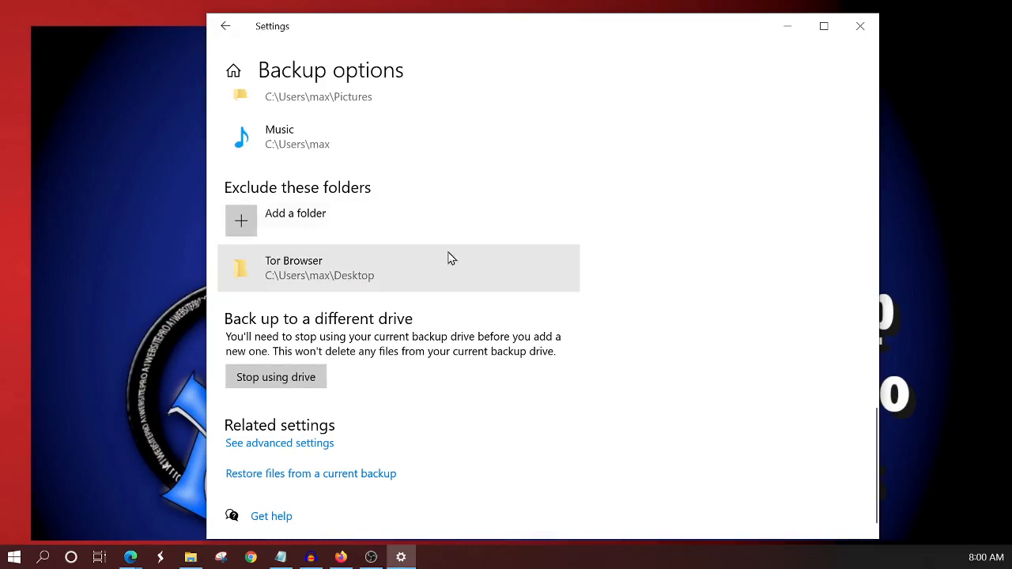
mouse_move(502, 346)
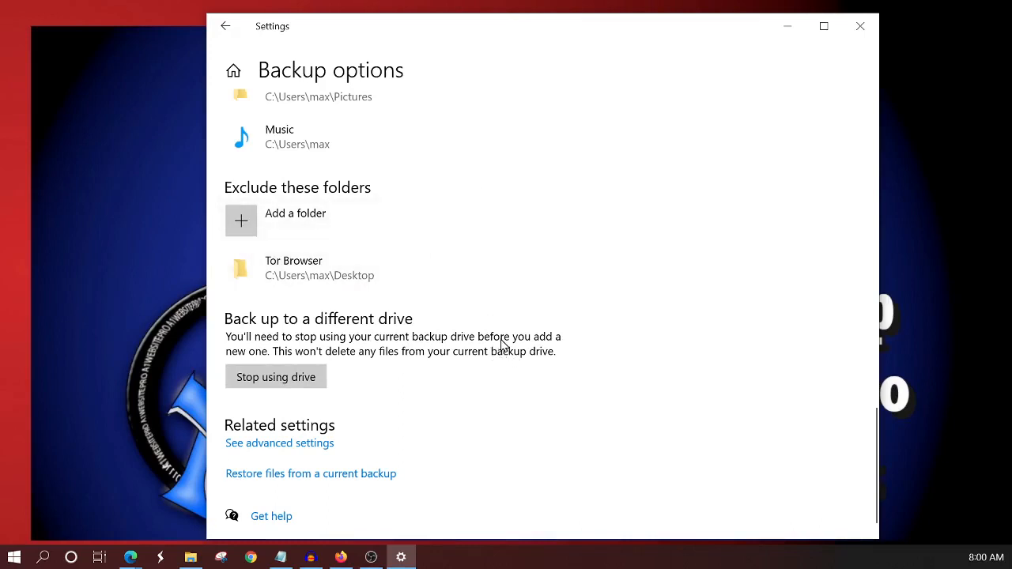
scroll(up, 3)
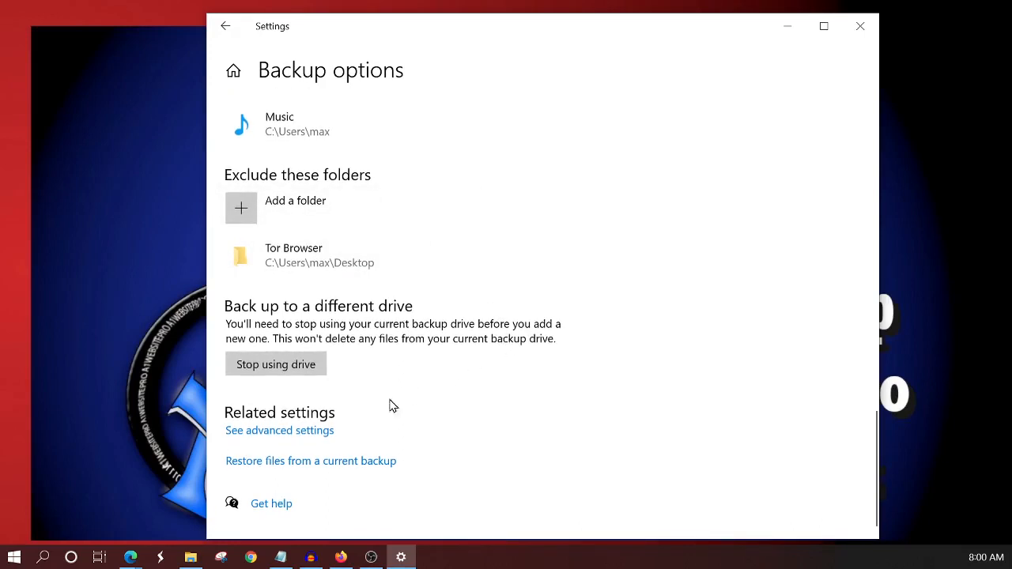
mouse_move(280, 430)
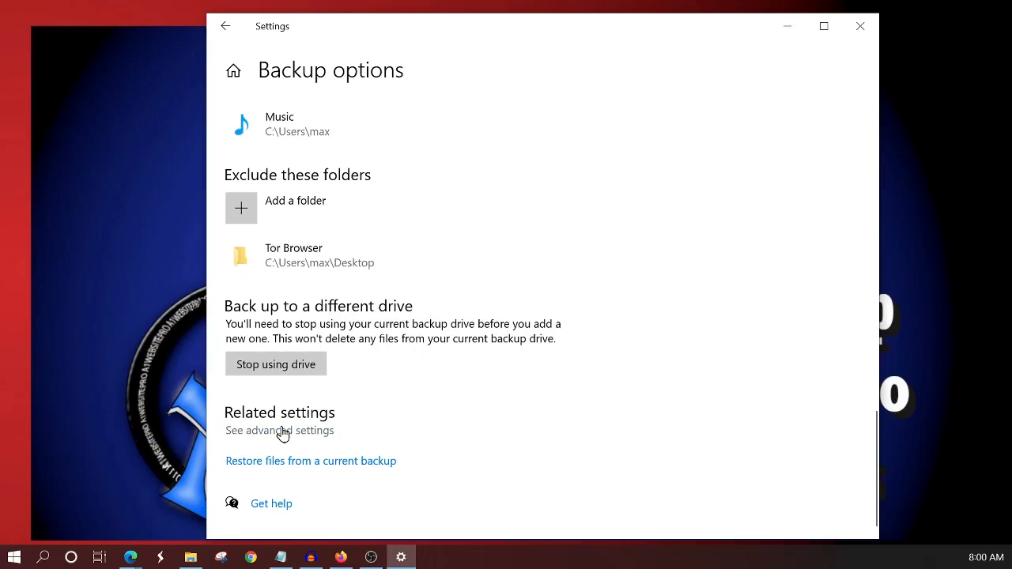
mouse_move(377, 189)
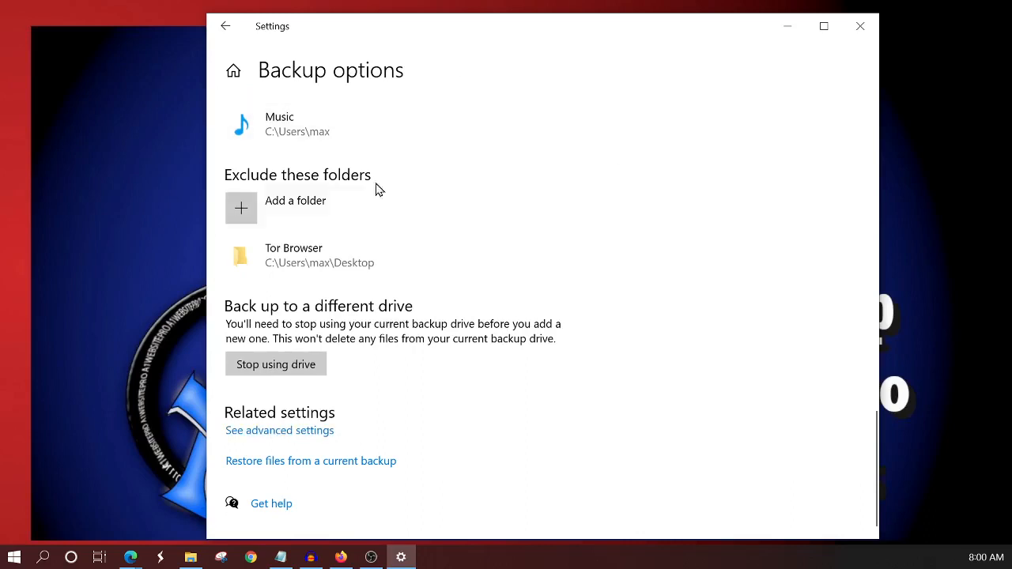
mouse_move(294, 430)
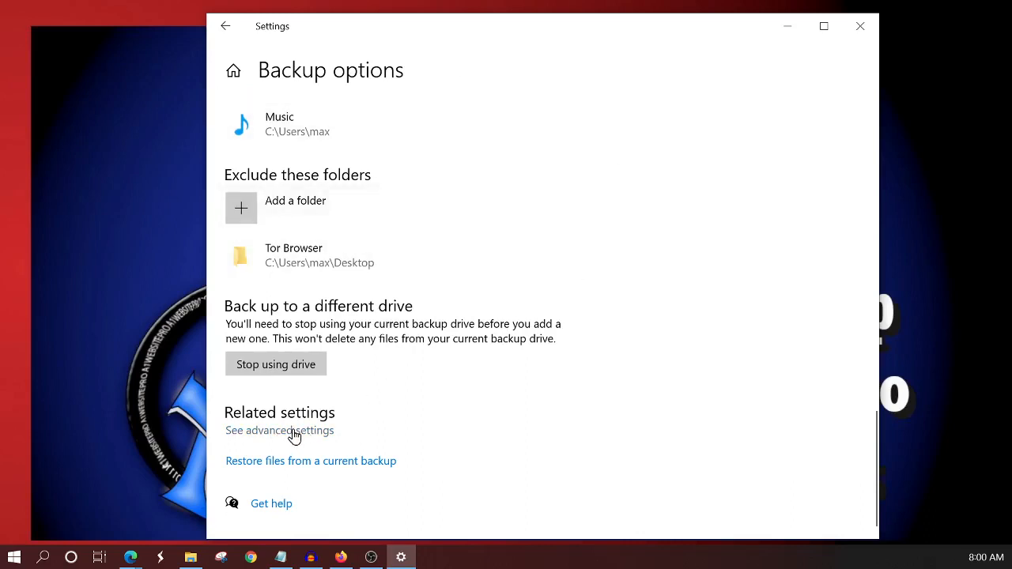
Step: Open File History's advanced settings in Control Panel and run the first backup to Backup Plus (F:)
click(279, 430)
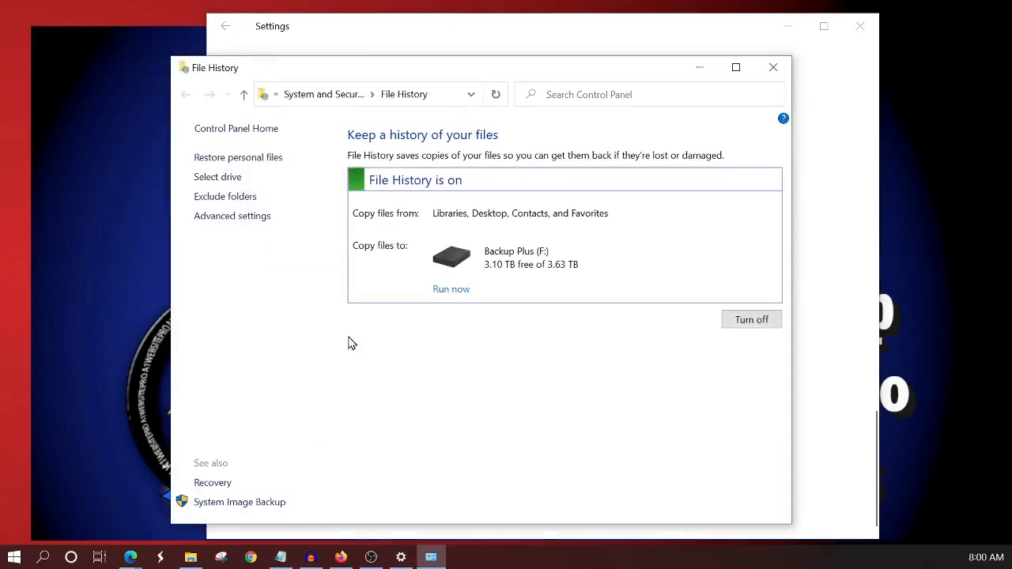
click(451, 289)
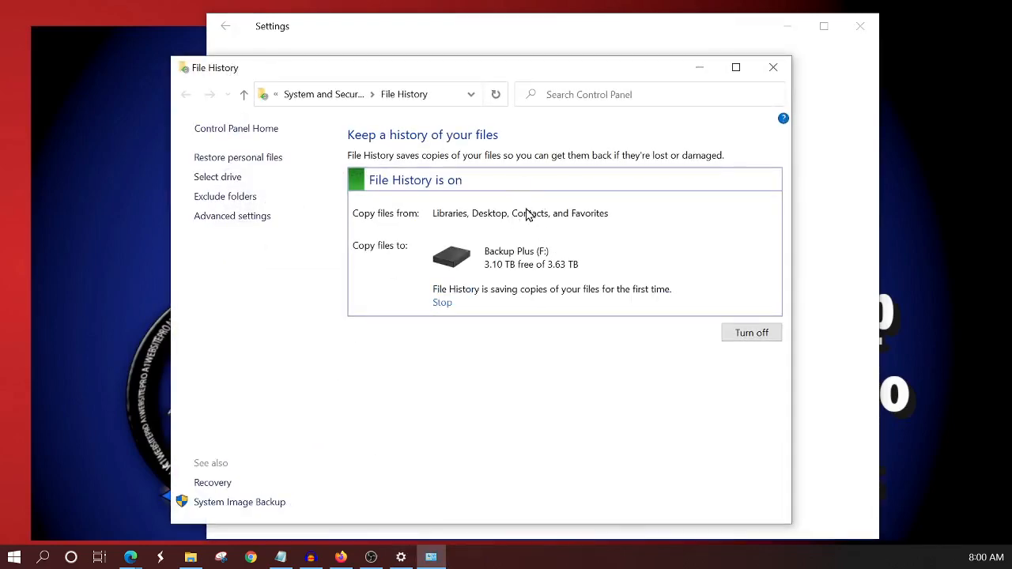
mouse_move(433, 185)
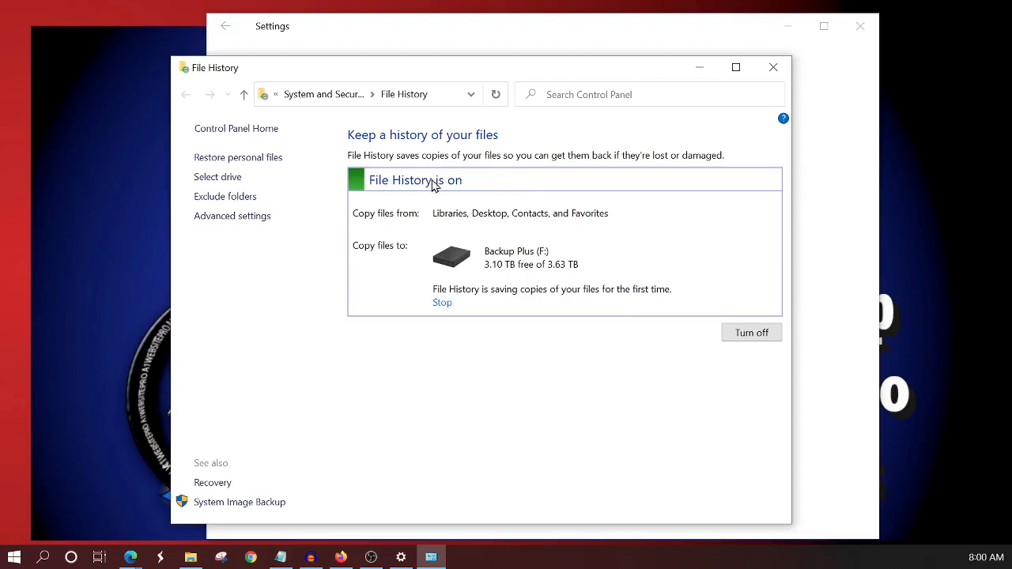
mouse_move(499, 215)
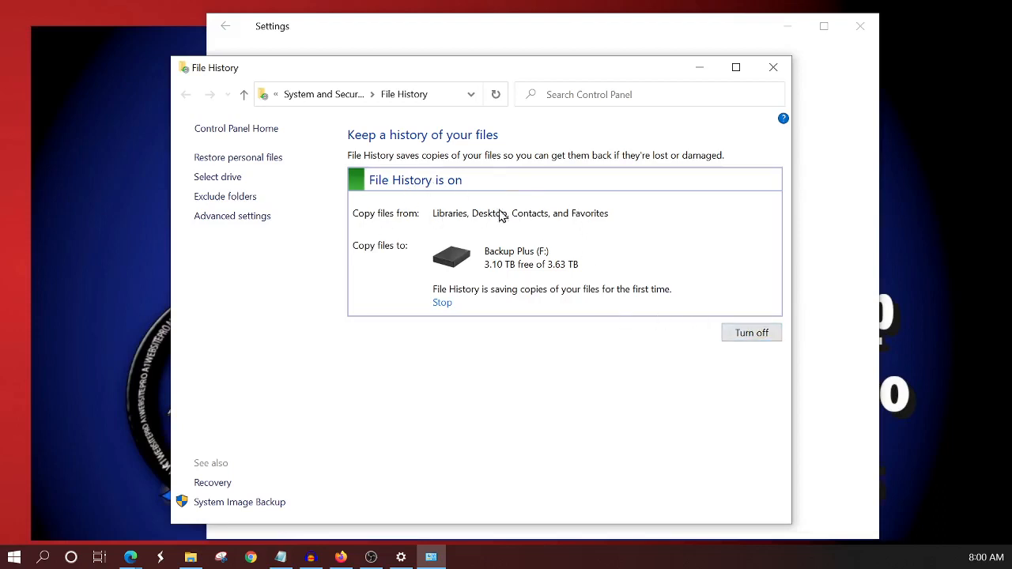
mouse_move(441, 220)
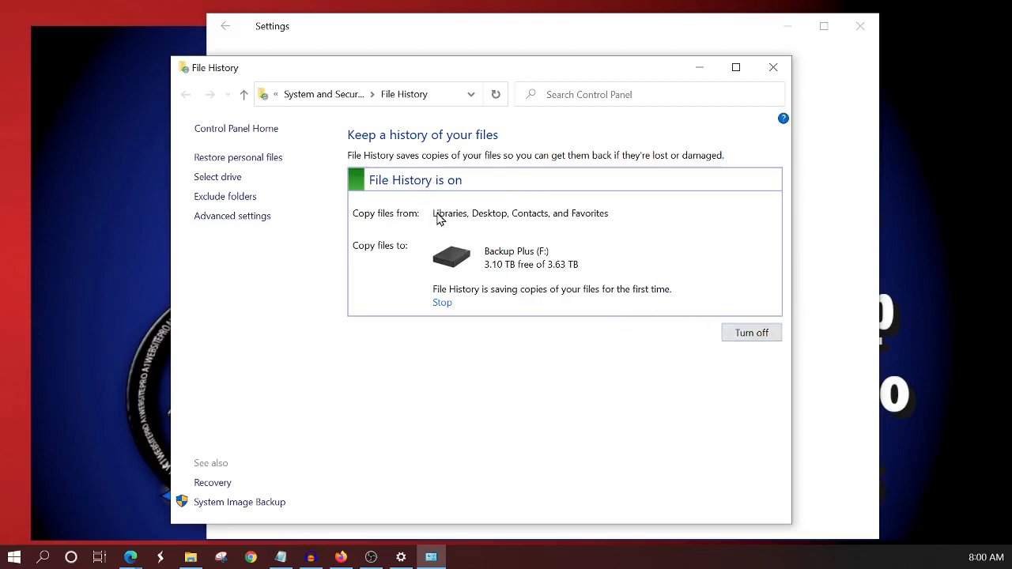
mouse_move(572, 238)
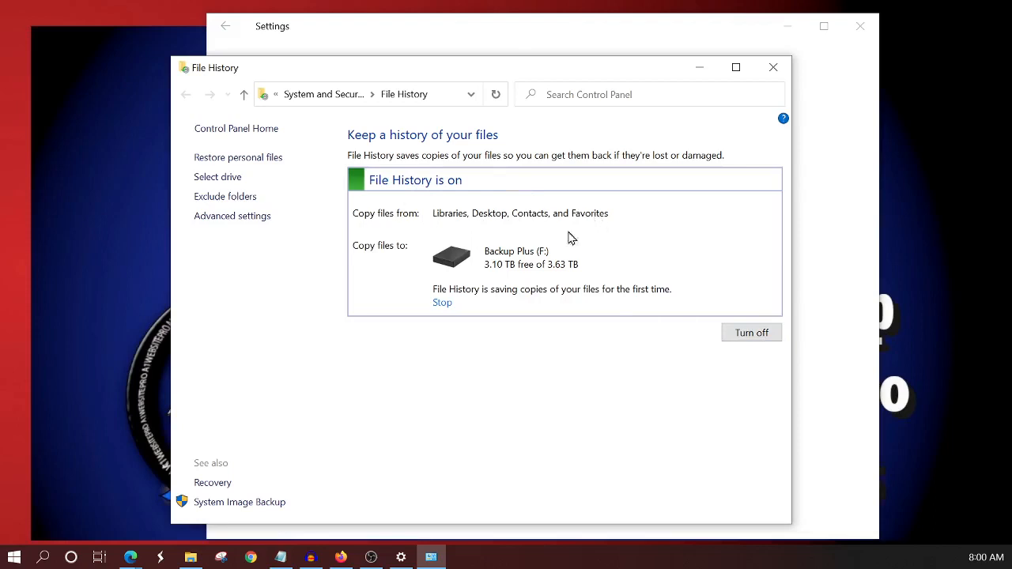
mouse_move(440, 308)
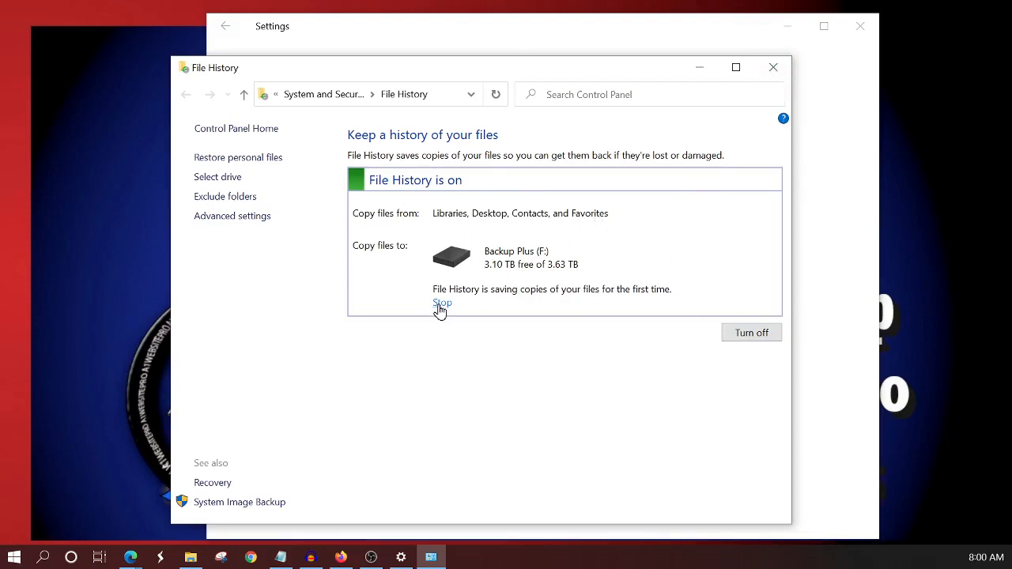
mouse_move(752, 332)
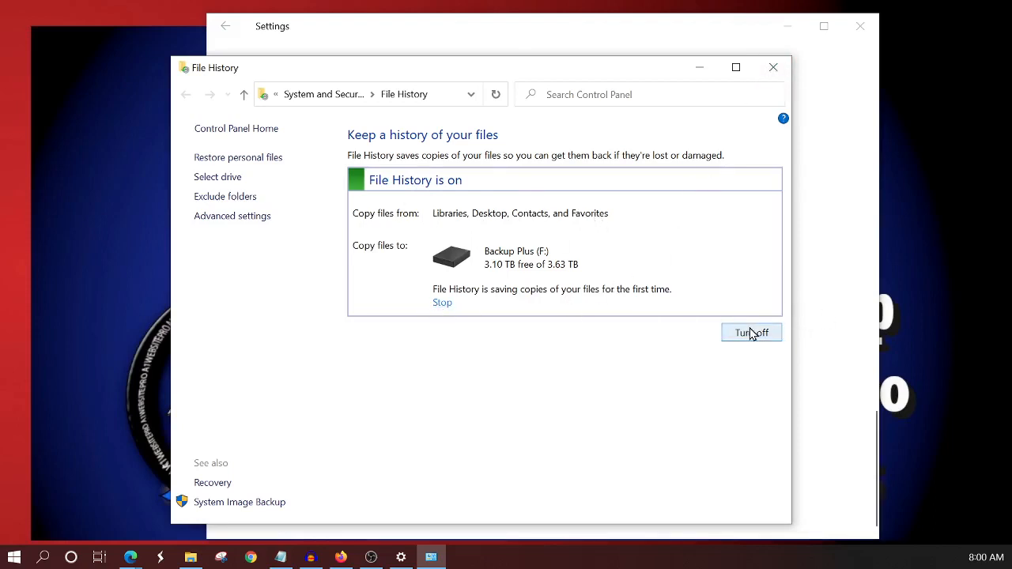
mouse_move(592, 272)
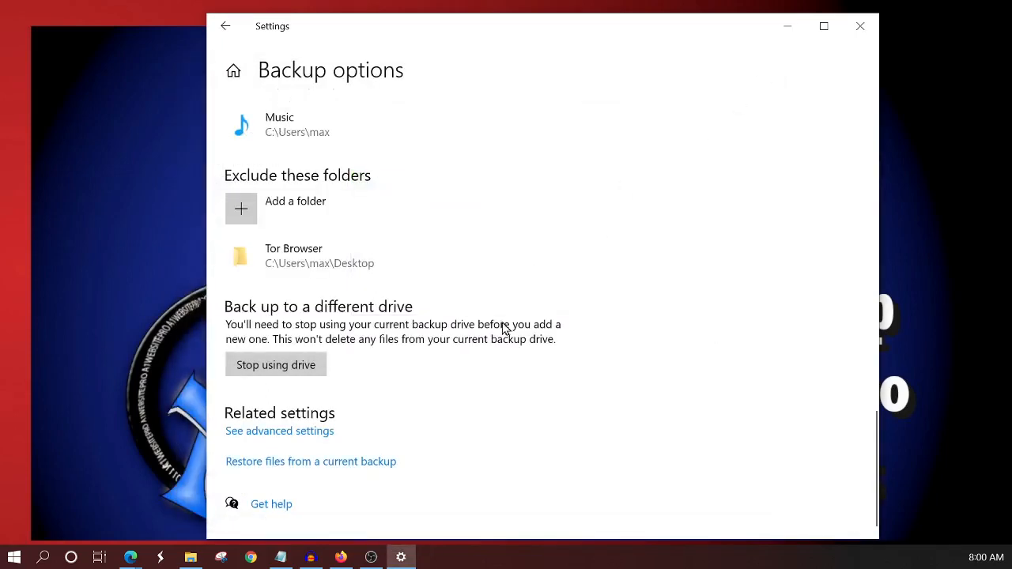
mouse_move(530, 412)
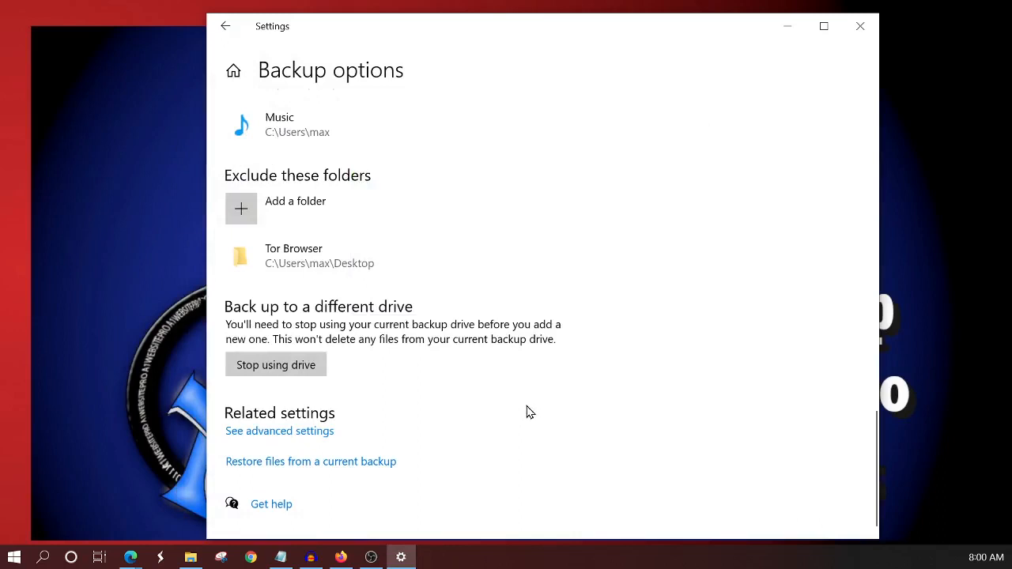
mouse_move(477, 451)
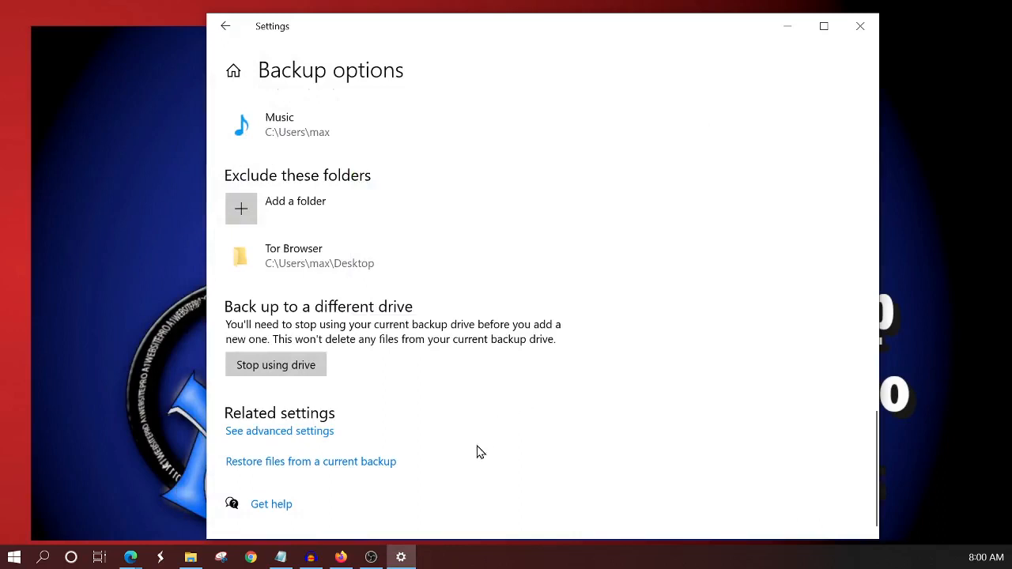
mouse_move(565, 229)
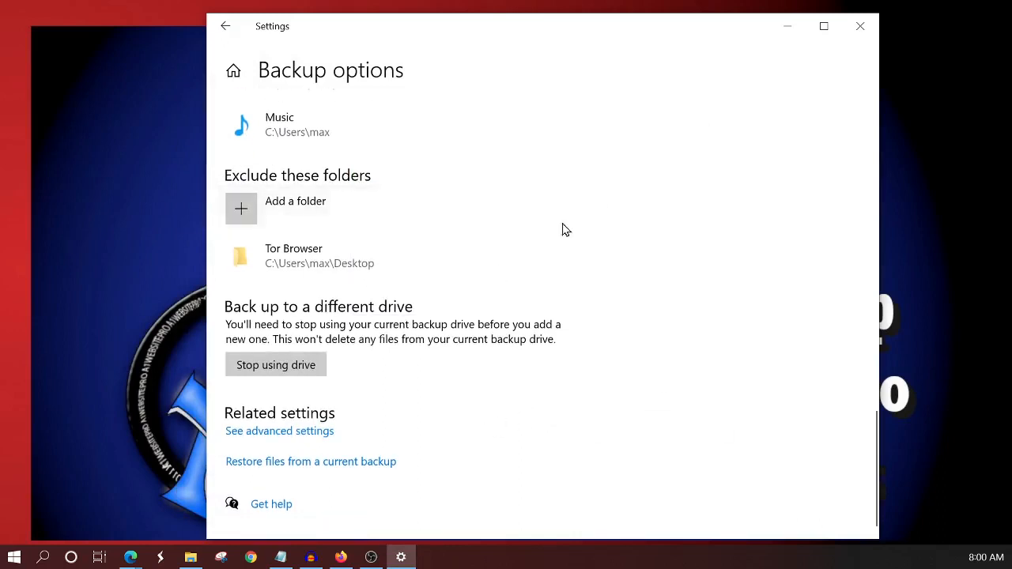
mouse_move(578, 242)
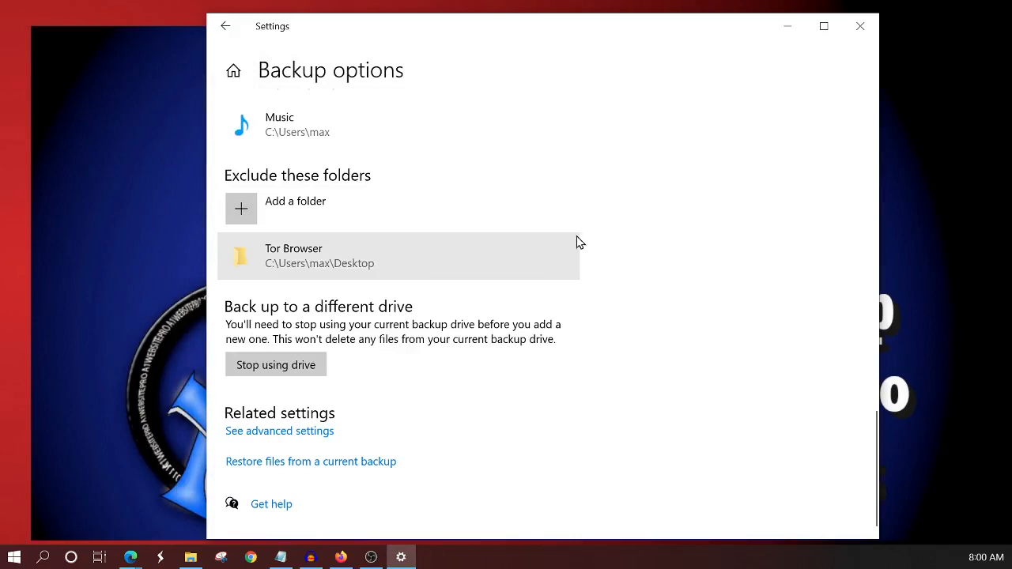
mouse_move(552, 424)
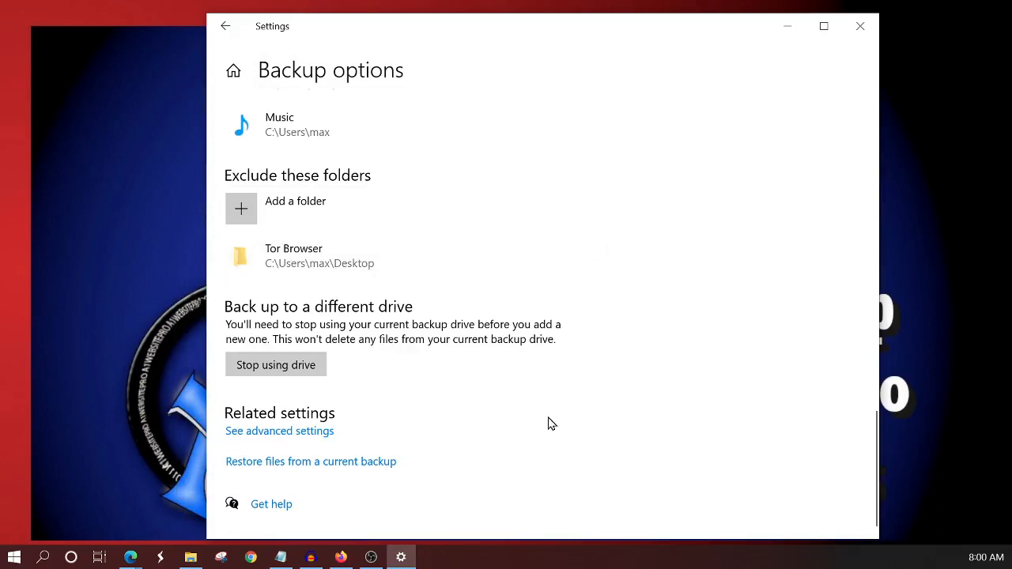
mouse_move(271, 462)
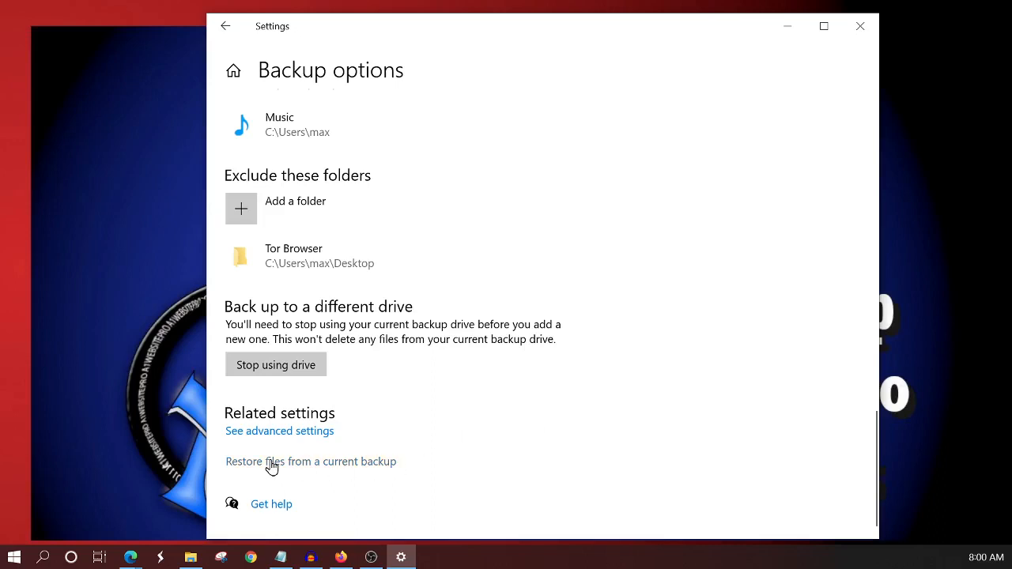
Step: Open the File History window for restoring files from a current backup
click(311, 461)
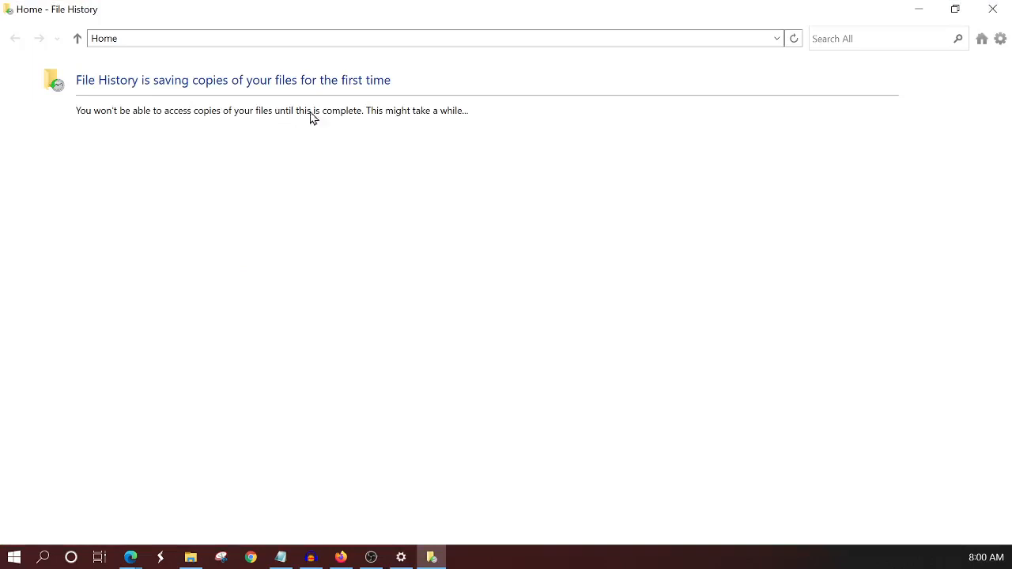
mouse_move(364, 153)
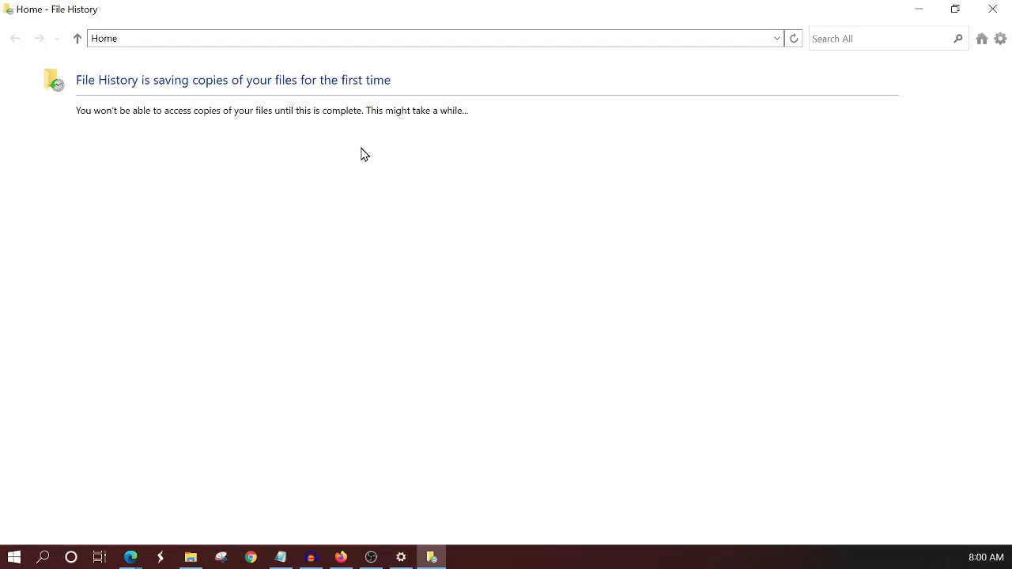
mouse_move(355, 193)
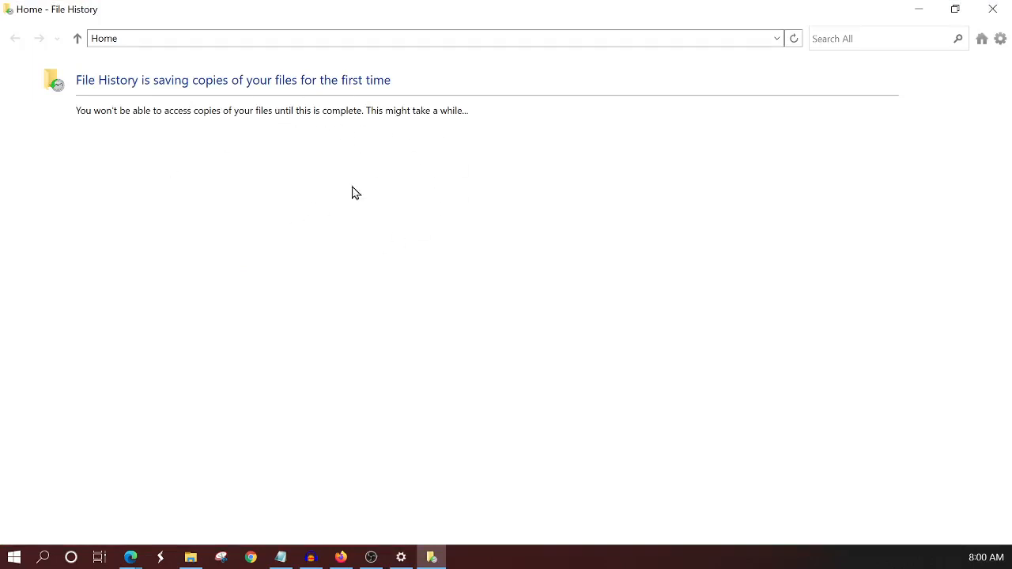
mouse_move(142, 113)
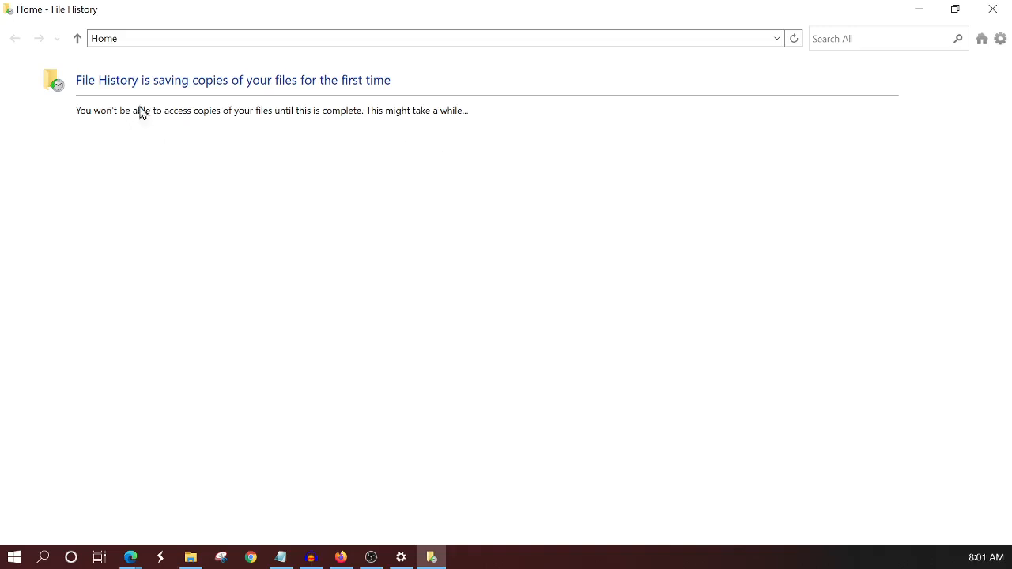
mouse_move(332, 123)
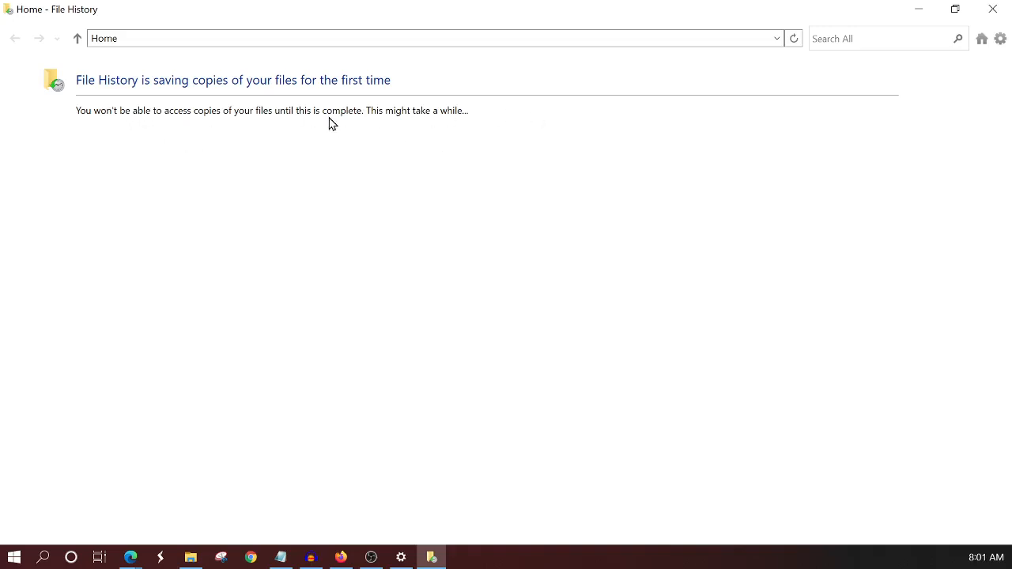
mouse_move(935, 26)
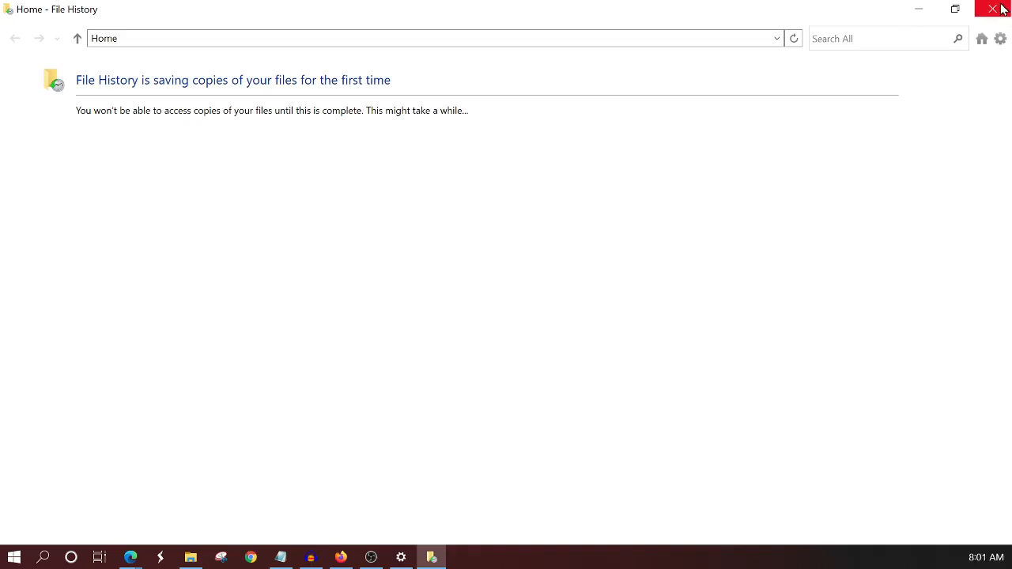
Step: Close the File History restore window
click(993, 9)
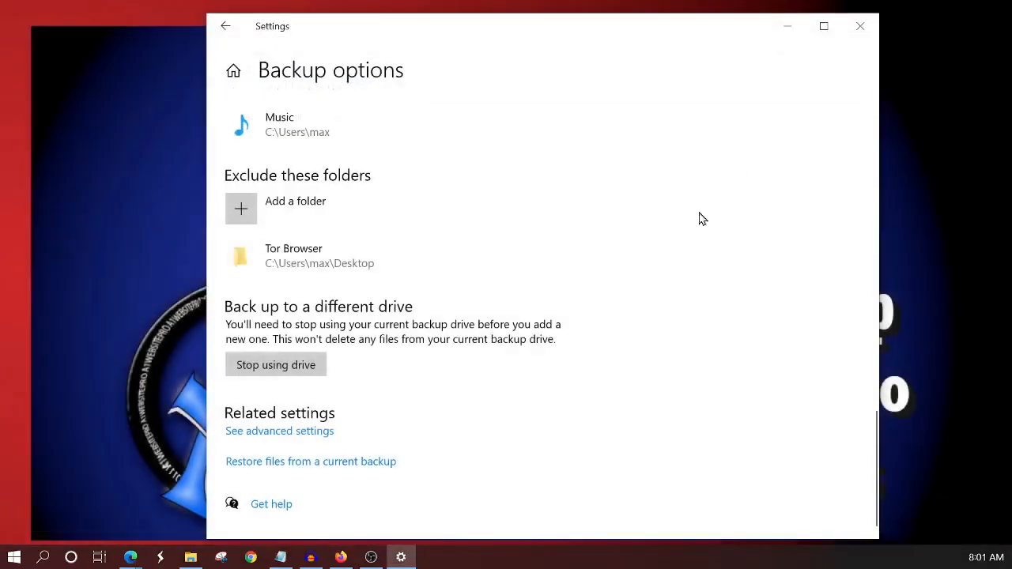
mouse_move(801, 69)
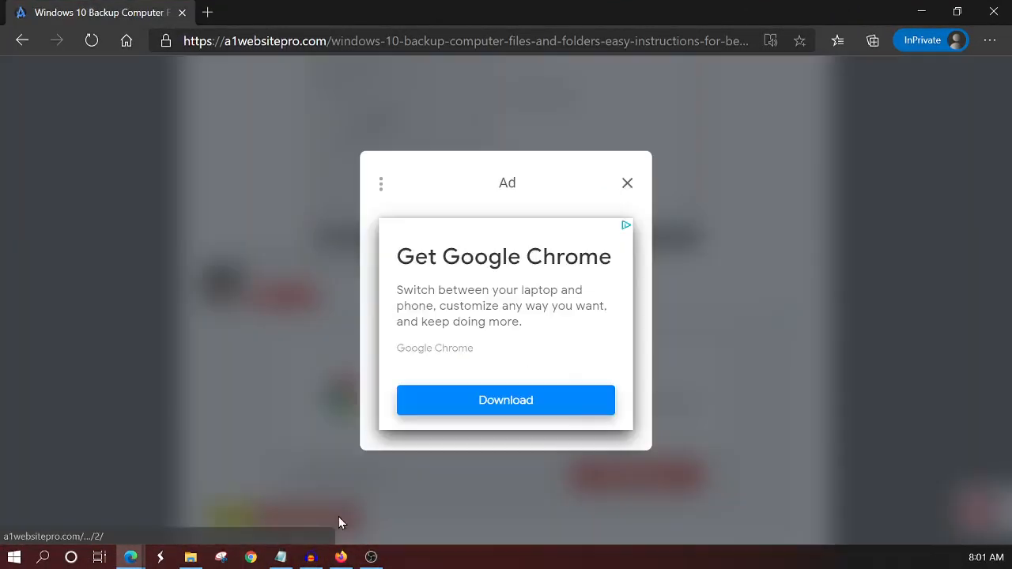
Step: Dismiss the Chrome ad and follow the free Google cloud backup link to Google Drive's download page
click(627, 182)
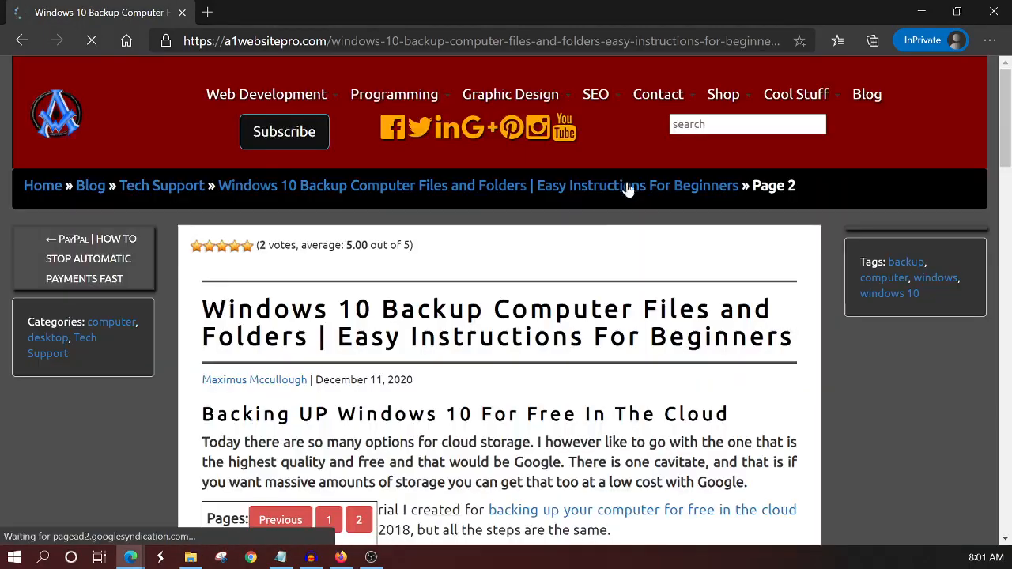
scroll(down, 3)
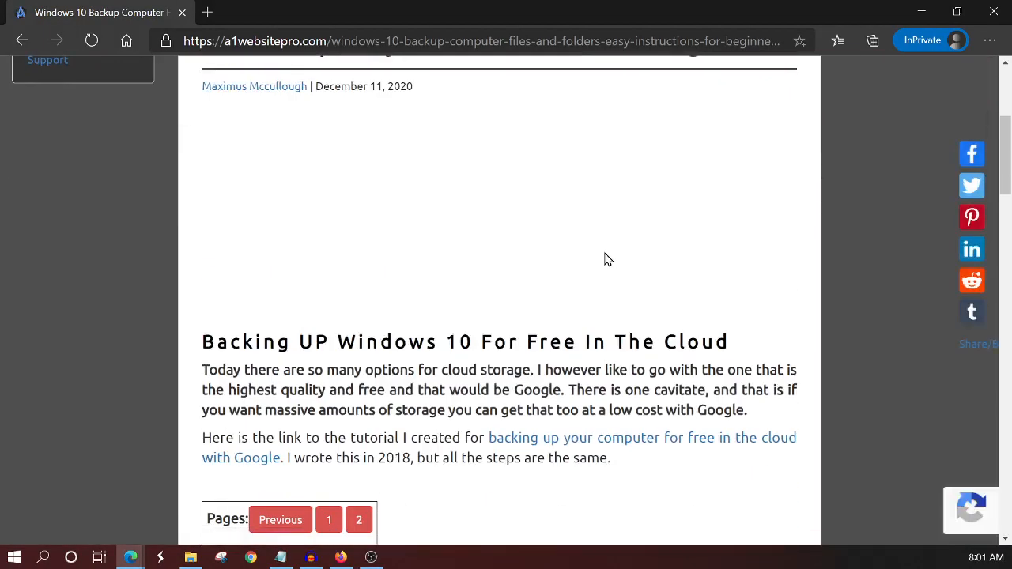
scroll(up, 3)
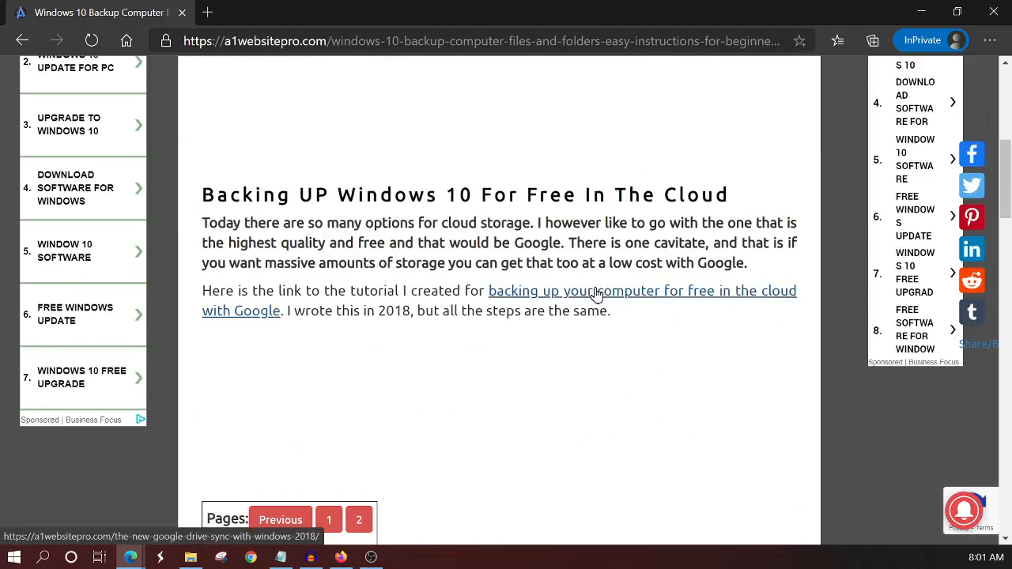
click(640, 301)
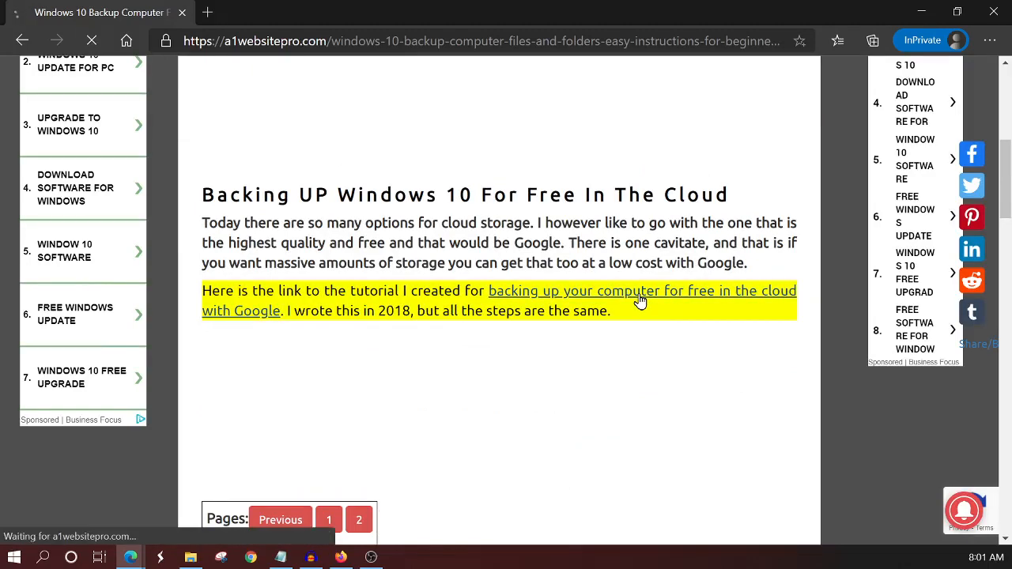
click(640, 290)
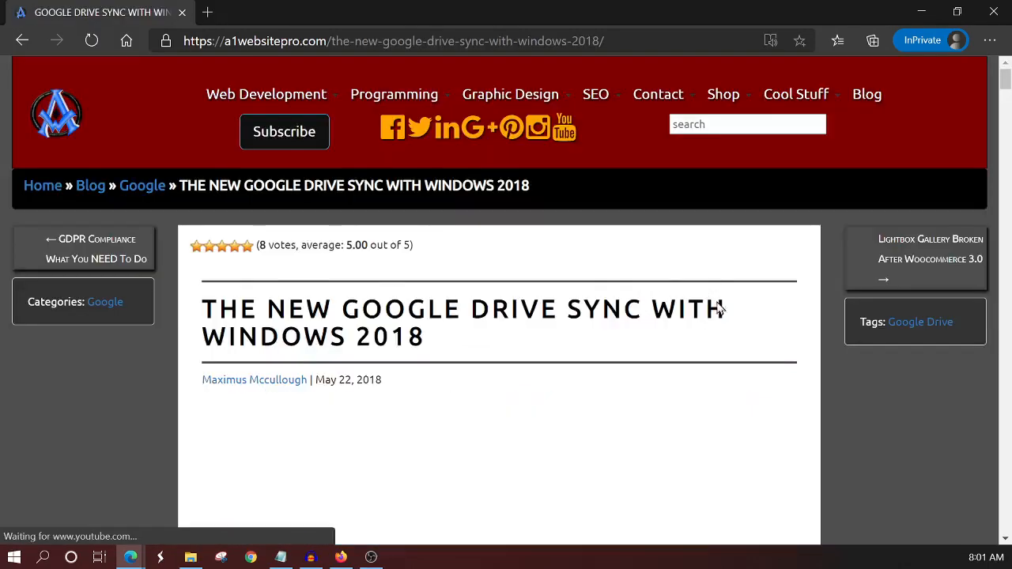
scroll(down, 3)
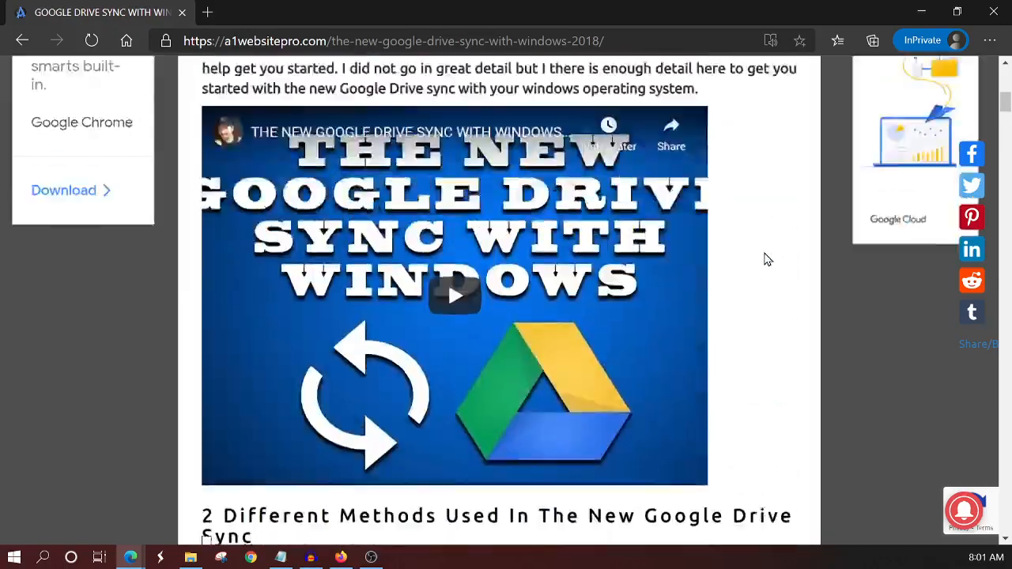
scroll(up, 3)
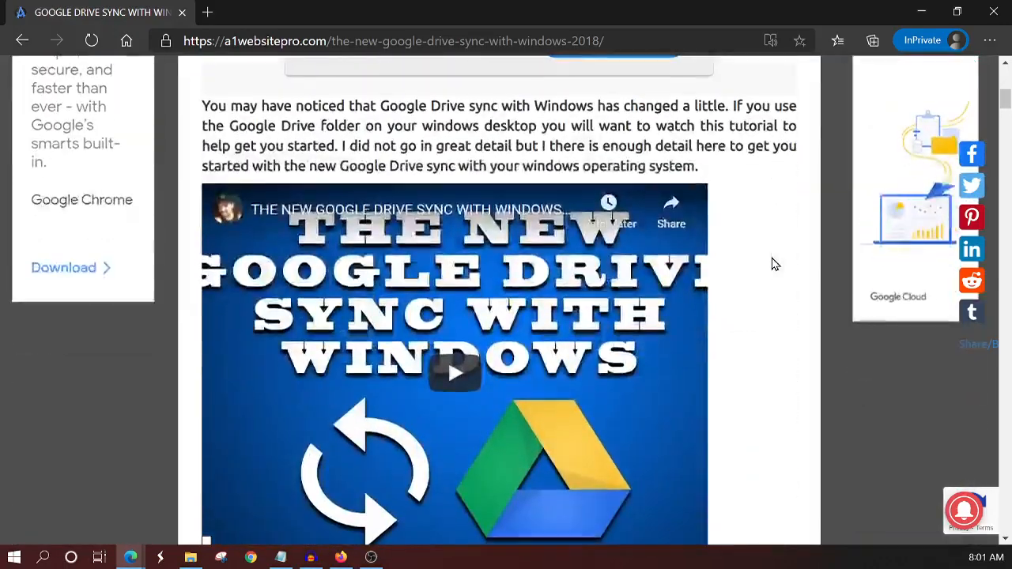
scroll(down, 3)
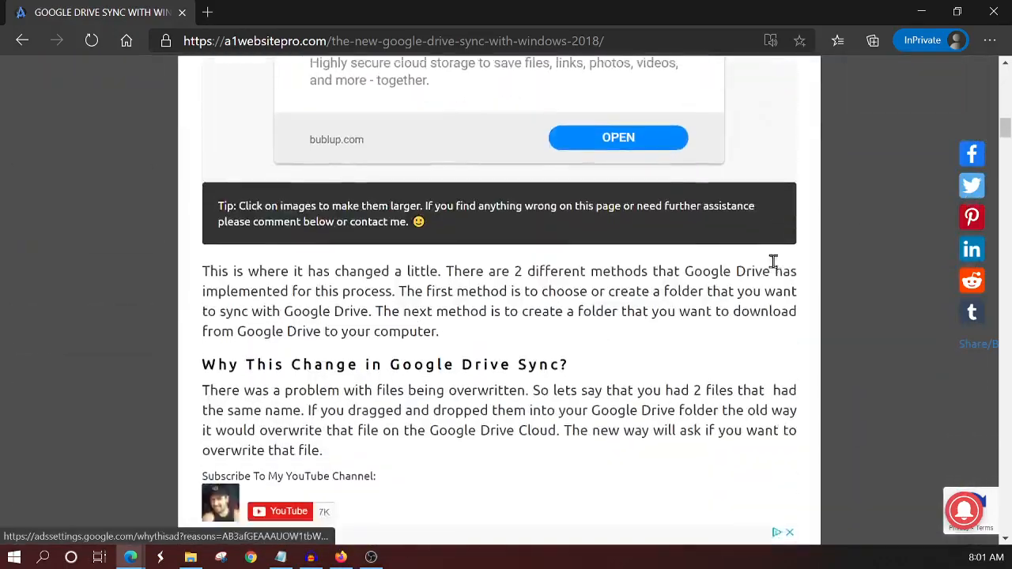
scroll(down, 3)
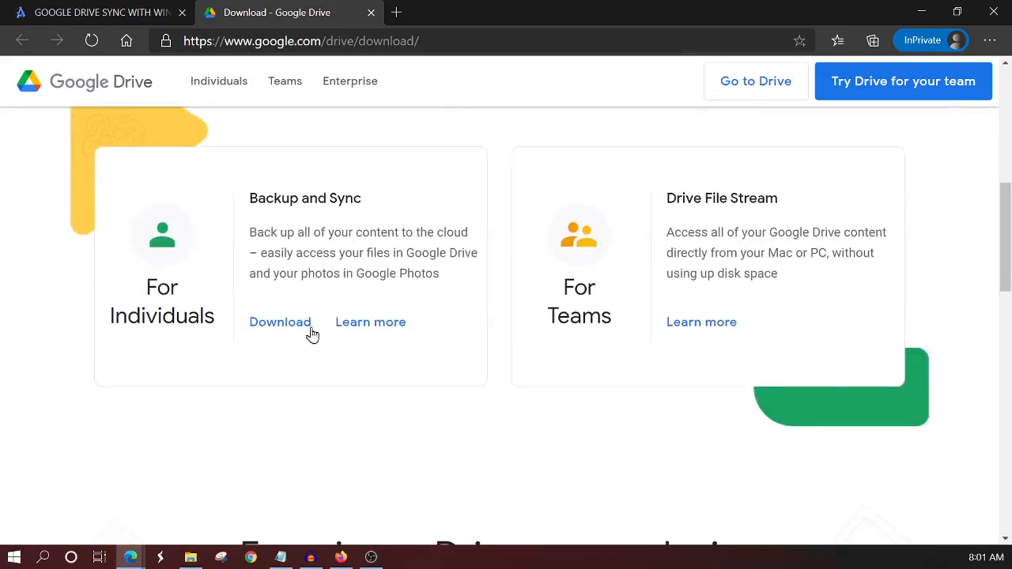
mouse_move(683, 226)
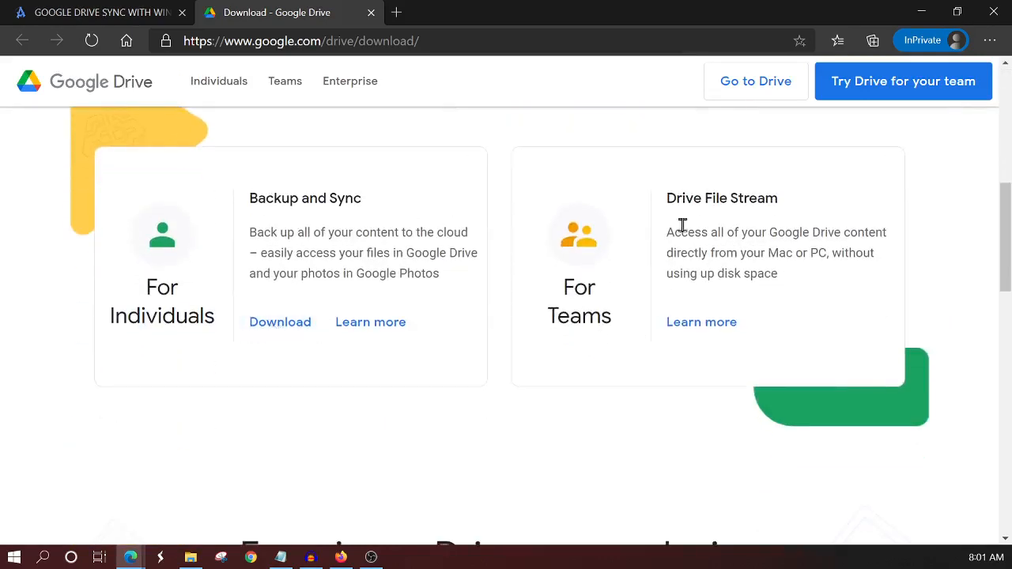
mouse_move(287, 339)
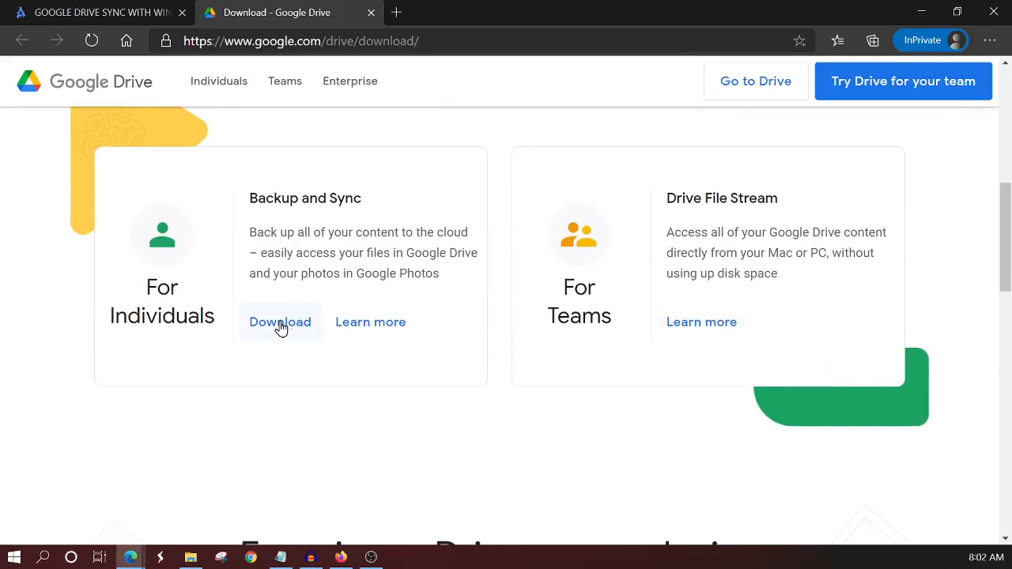
mouse_move(709, 358)
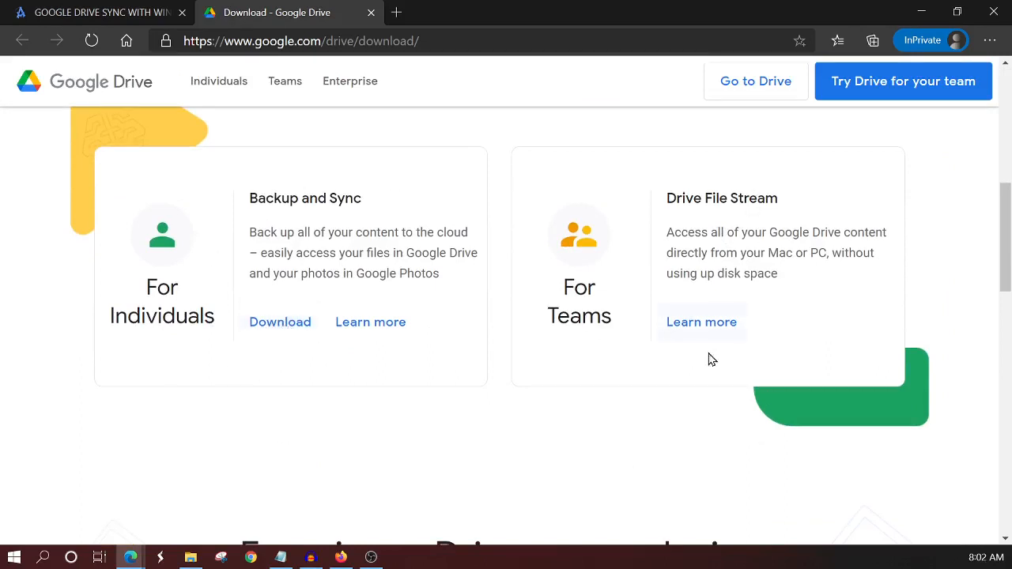
mouse_move(527, 190)
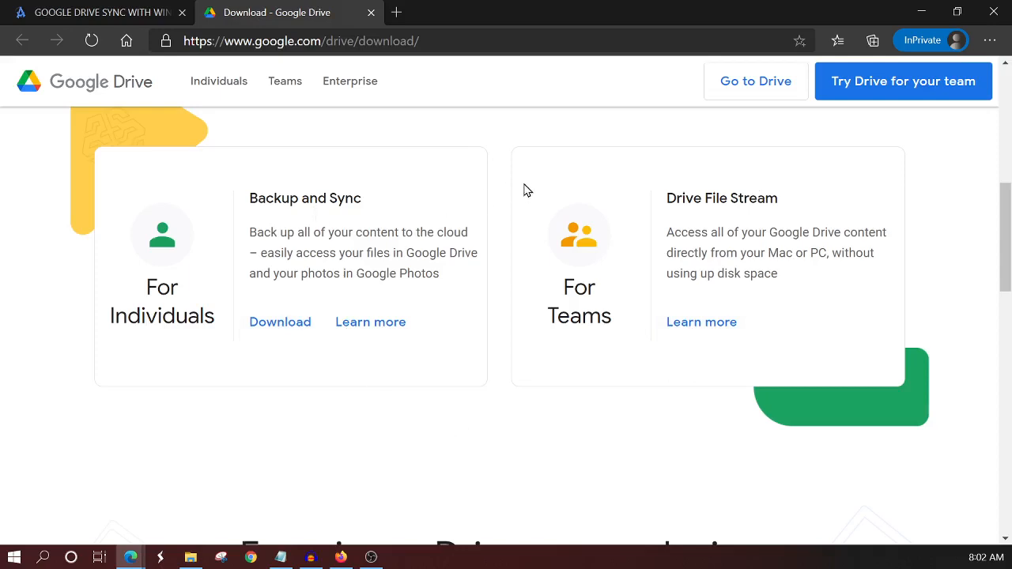
mouse_move(649, 201)
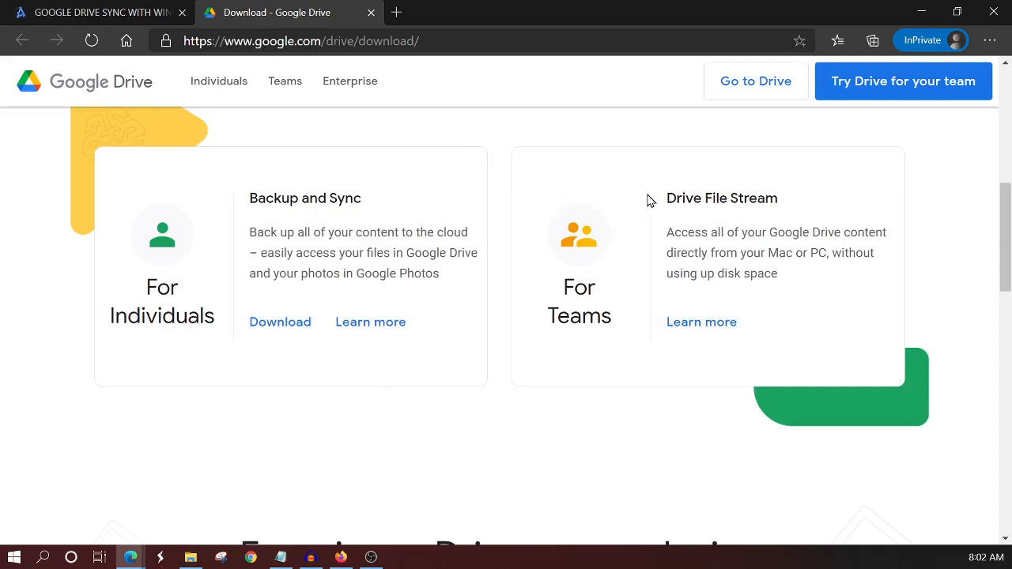
mouse_move(373, 494)
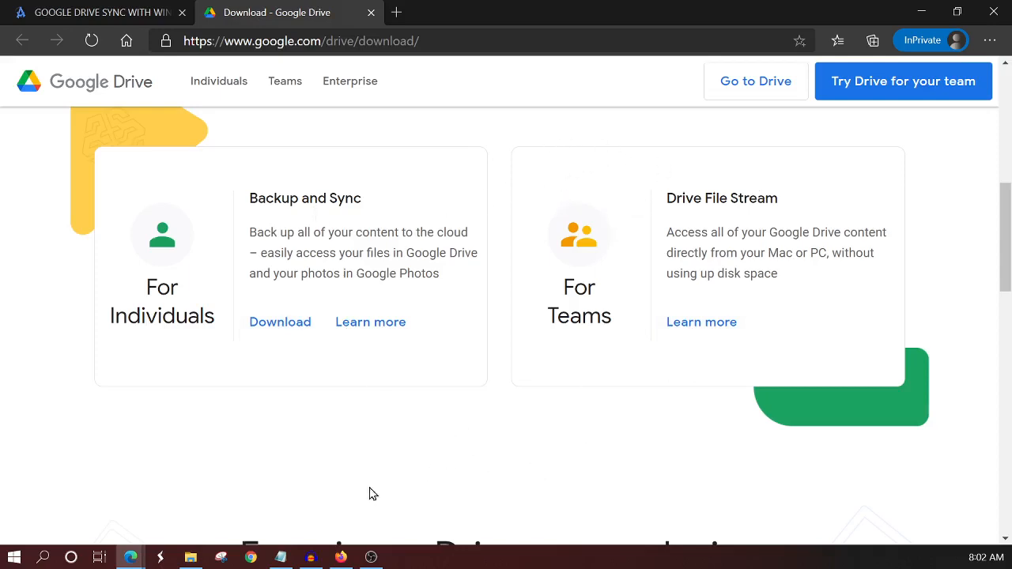
mouse_move(730, 140)
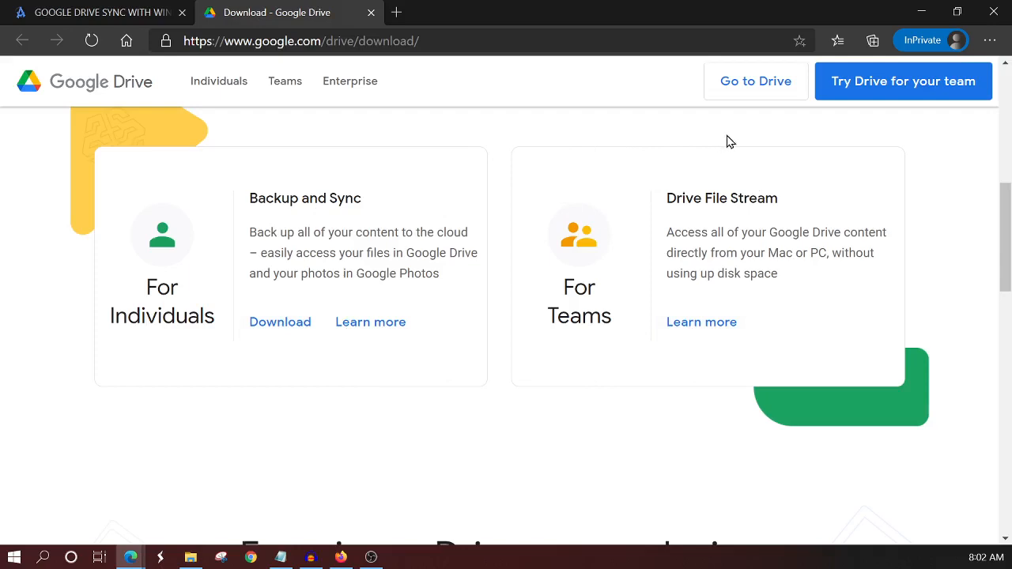
mouse_move(345, 439)
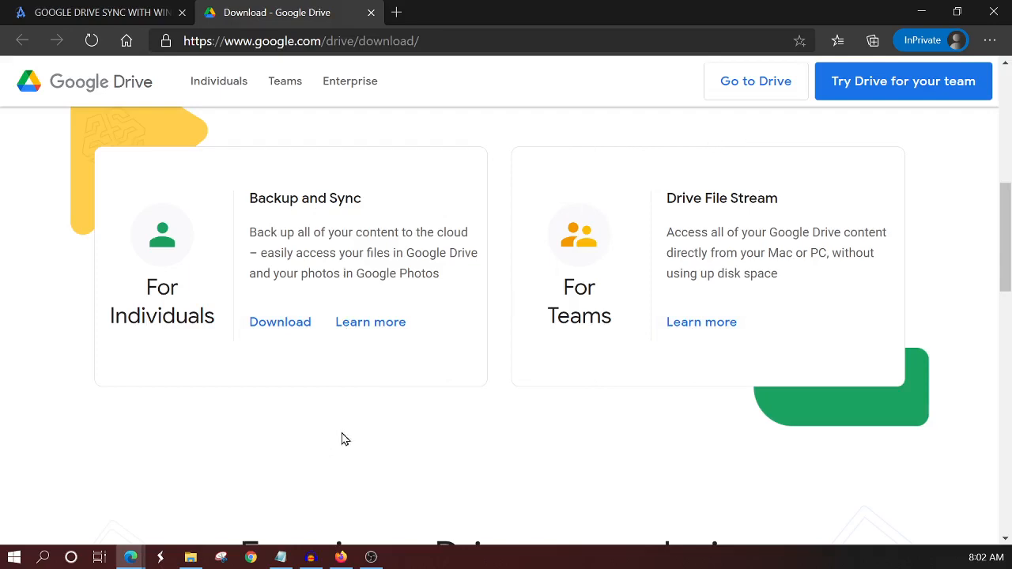
Step: Return to the Google Drive sync article and scroll up to 'Why This Change in Google Drive Sync?'
click(94, 12)
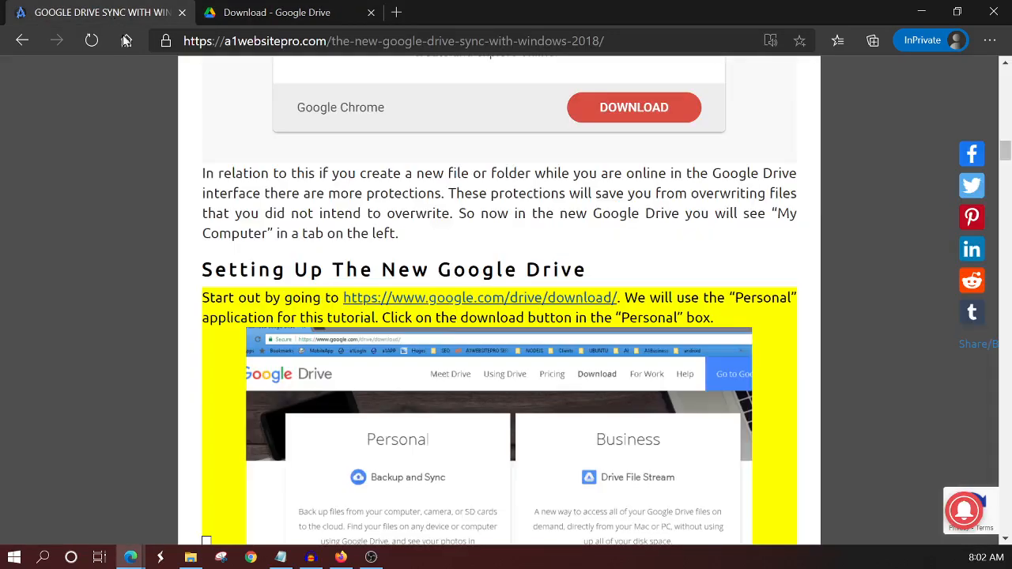
mouse_move(630, 386)
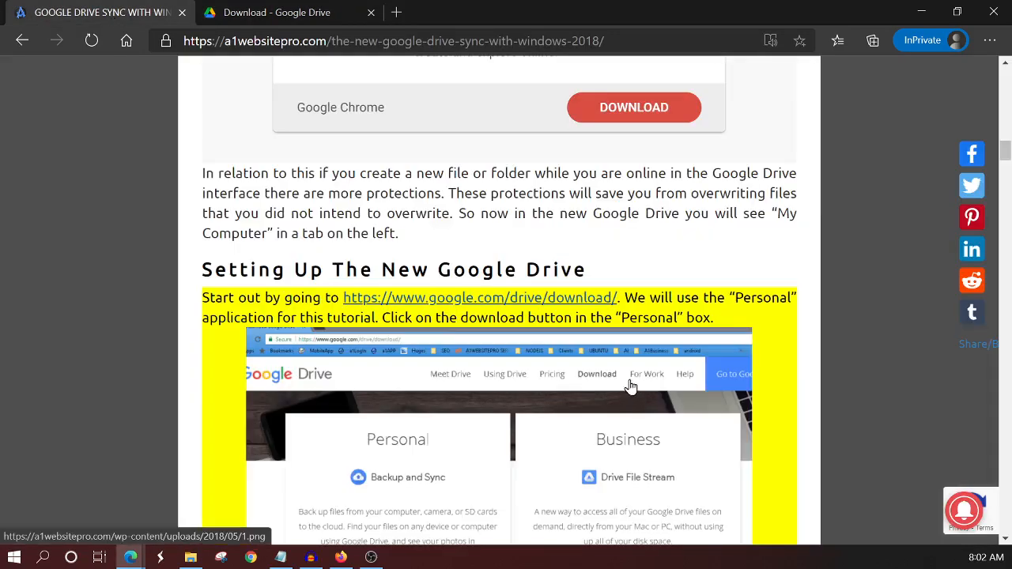
mouse_move(648, 263)
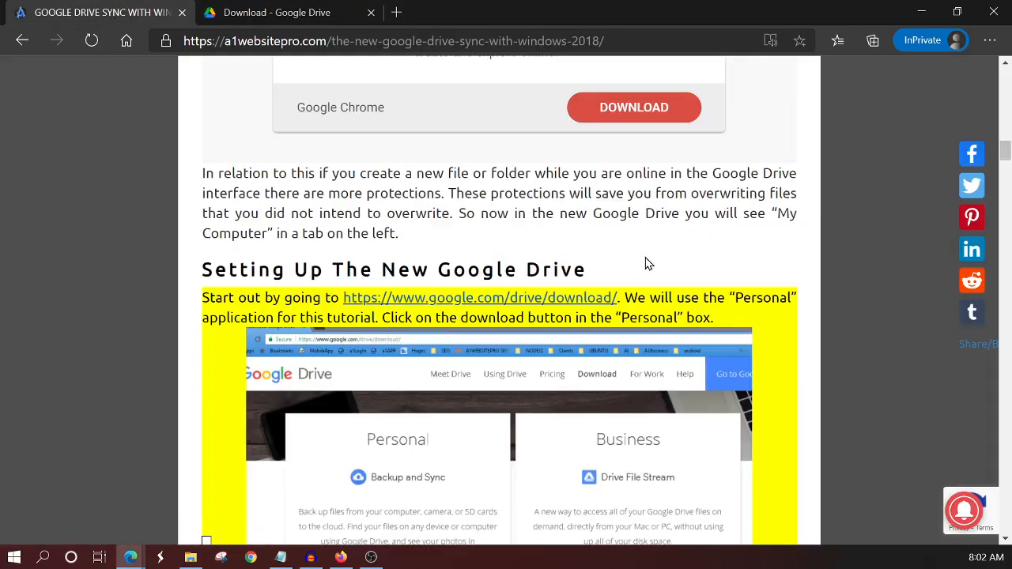
mouse_move(334, 279)
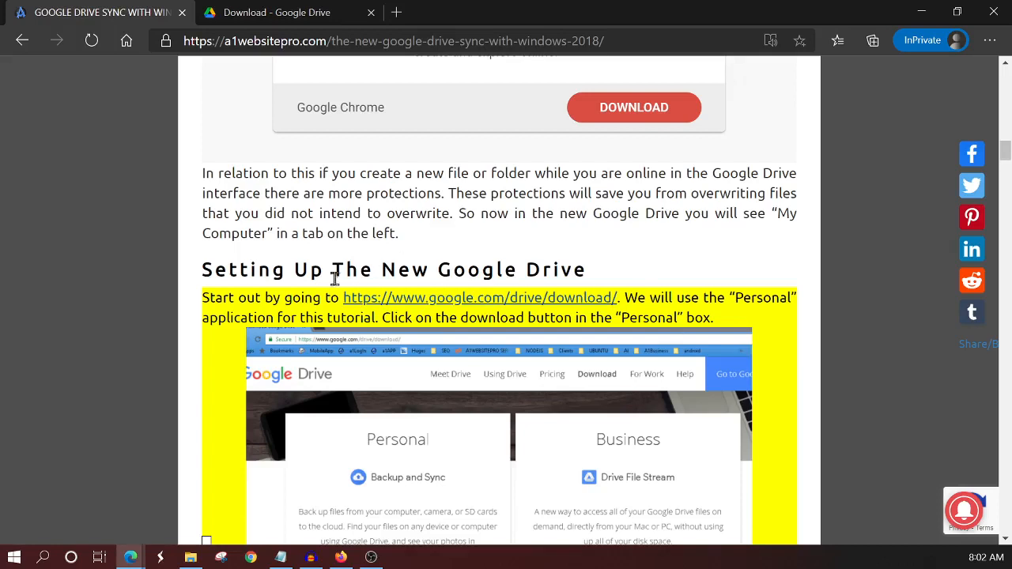
mouse_move(617, 271)
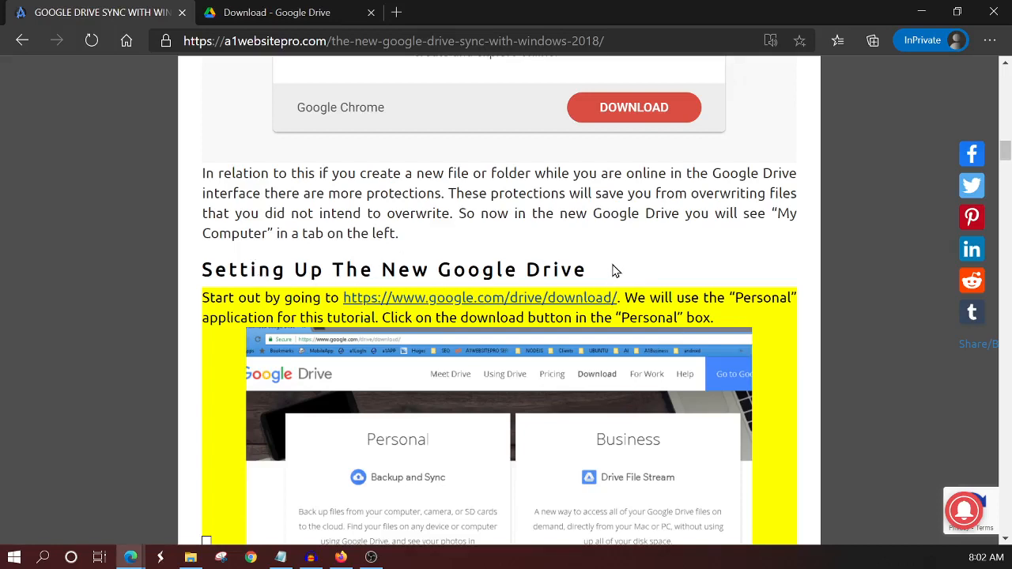
mouse_move(644, 276)
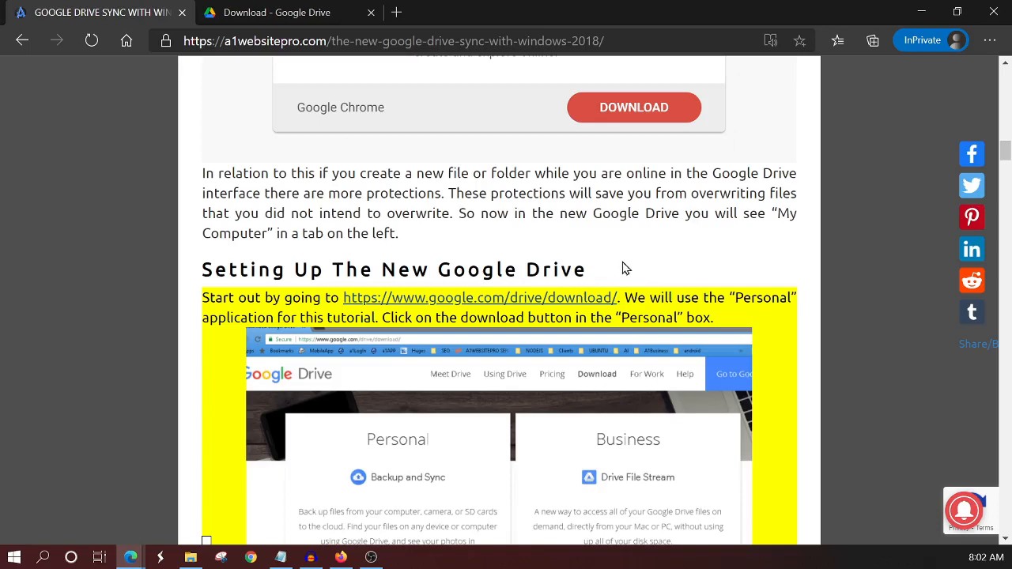
mouse_move(615, 272)
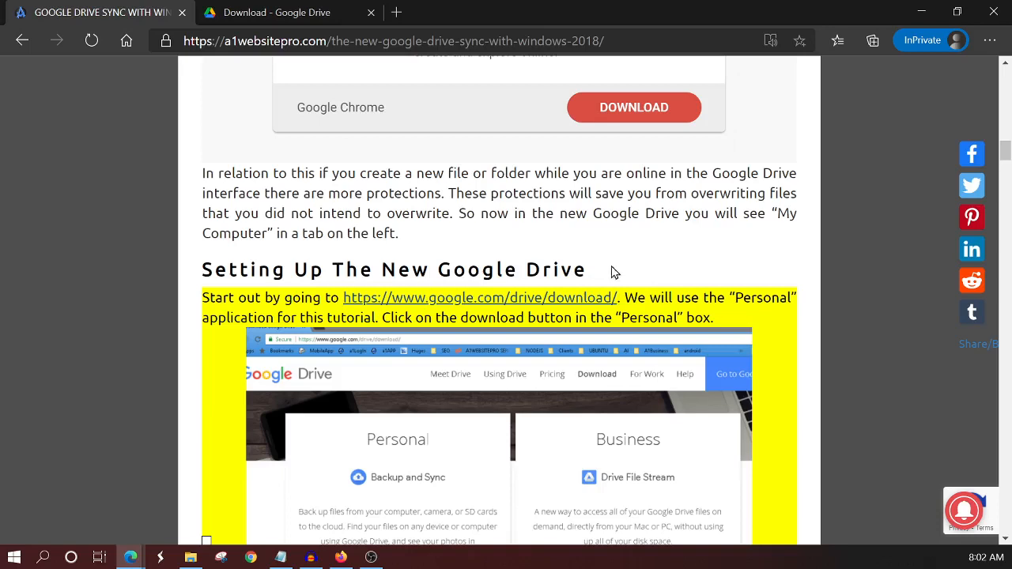
mouse_move(276, 334)
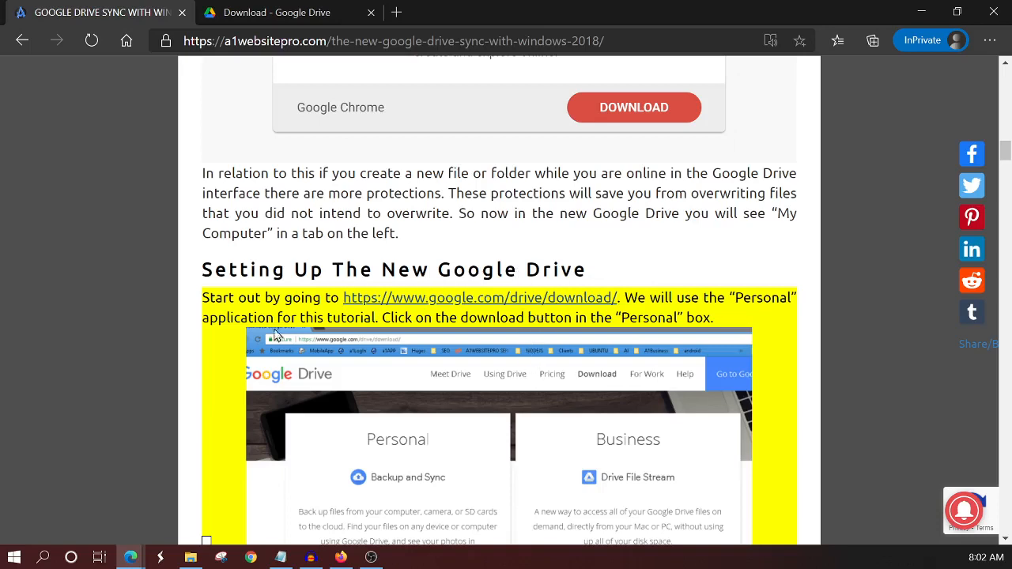
mouse_move(355, 420)
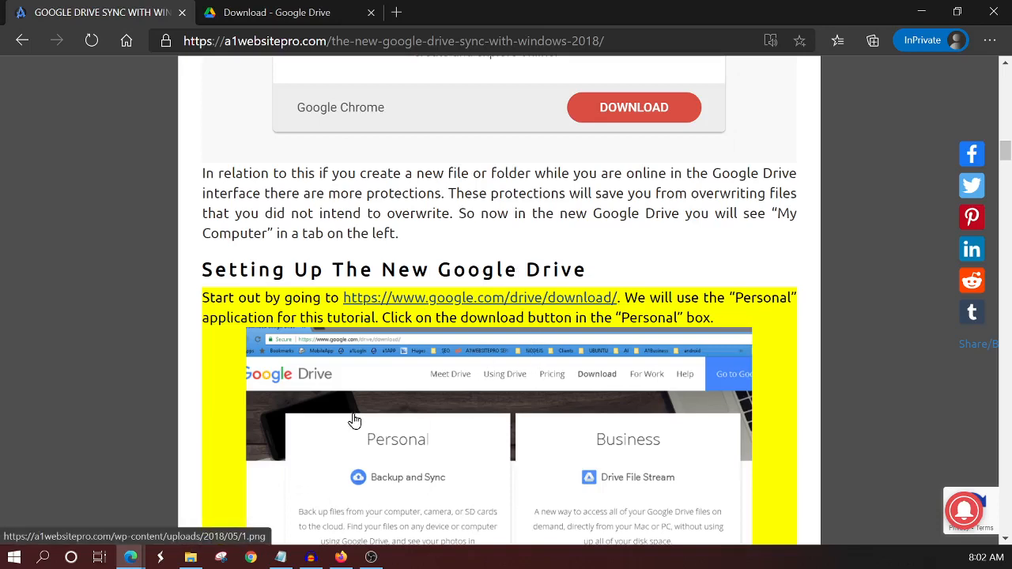
mouse_move(519, 367)
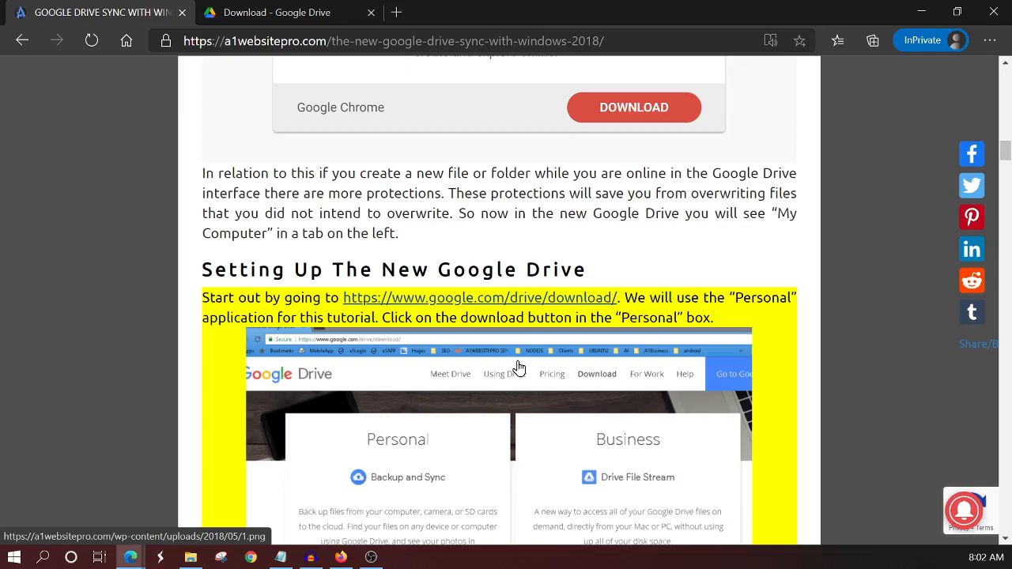
mouse_move(467, 235)
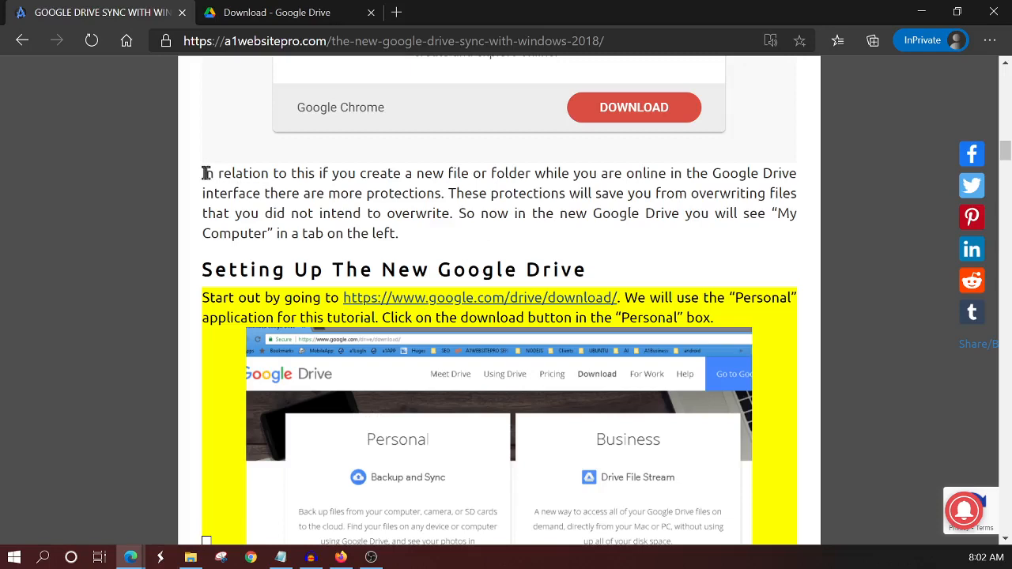
mouse_move(476, 223)
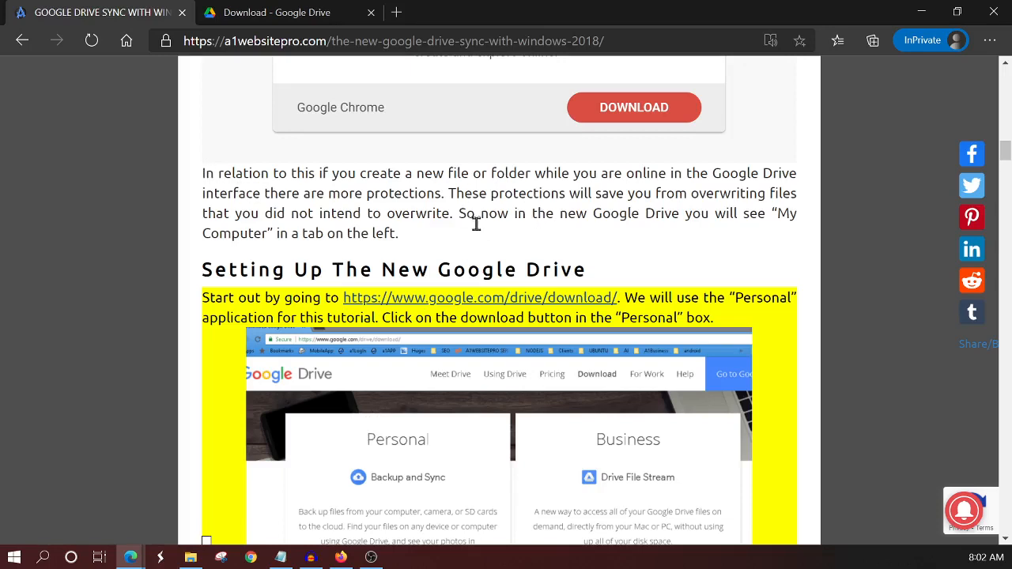
mouse_move(424, 230)
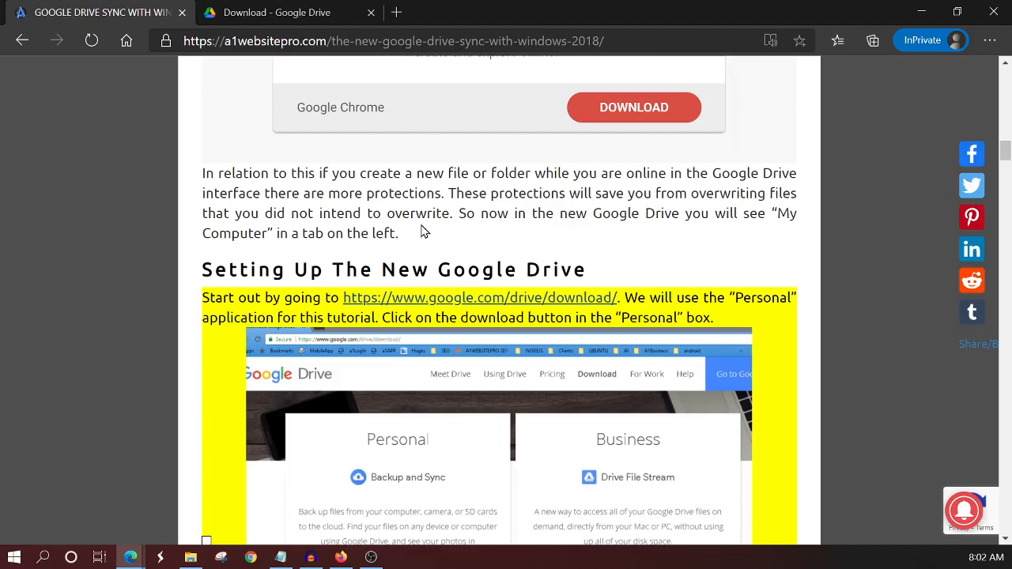
mouse_move(431, 252)
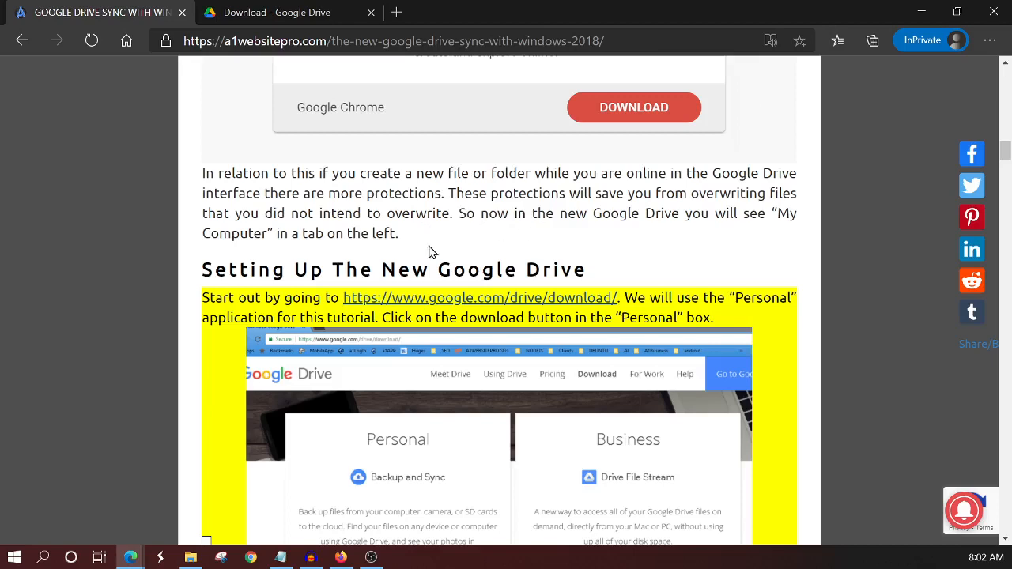
mouse_move(421, 236)
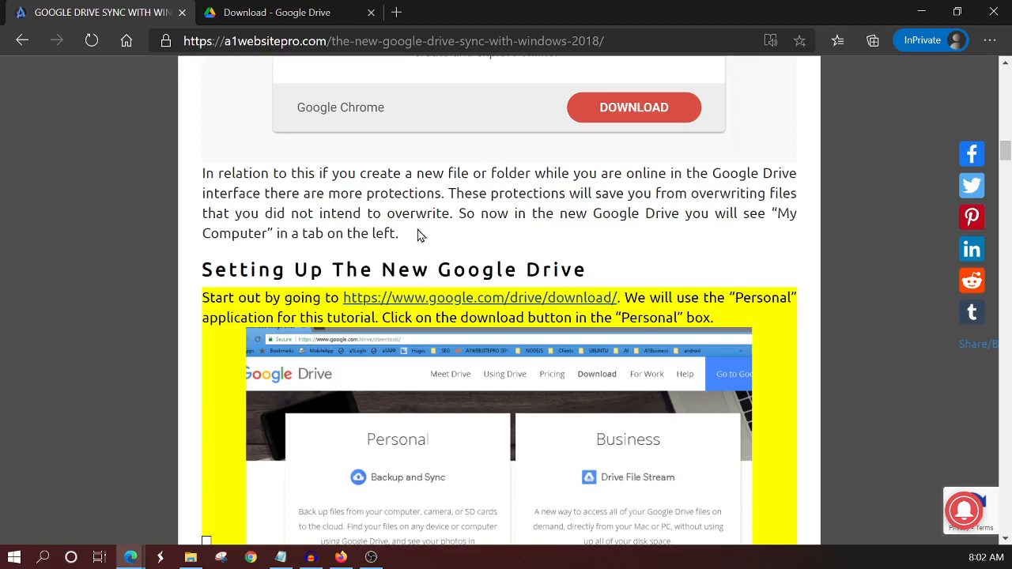
mouse_move(627, 265)
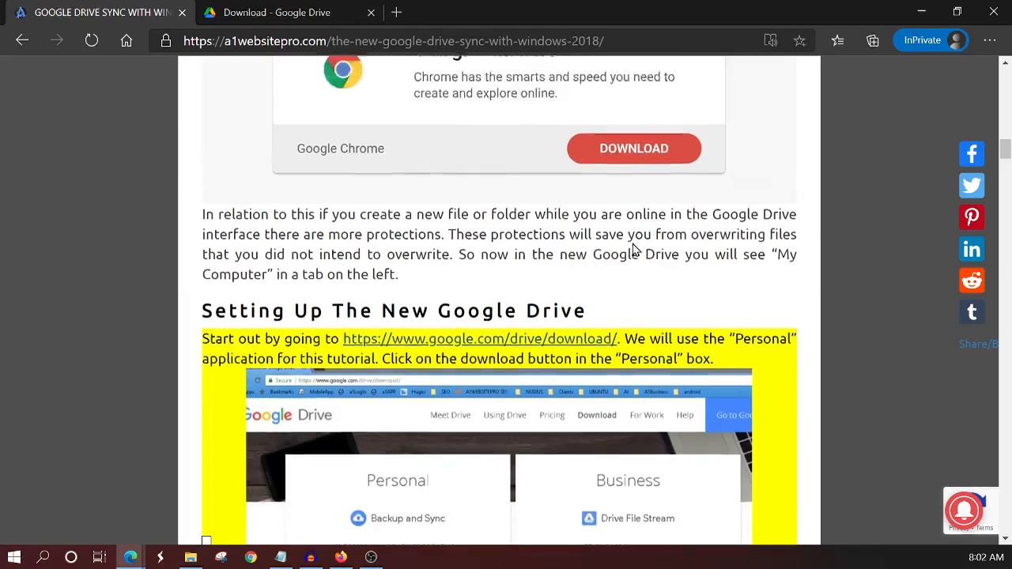
scroll(up, 3)
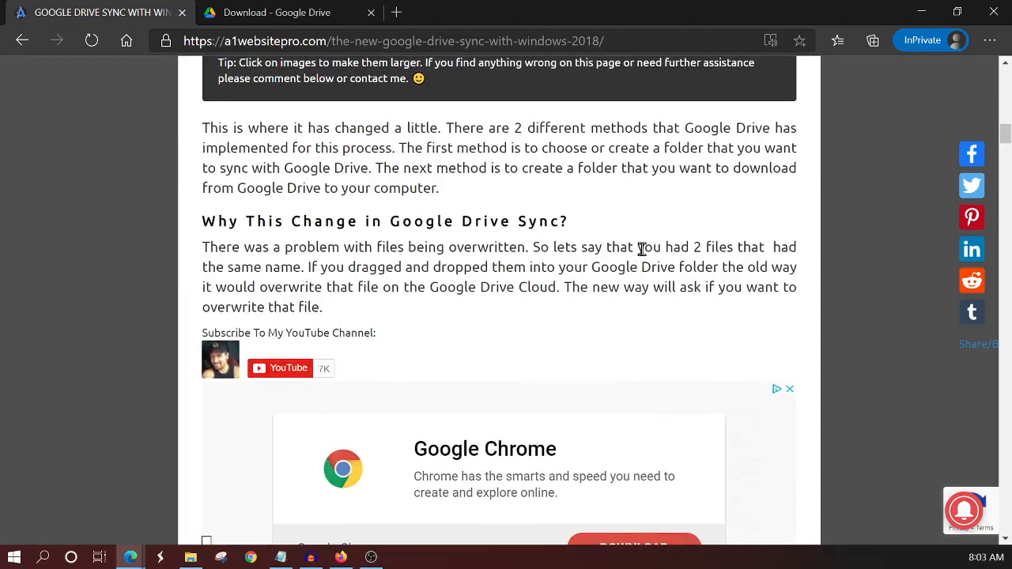
mouse_move(621, 248)
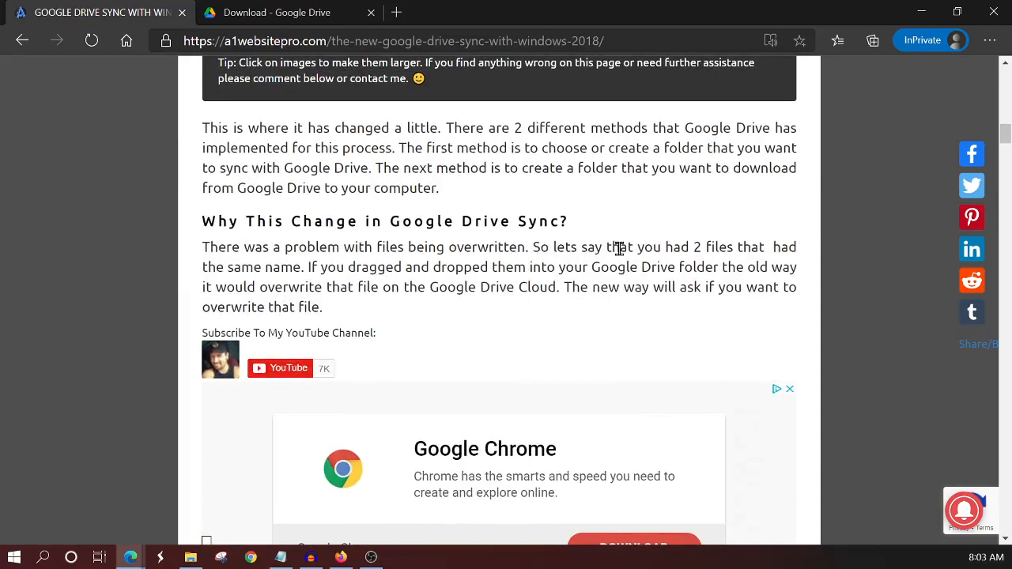